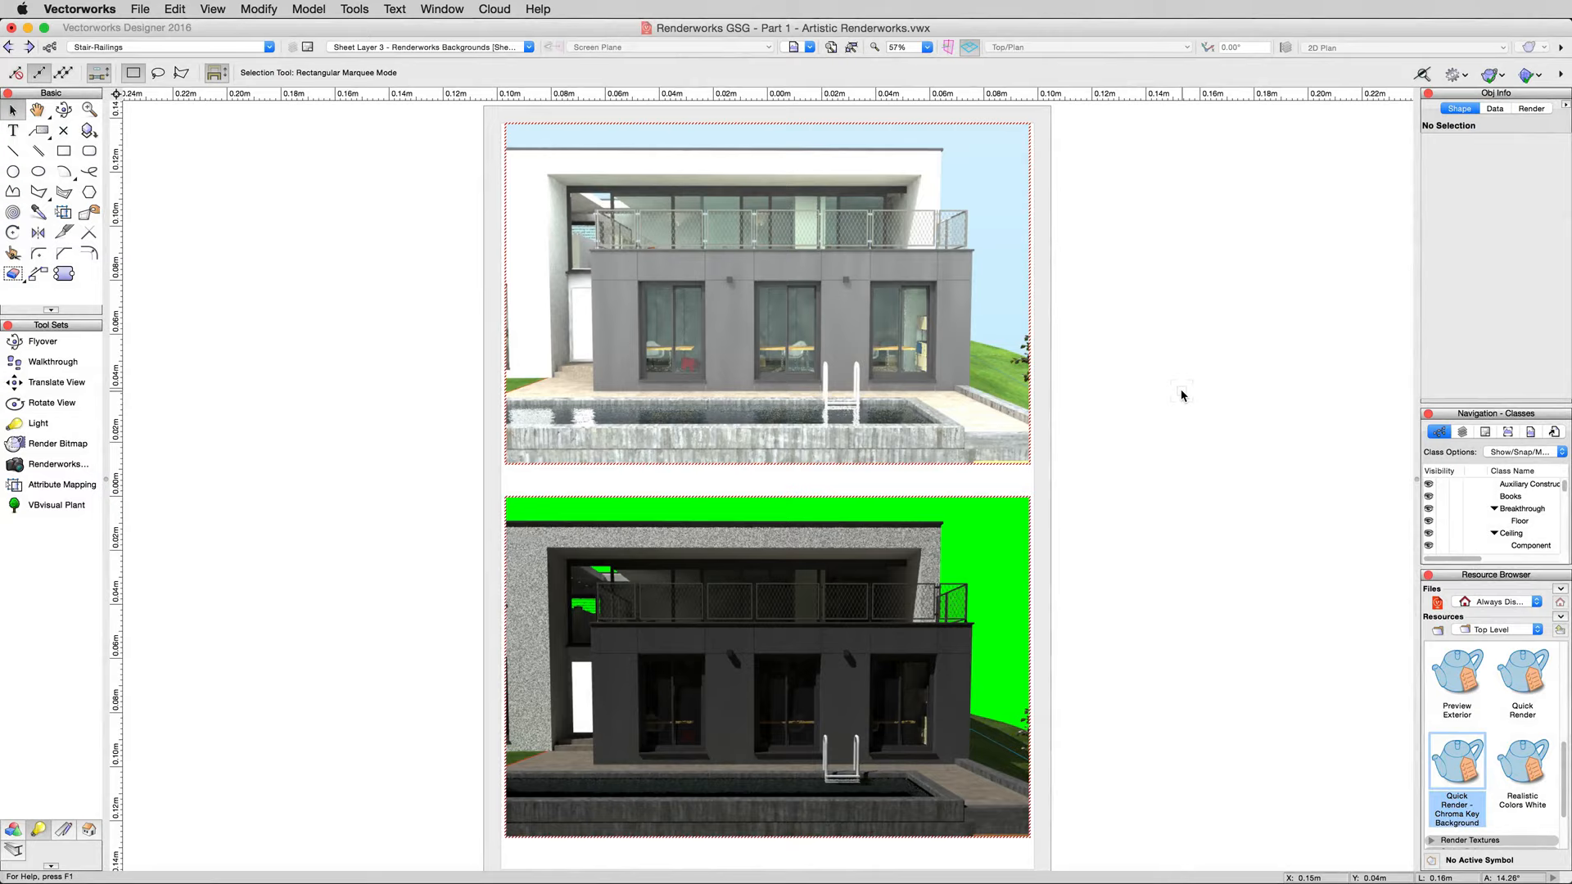
pyautogui.moveTo(1178, 402)
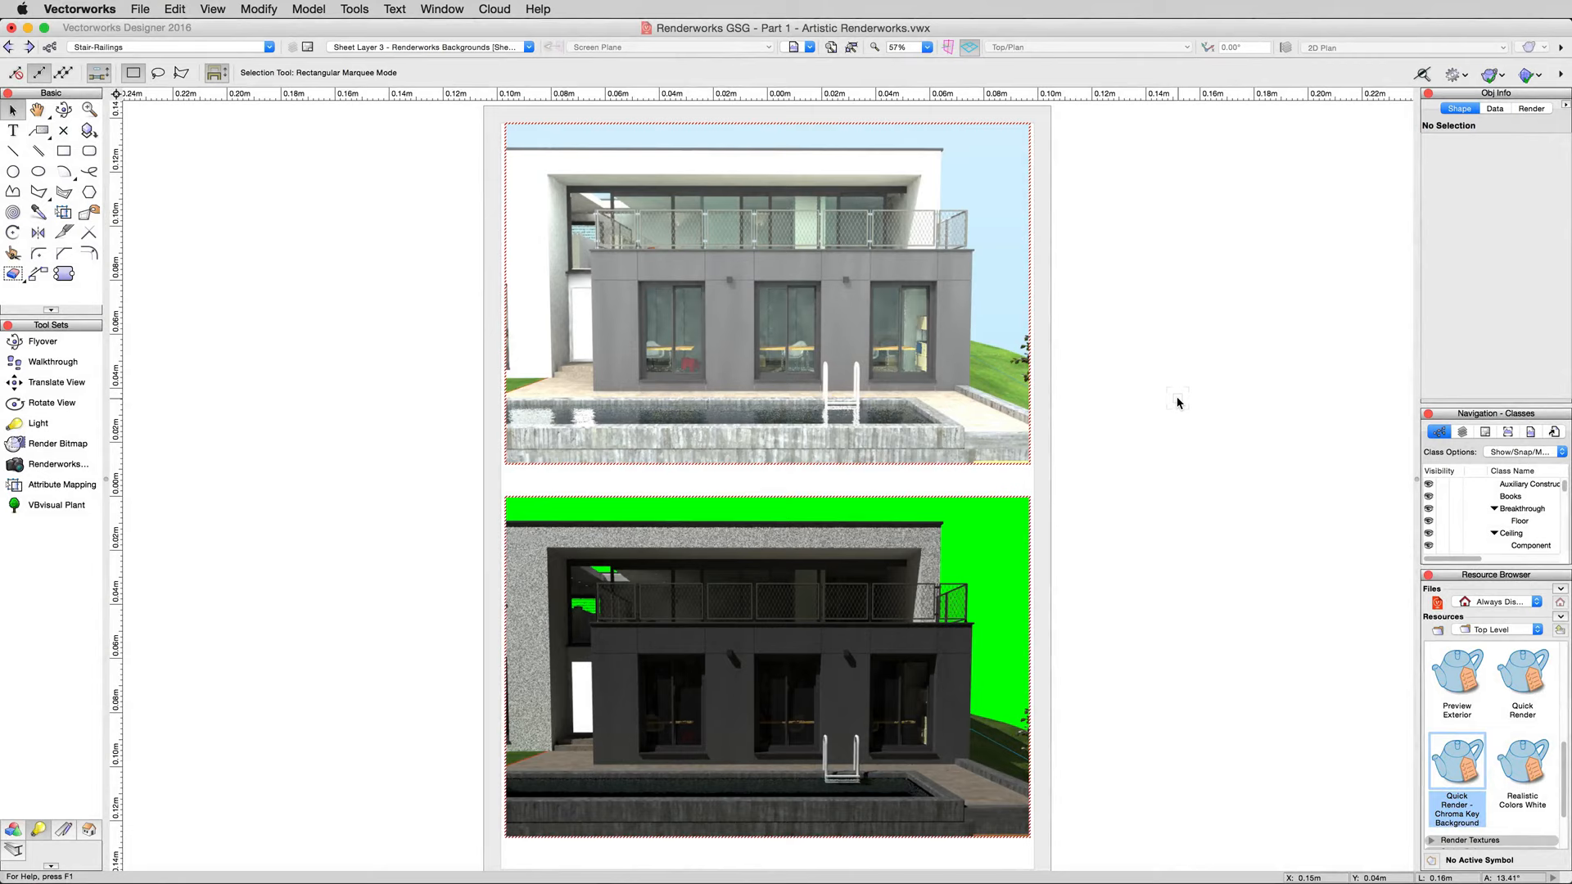
# - Show the Saved Views list from the View bar dropdown
pyautogui.click(794, 47)
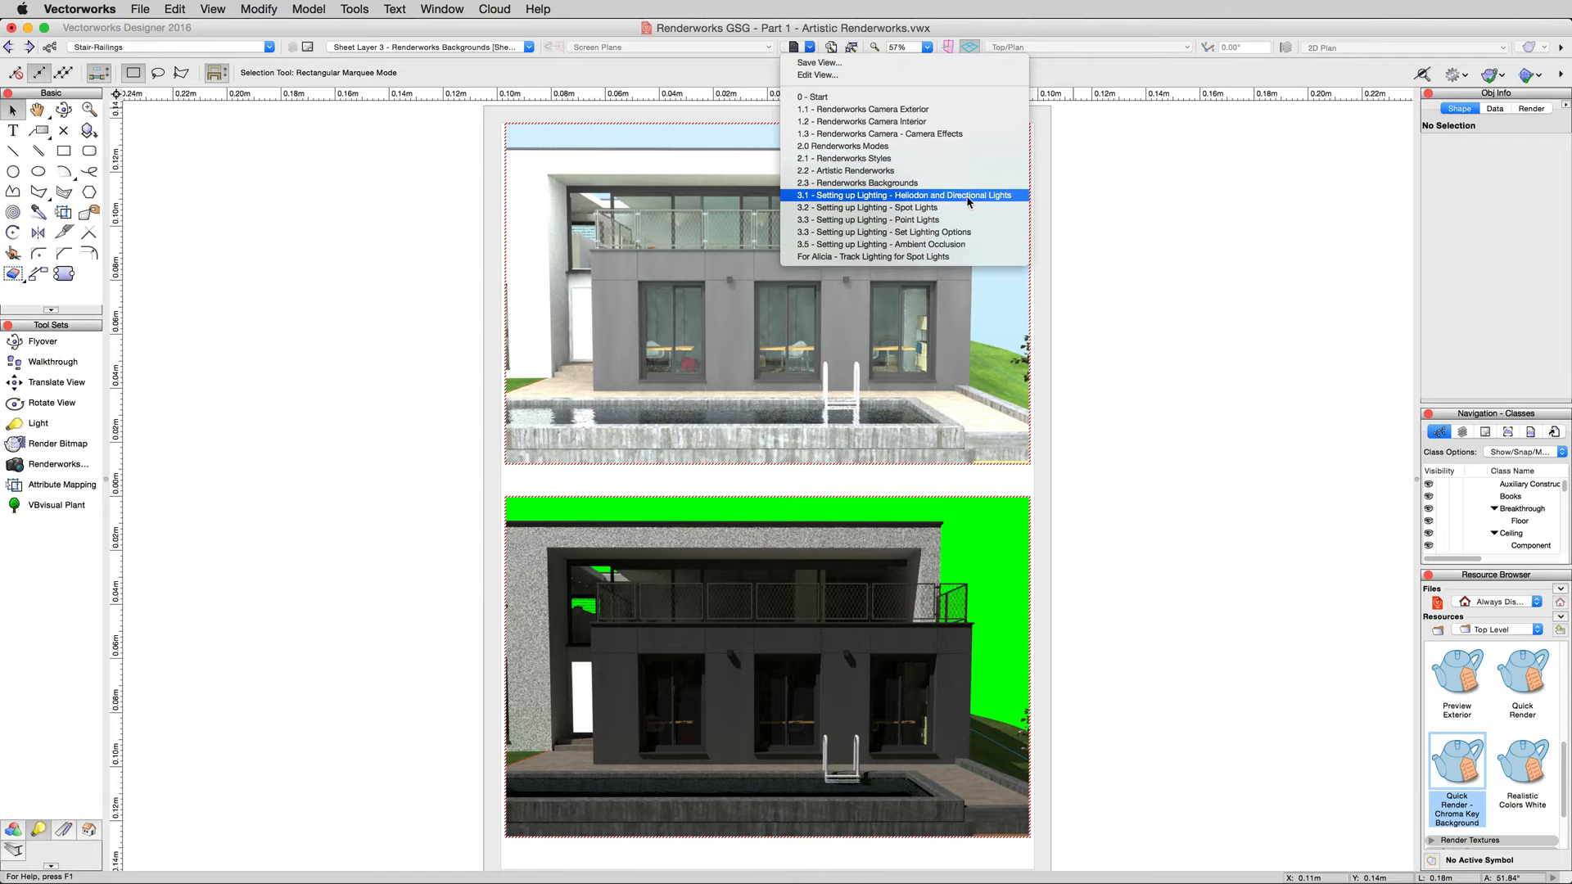
# - Switch to the '3.1 - Setting up Lighting - Heliodon and Directional Lights' view and show its lights
pyautogui.click(906, 195)
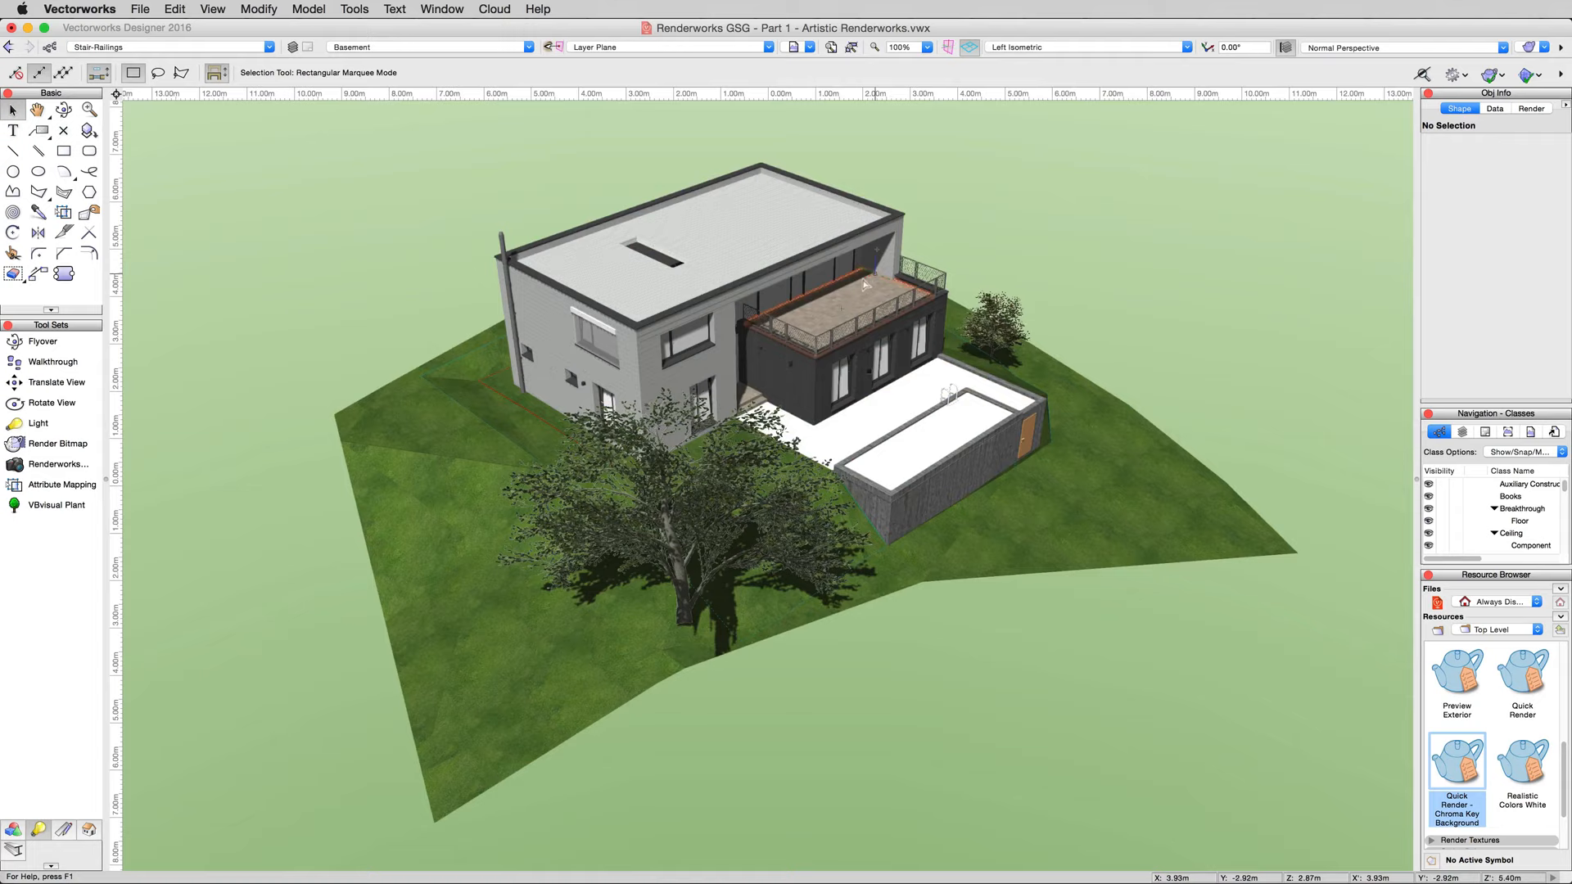
pyautogui.click(441, 9)
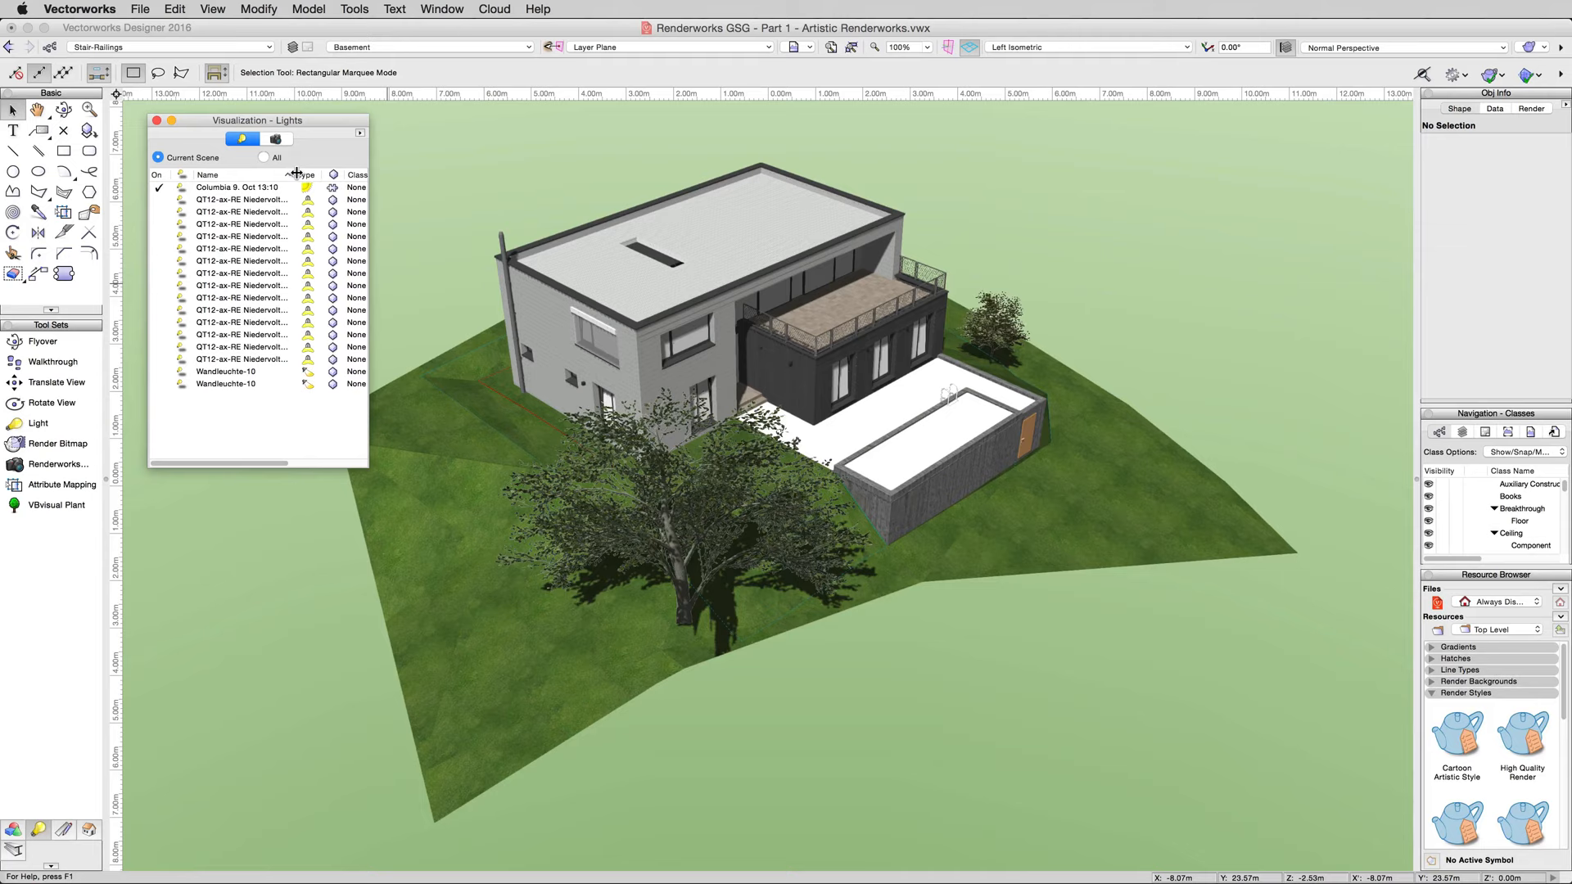
# - Turn off the Columbia sun light and collapse the Visualization palette
pyautogui.click(238, 188)
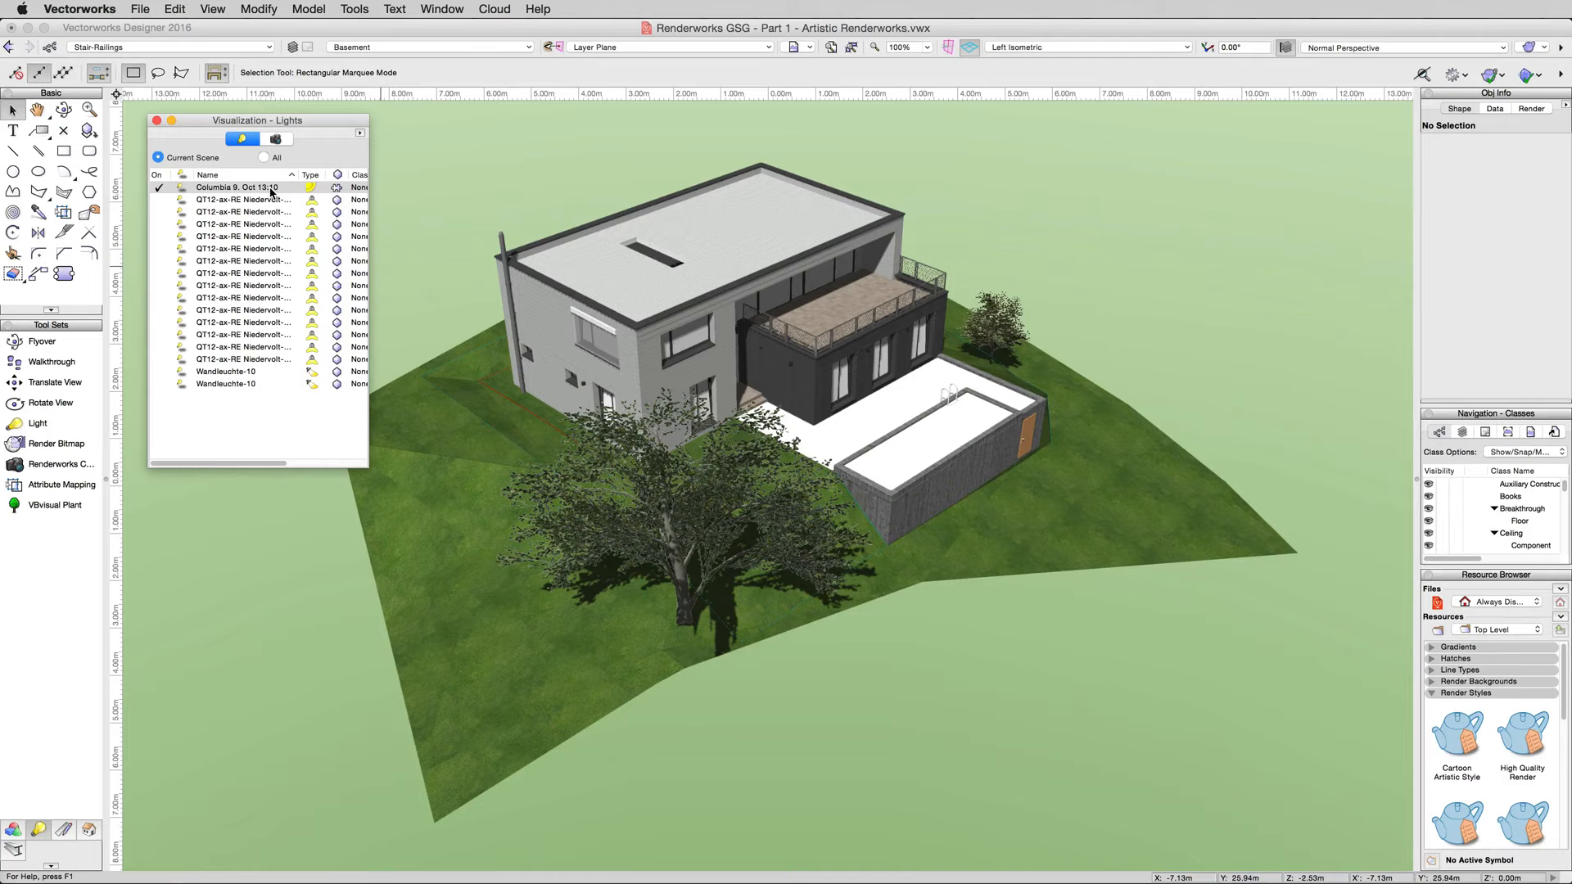
pyautogui.click(158, 188)
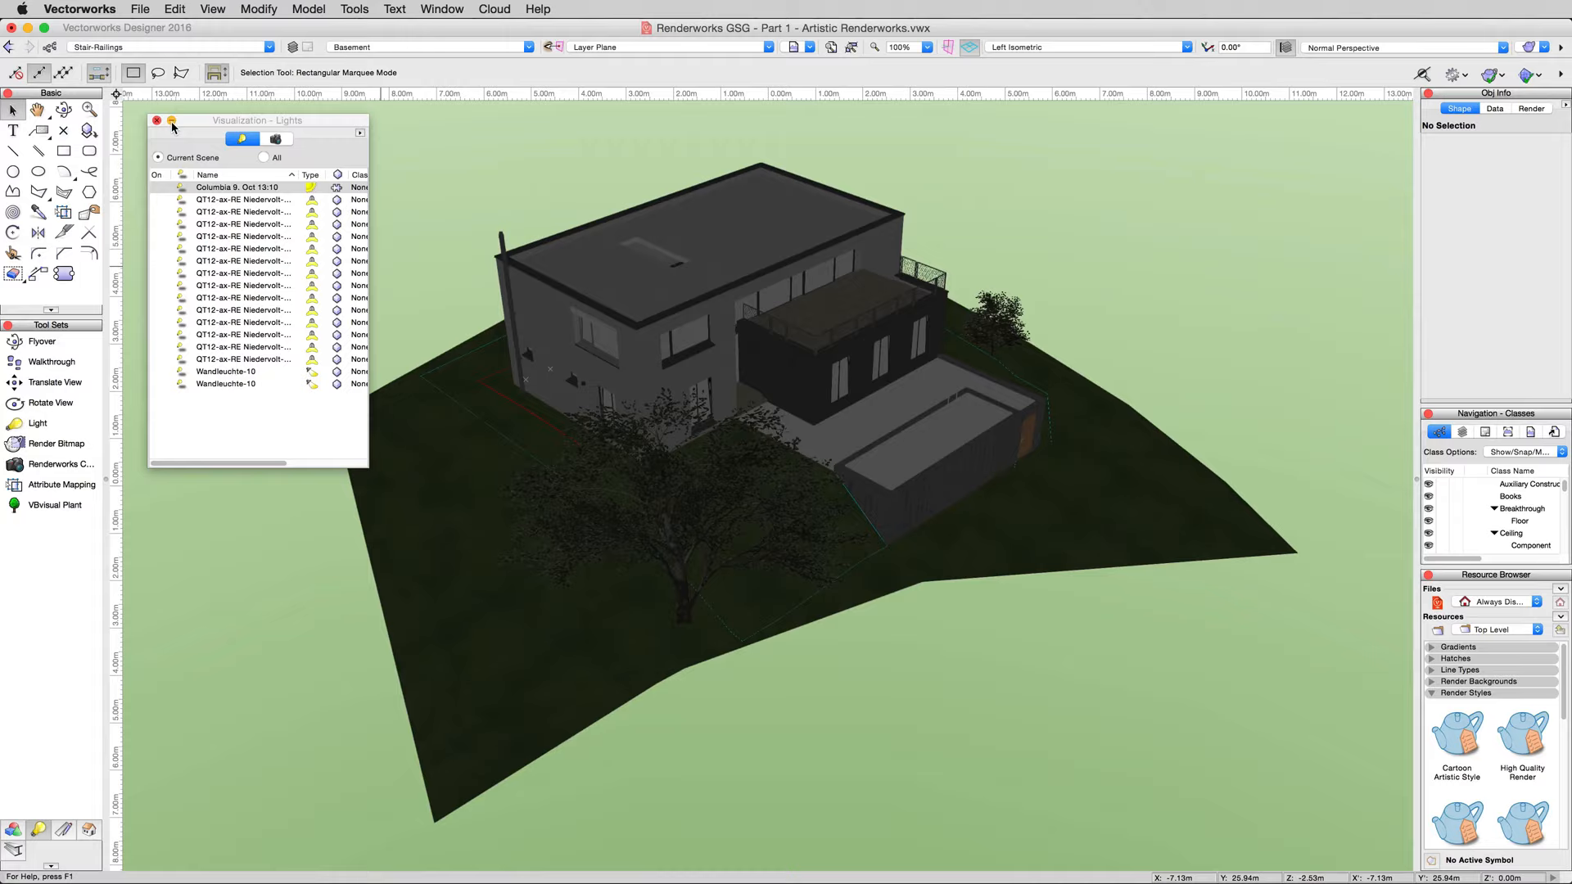
pyautogui.click(173, 120)
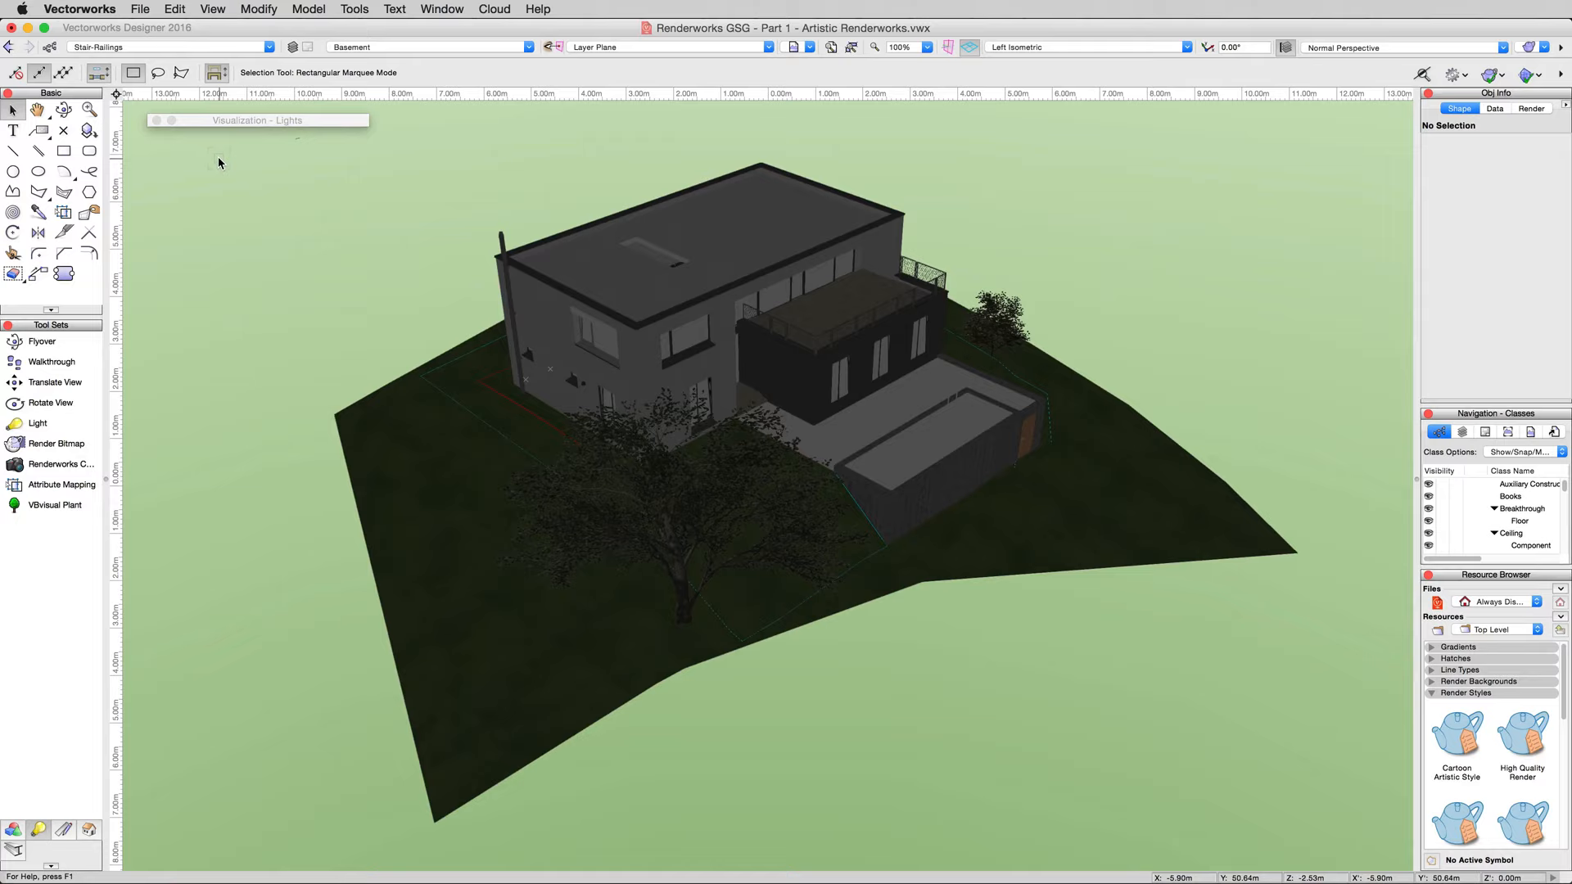
pyautogui.click(39, 423)
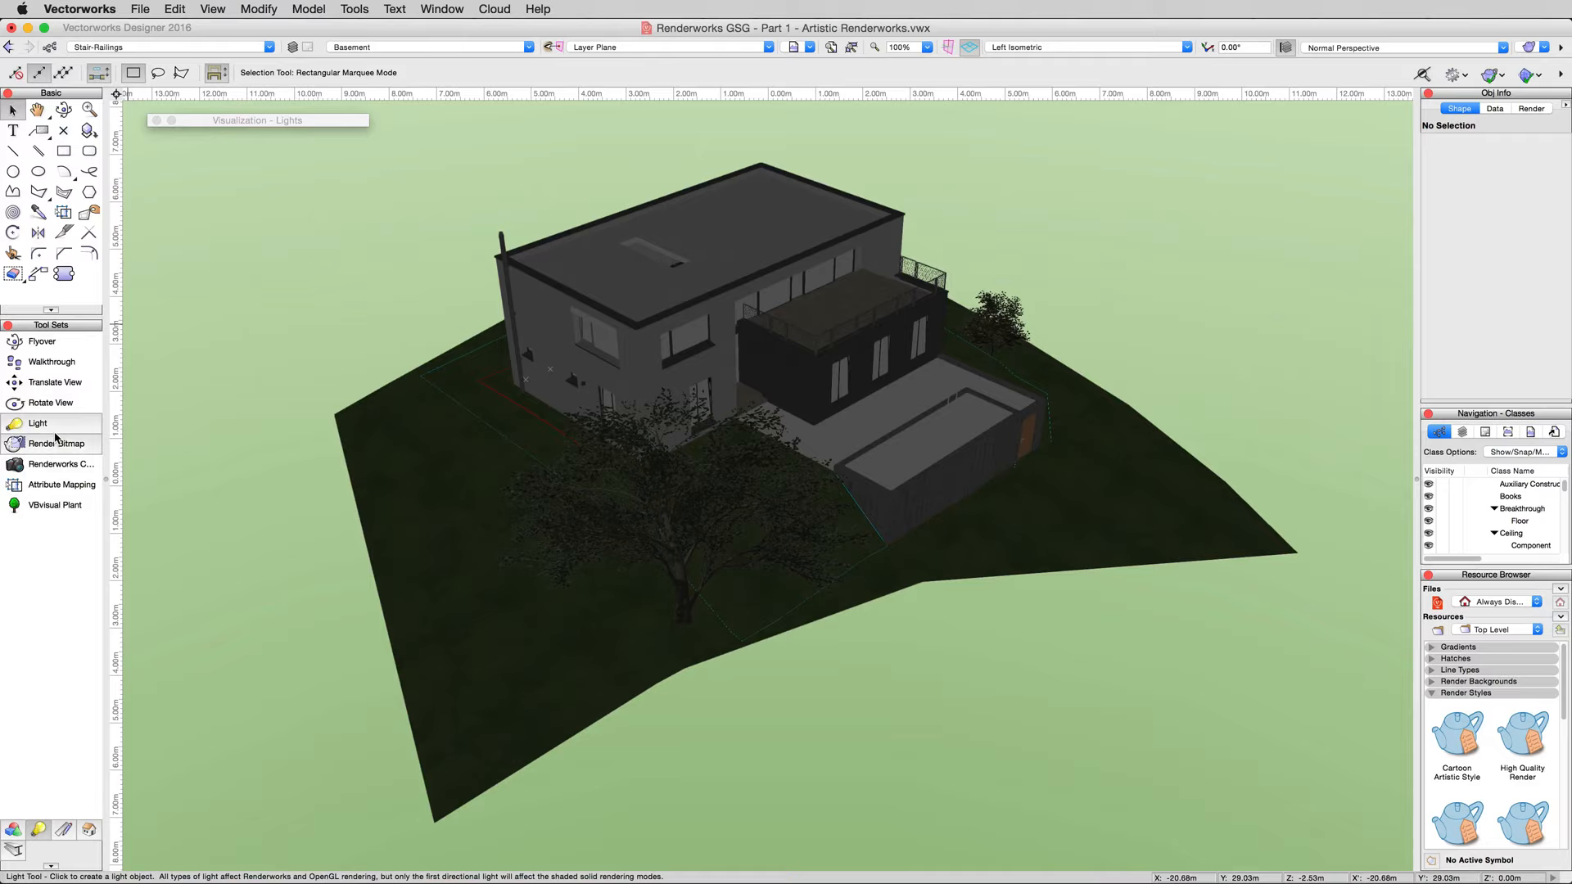
# - Place a directional light at 100% brightness with Cast Shadows enabled
pyautogui.click(37, 422)
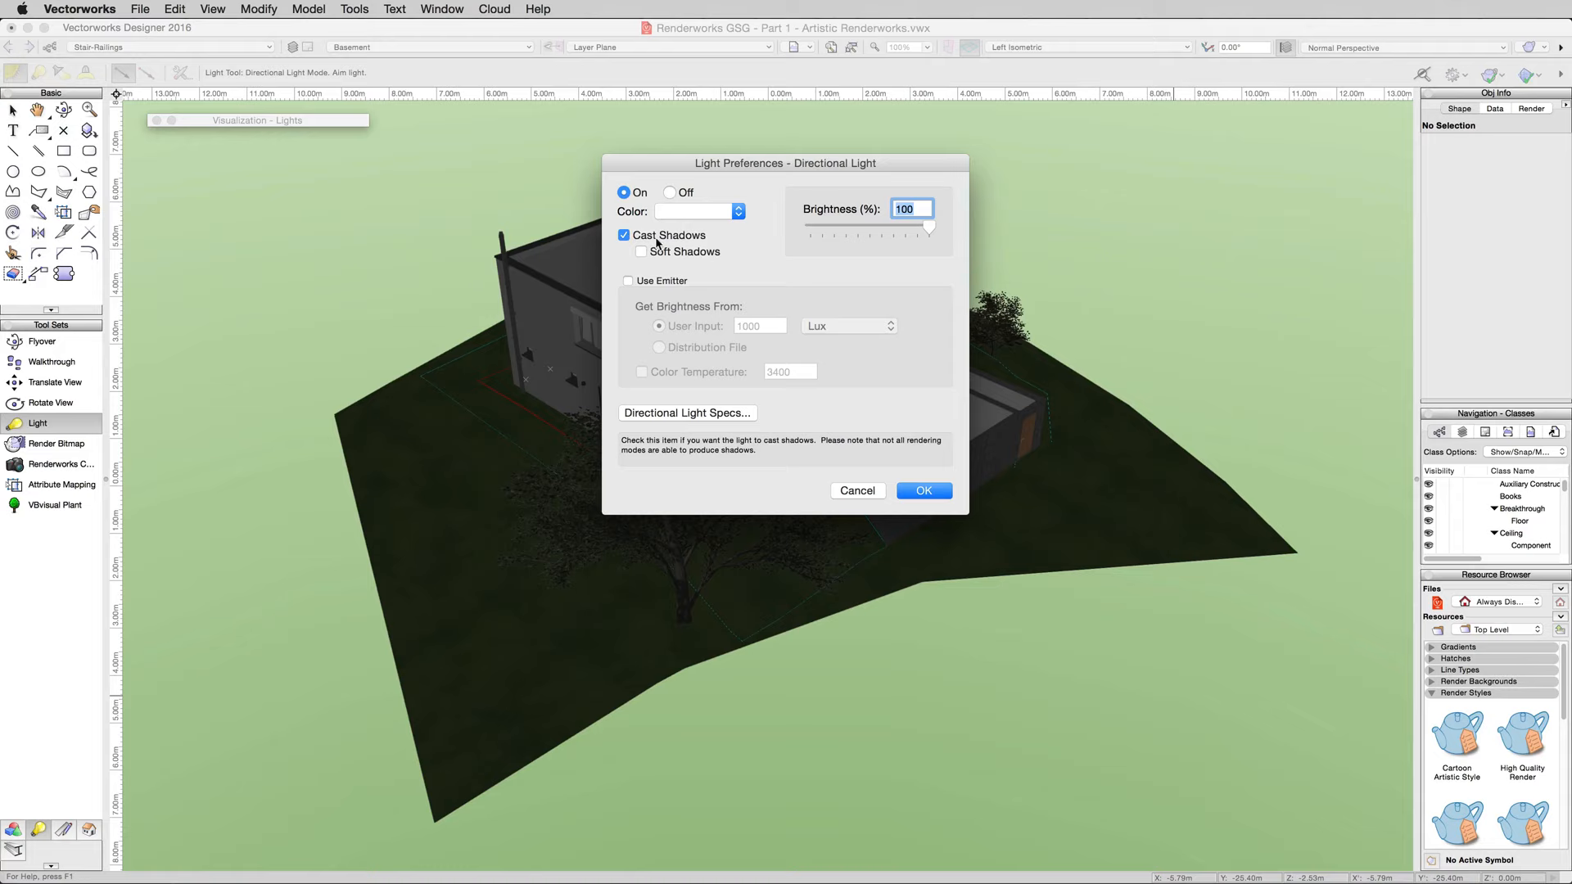
pyautogui.moveTo(658, 253)
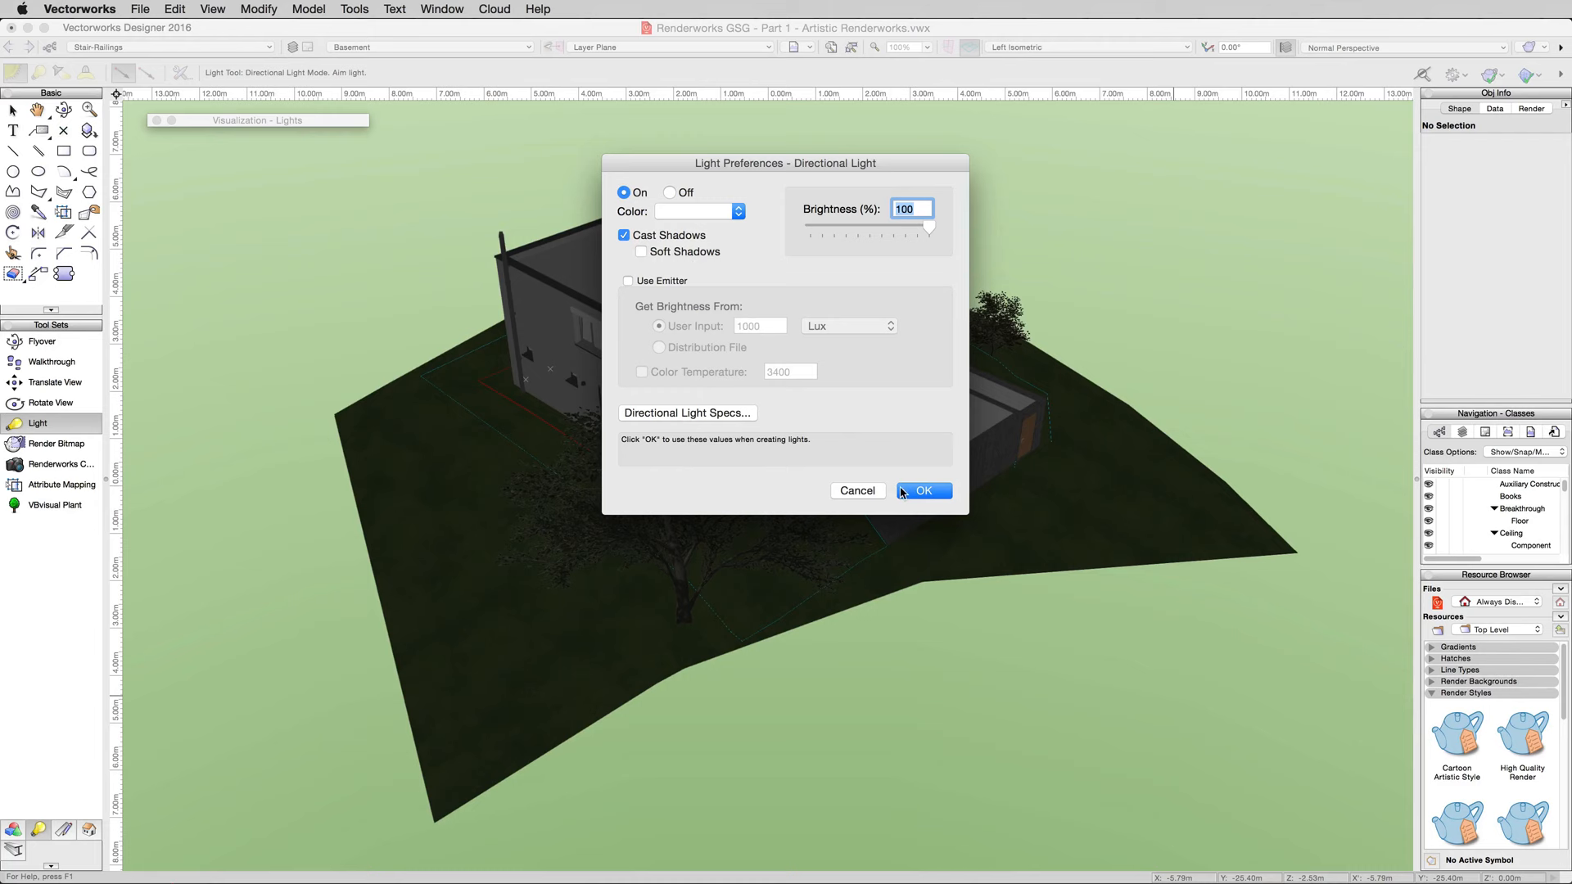
pyautogui.click(922, 490)
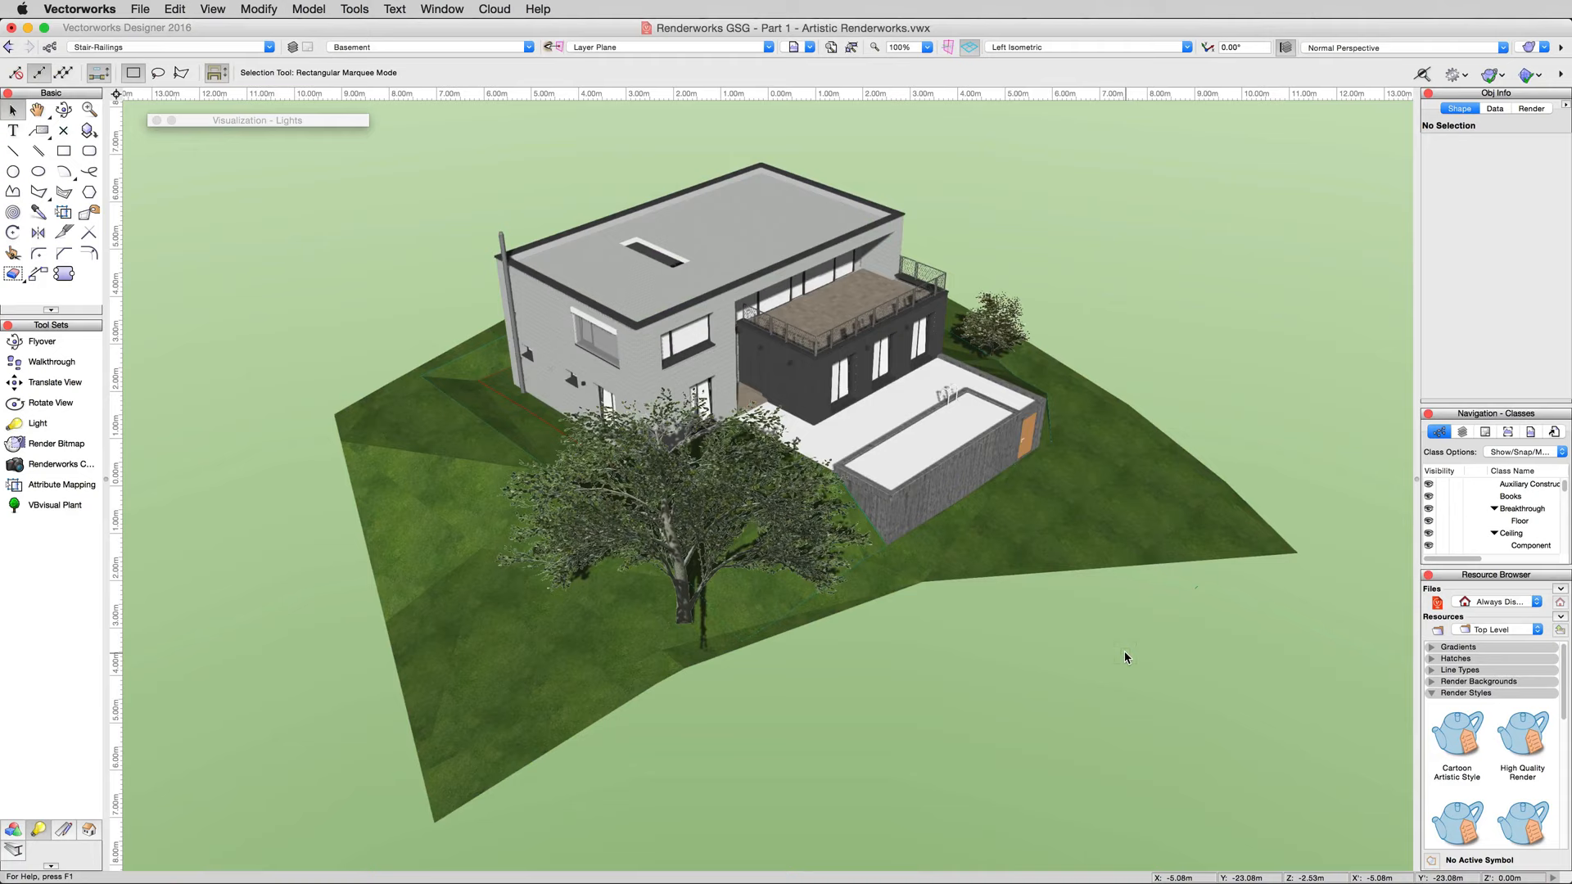
pyautogui.moveTo(1133, 692)
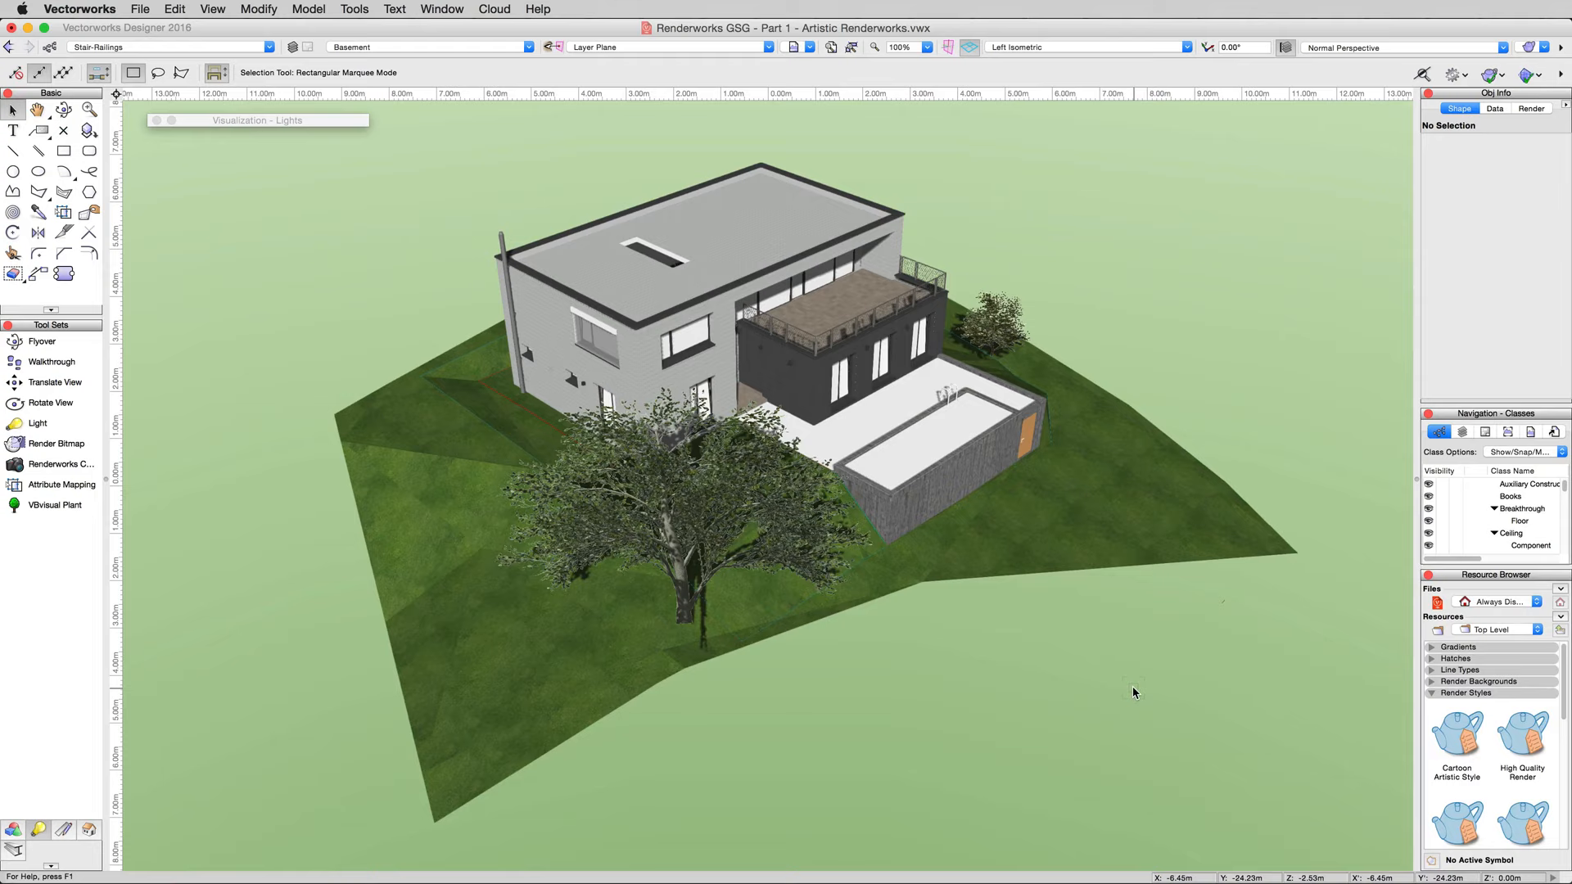
# - Open the Tools menu to Options > Vectorworks Preferences
pyautogui.click(353, 9)
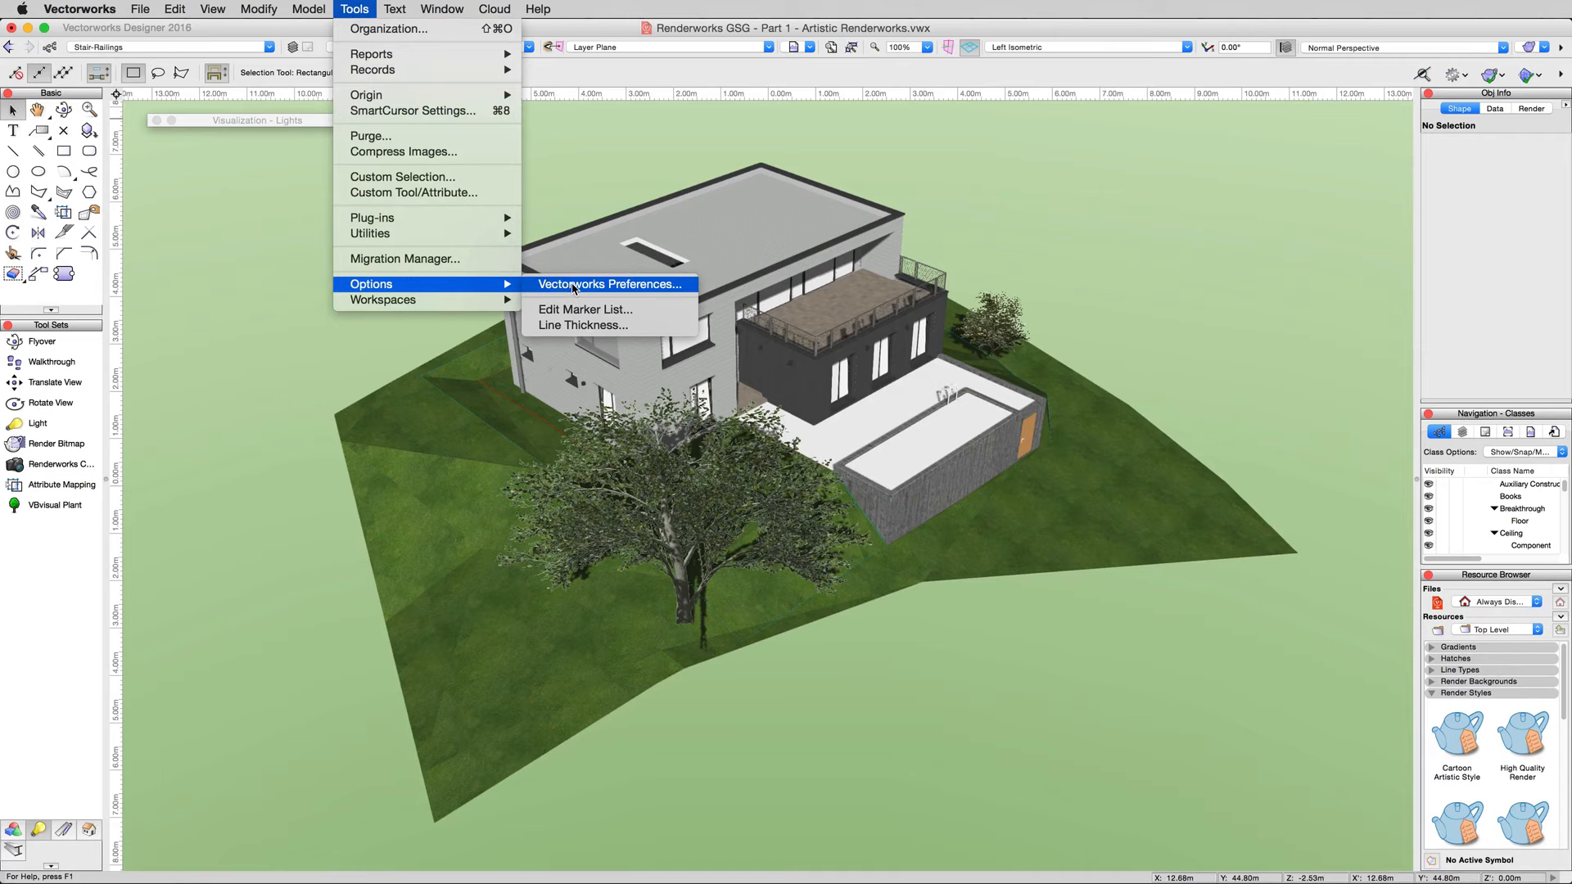
# - Set Display light objects to Always in Vectorworks Preferences
pyautogui.click(608, 284)
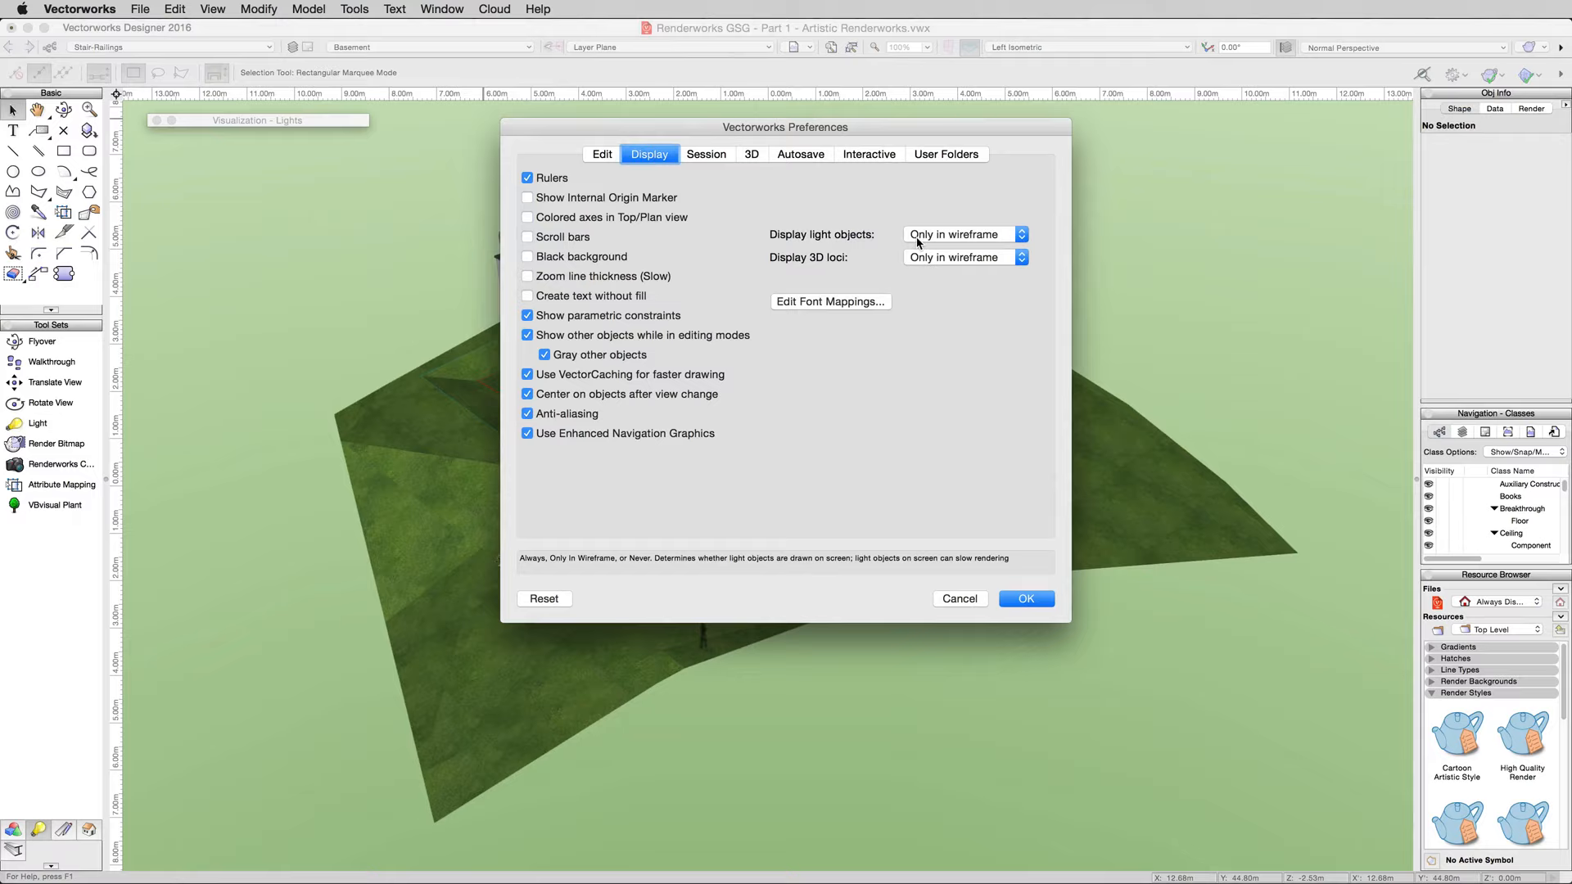
pyautogui.click(961, 233)
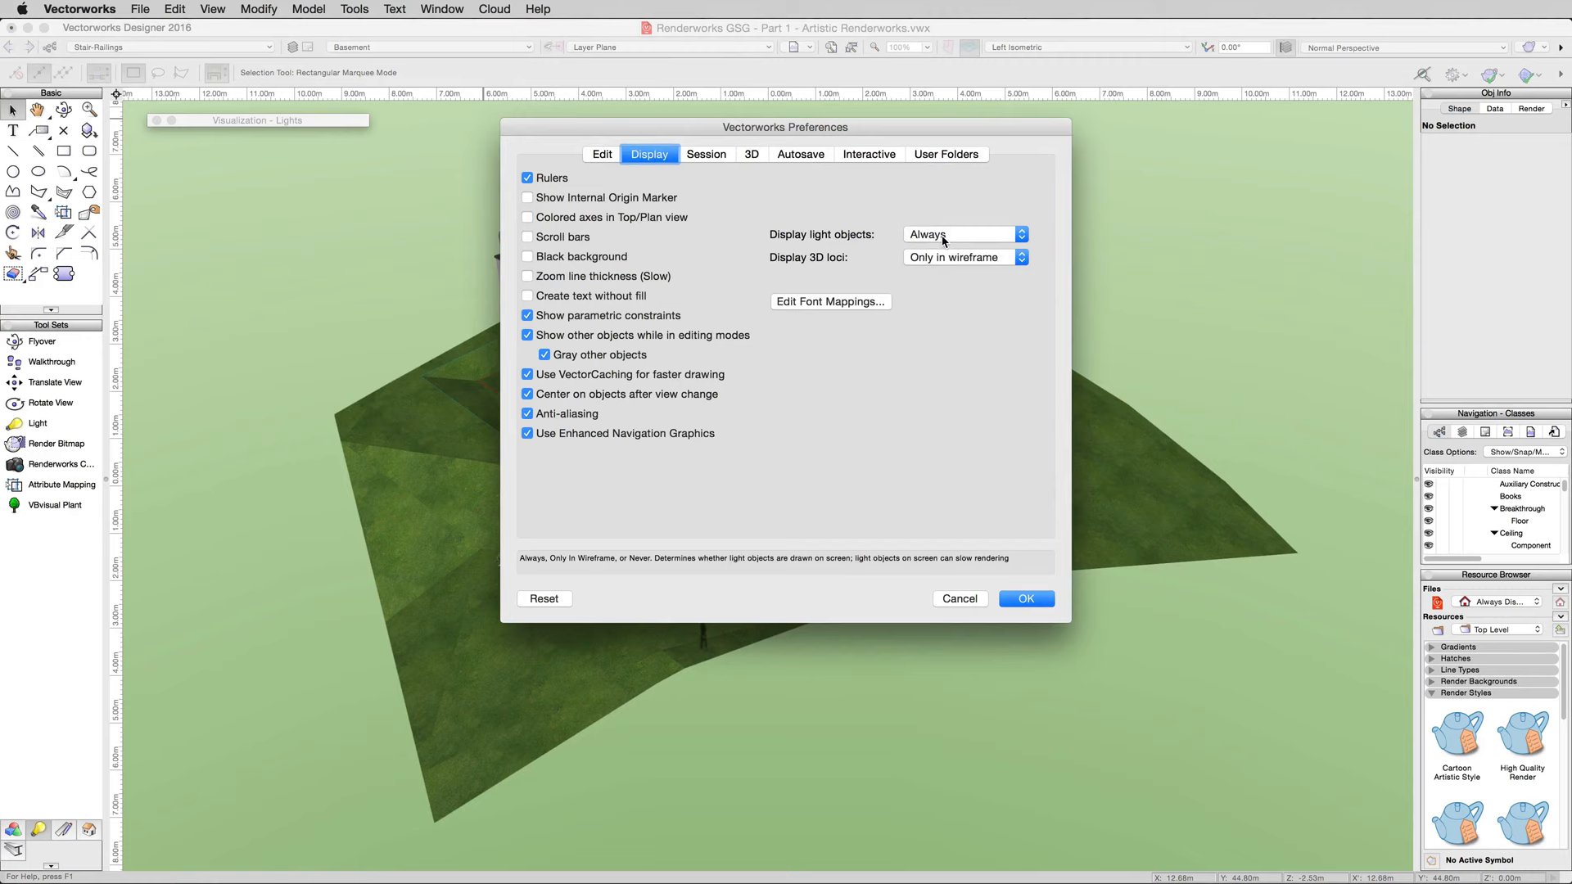
pyautogui.click(1024, 598)
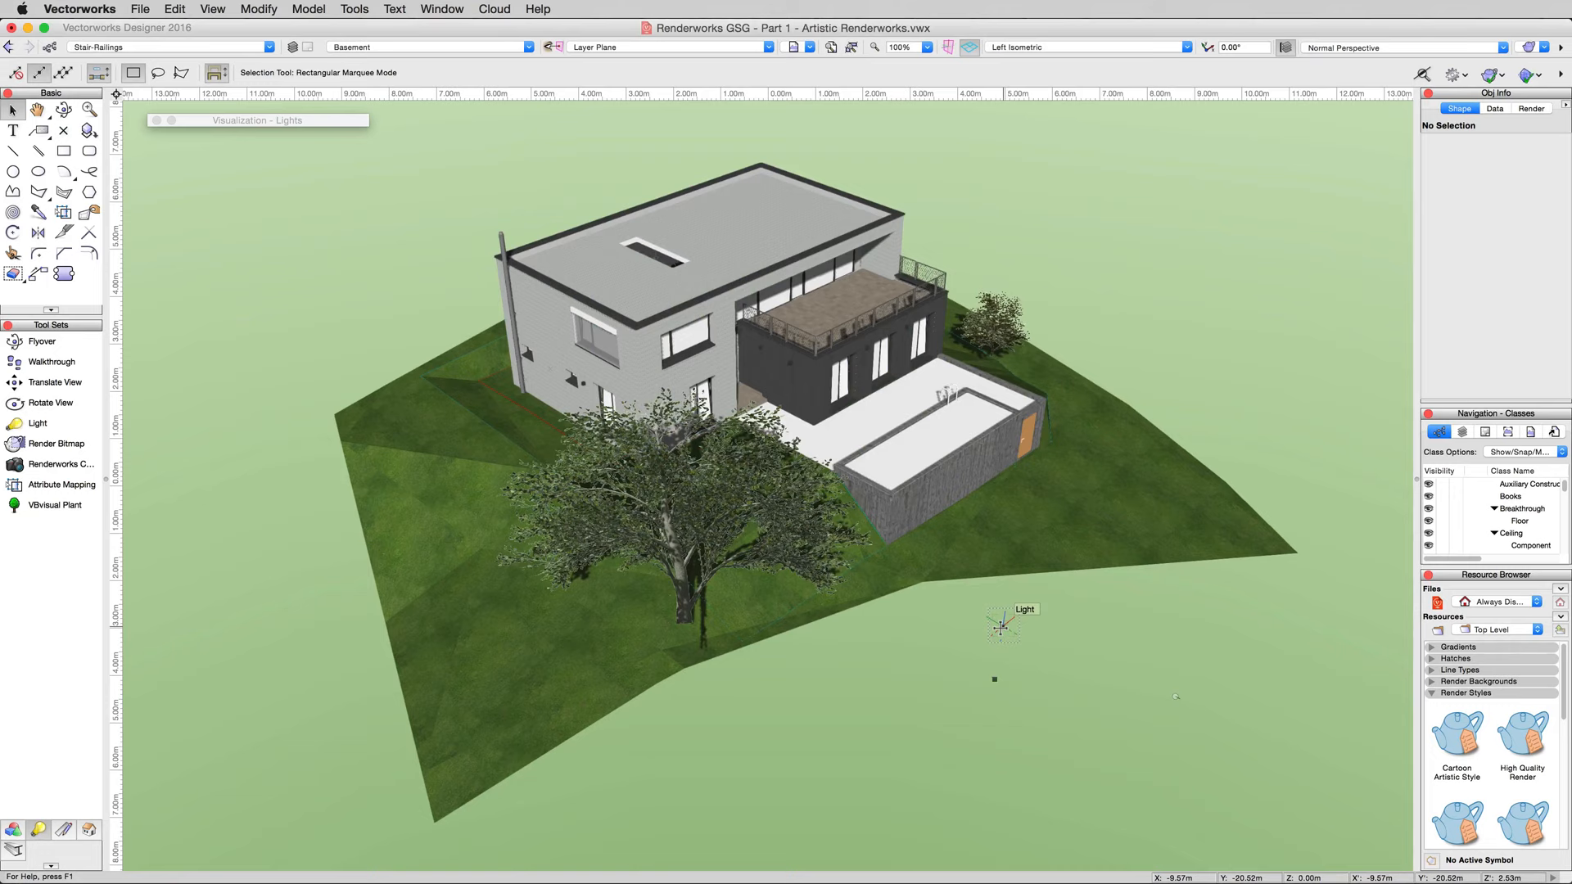
# - Set the directional light's direction and elevation so long shadows cross the lawn
pyautogui.click(1175, 697)
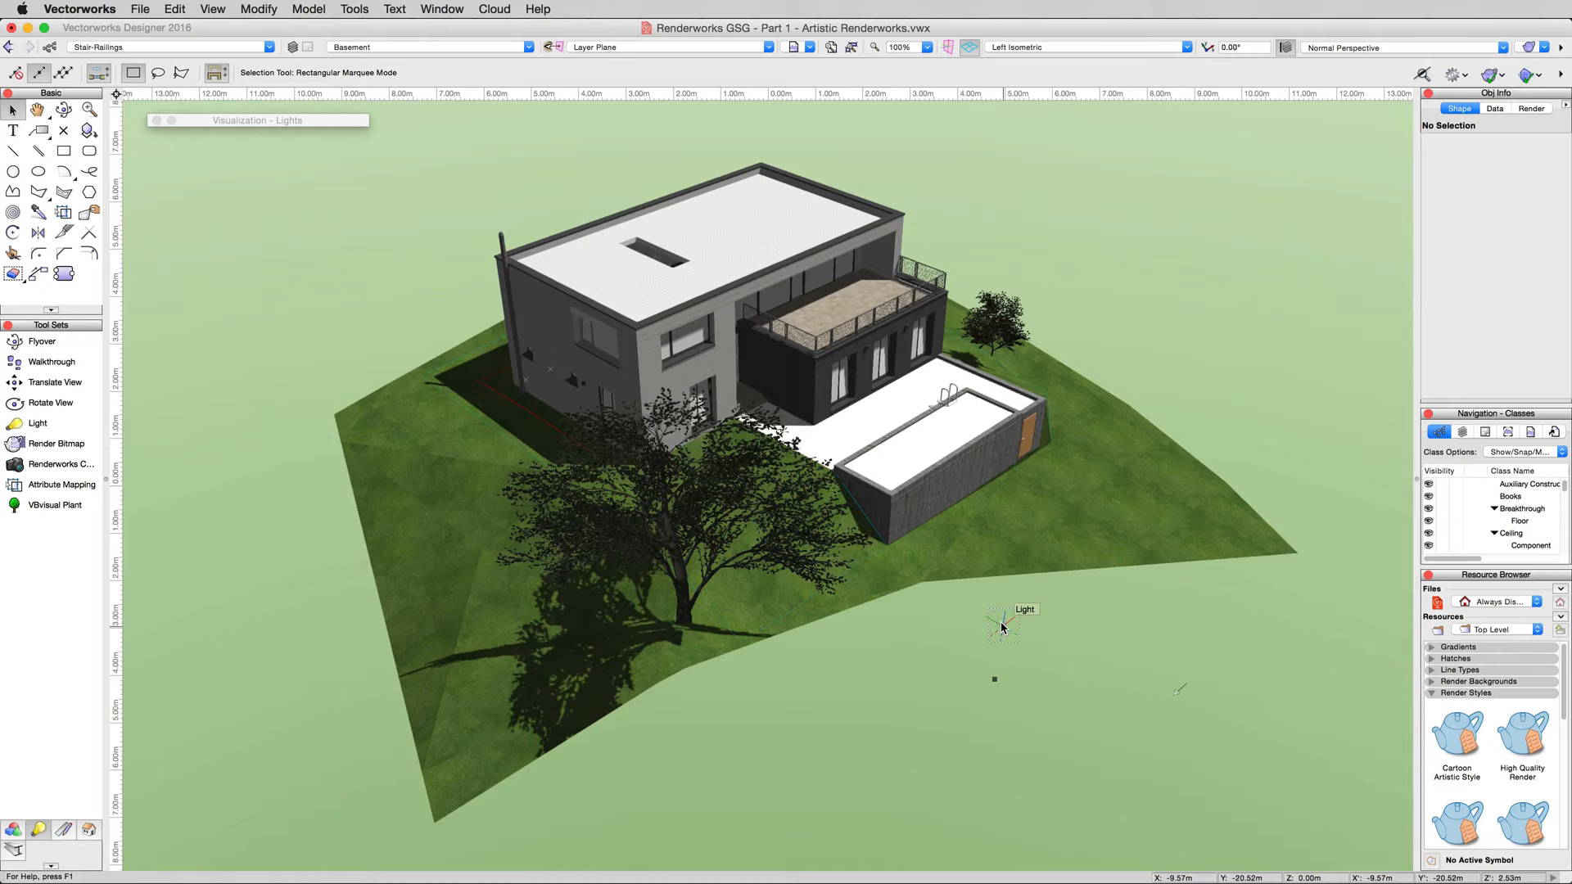
# - Try red, then settle on pale cream, as the directional light's colour
pyautogui.click(1002, 622)
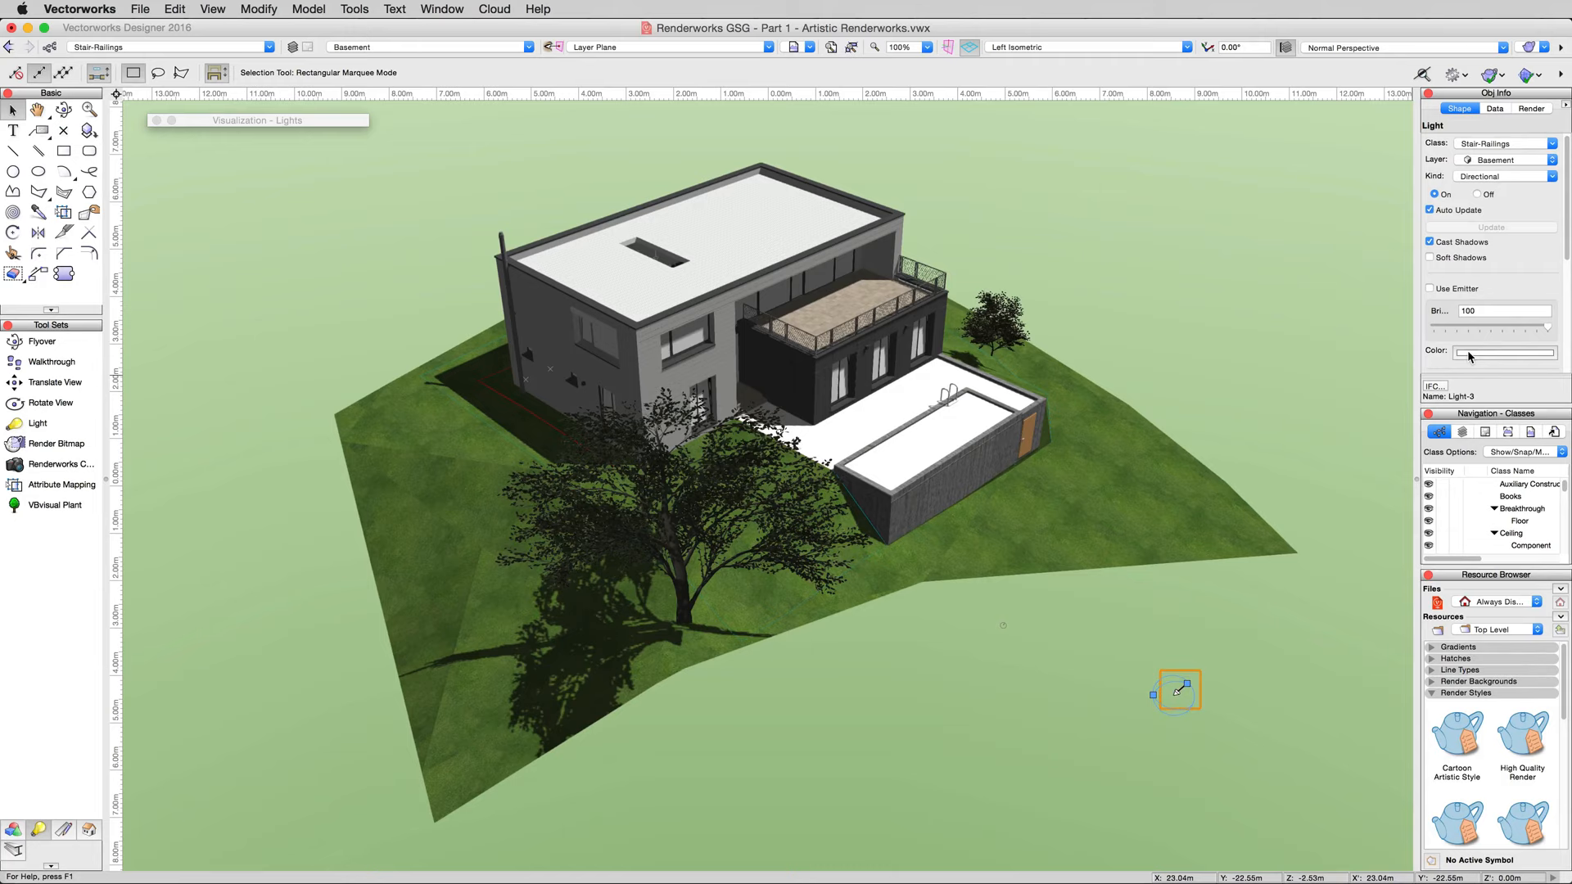
pyautogui.click(1504, 352)
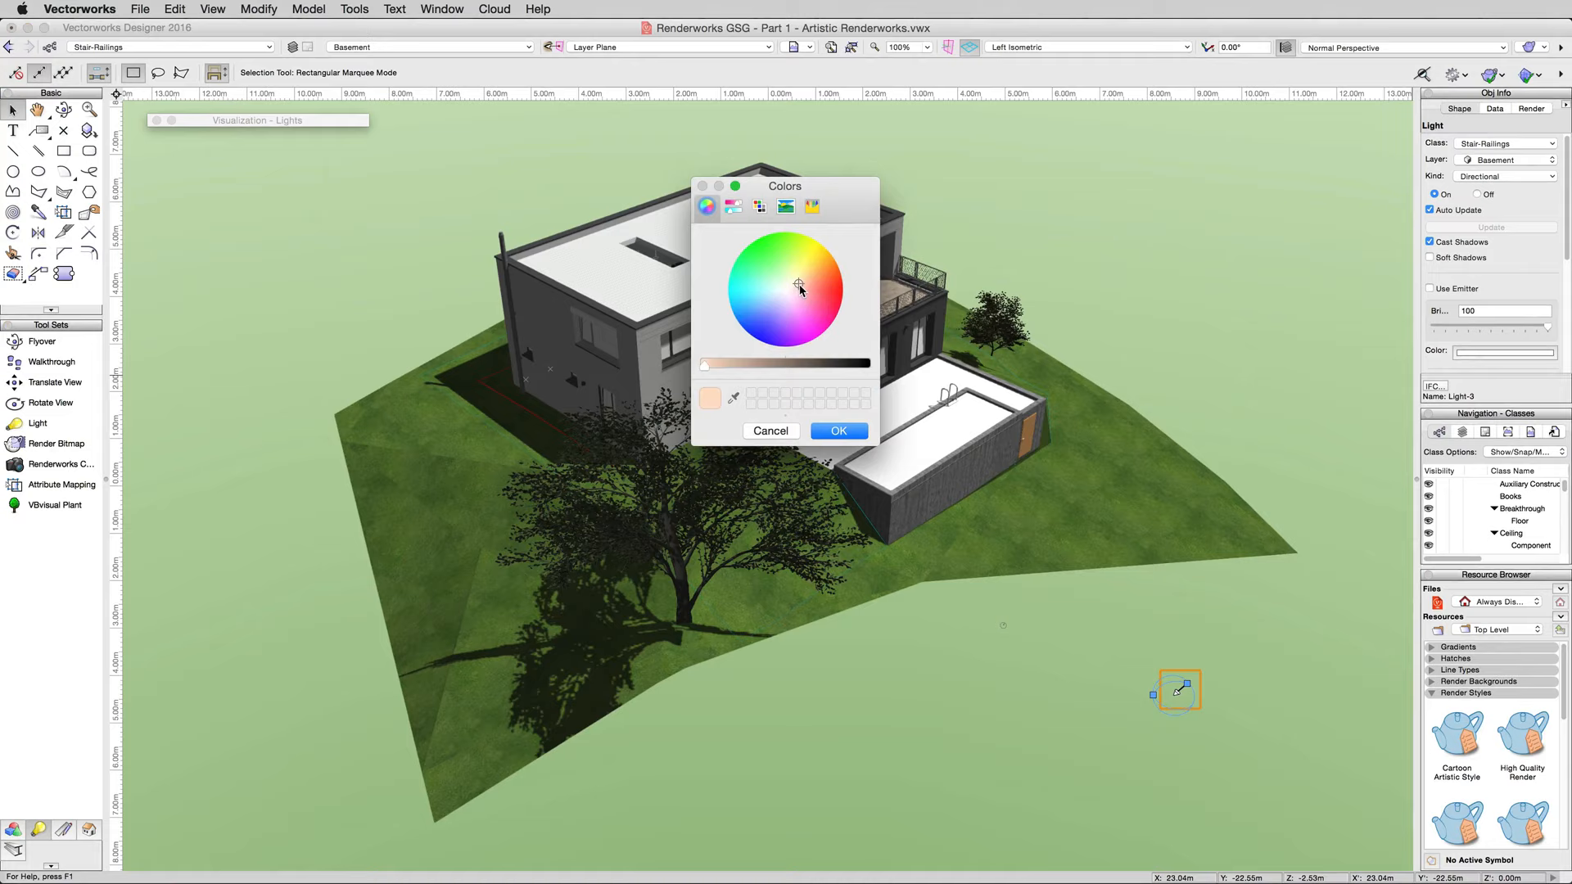
pyautogui.click(838, 429)
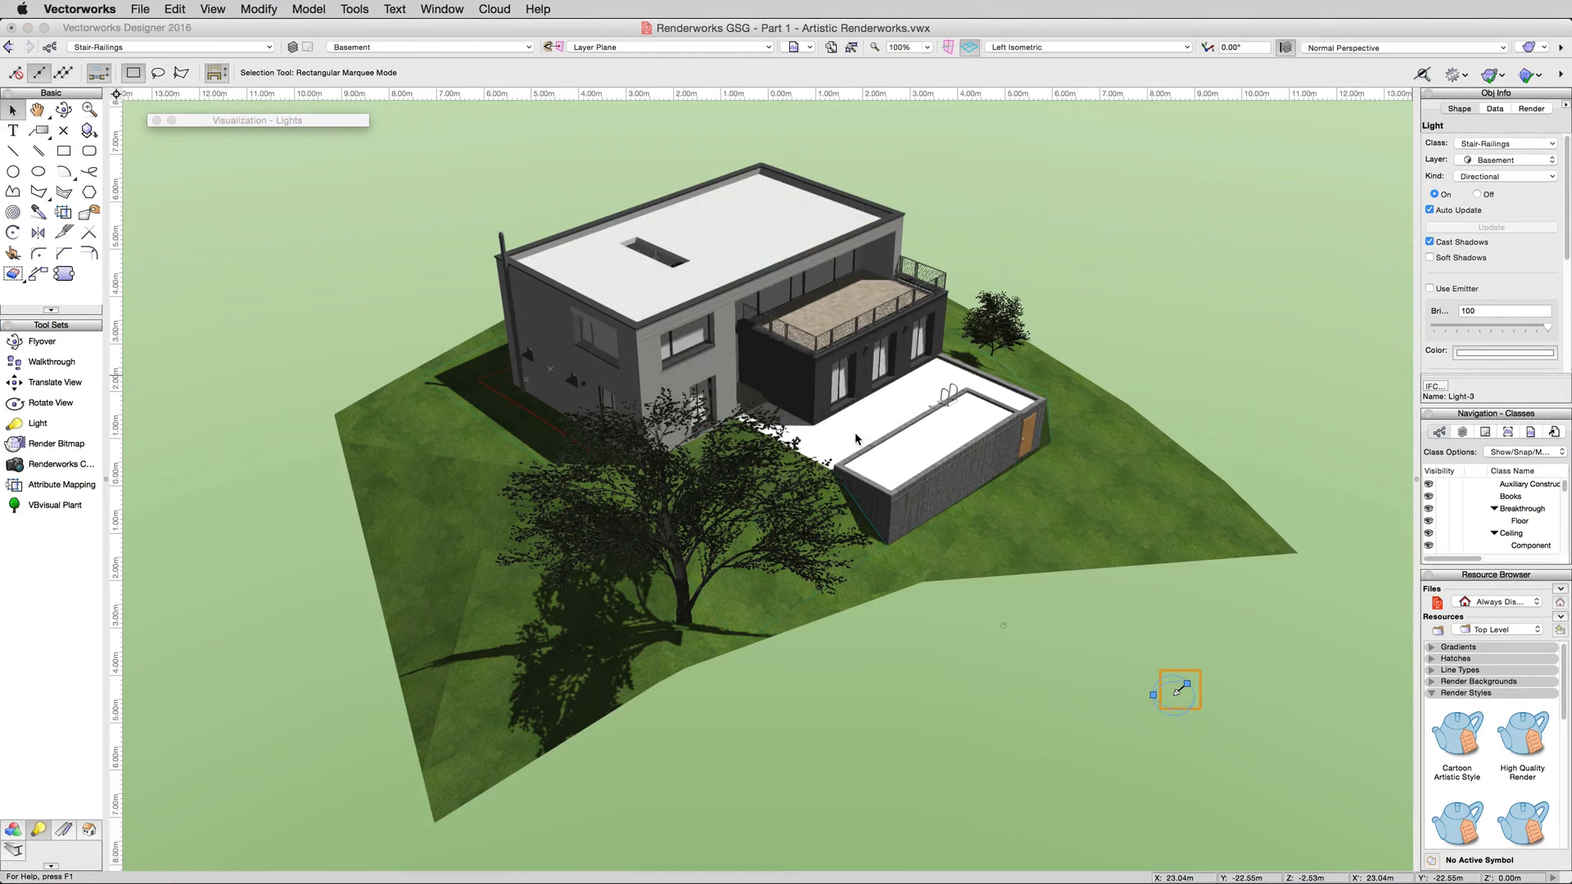
pyautogui.click(1502, 351)
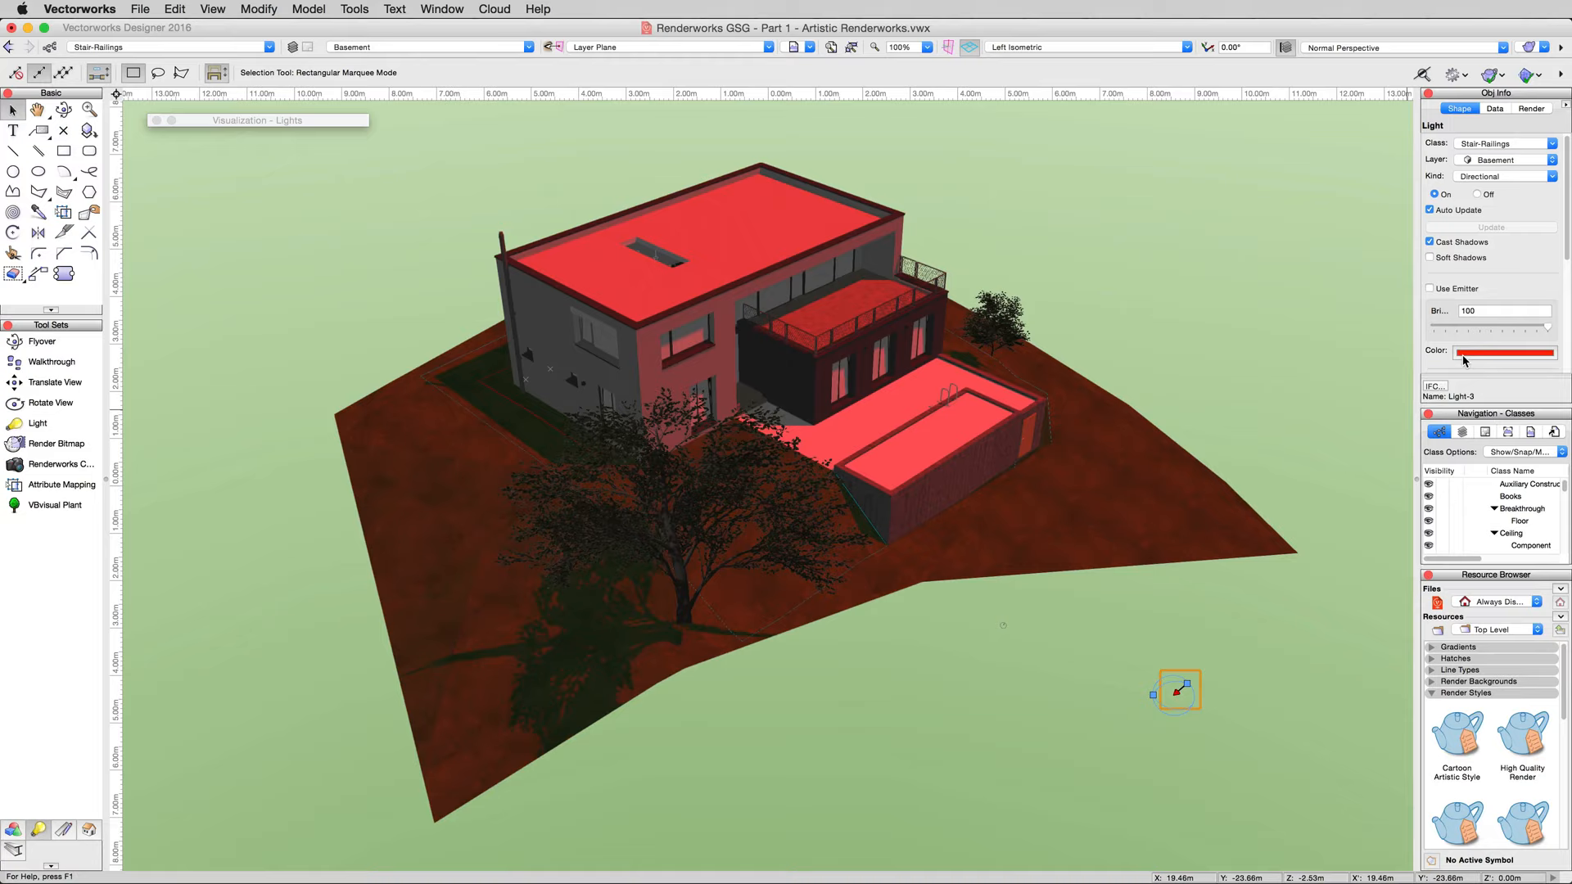
pyautogui.click(1502, 352)
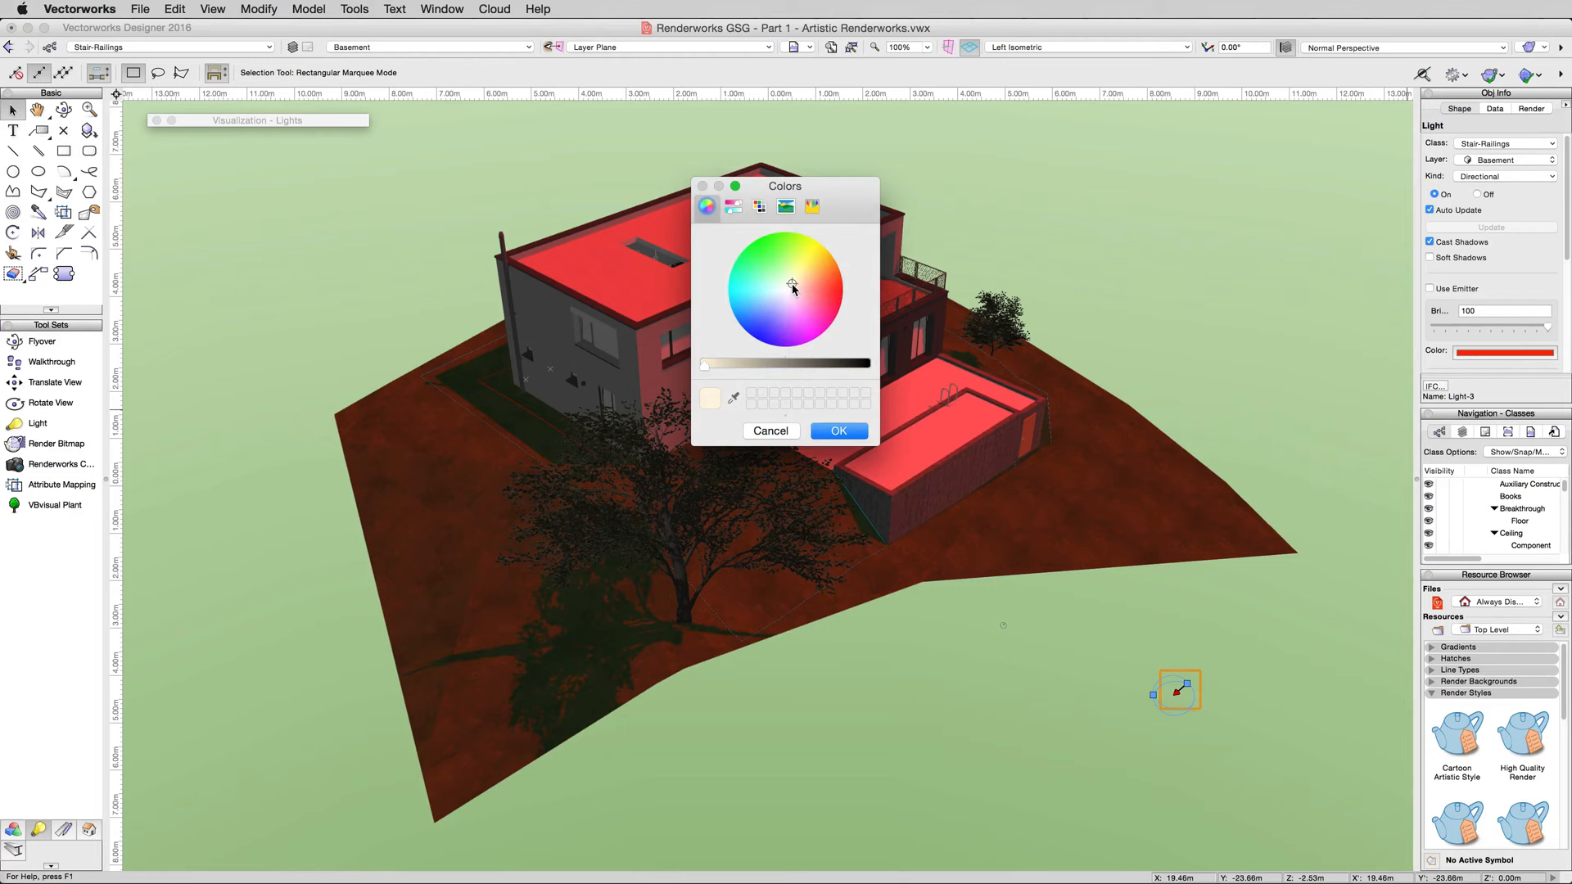
pyautogui.click(791, 284)
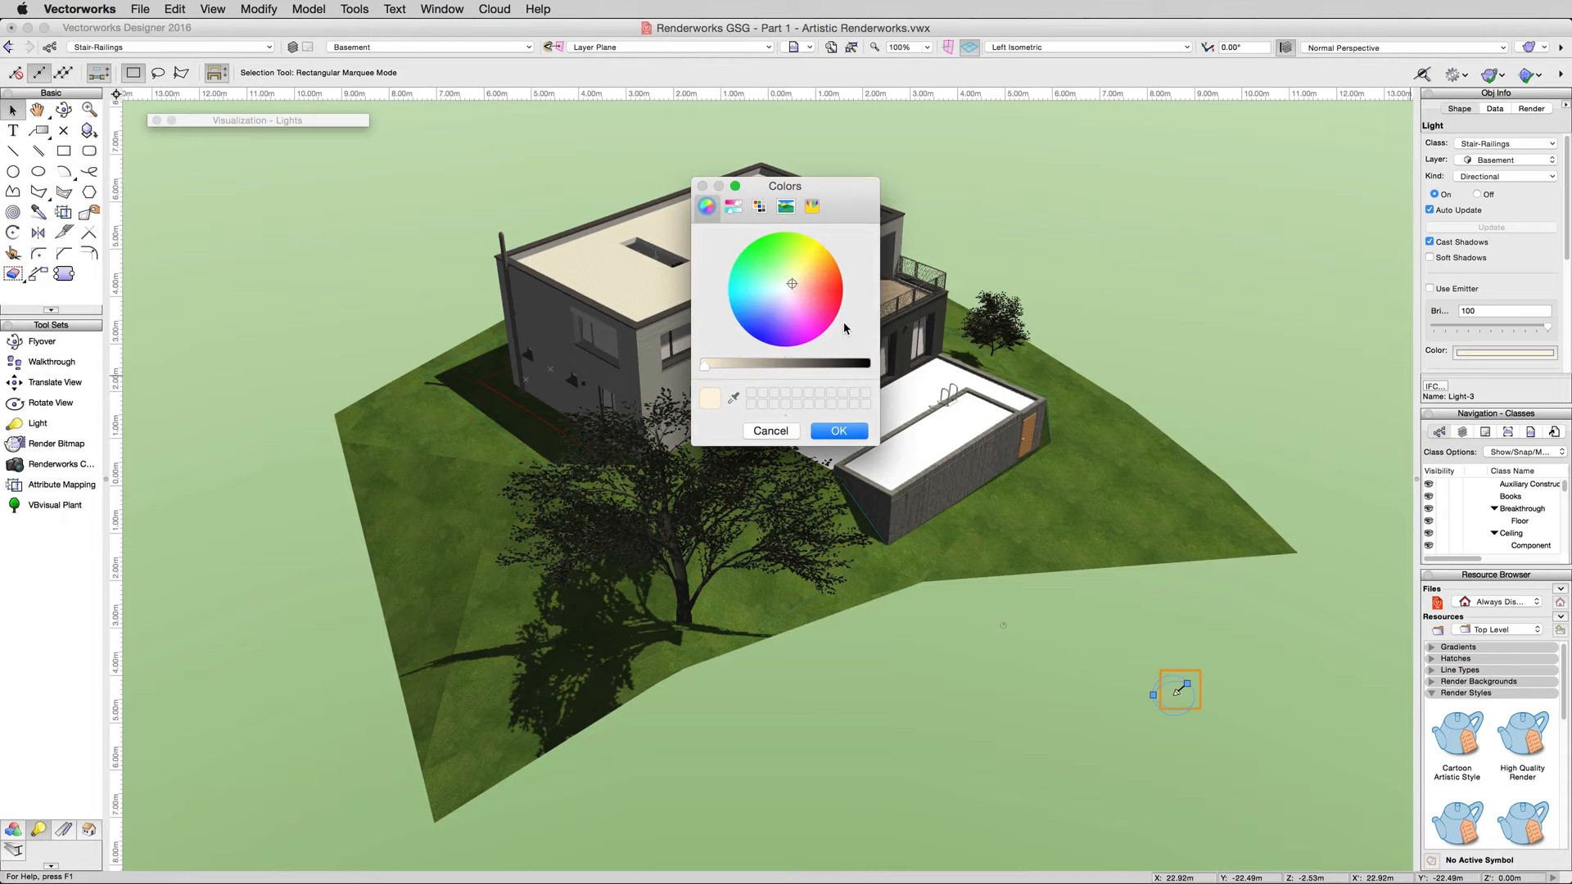
pyautogui.click(836, 429)
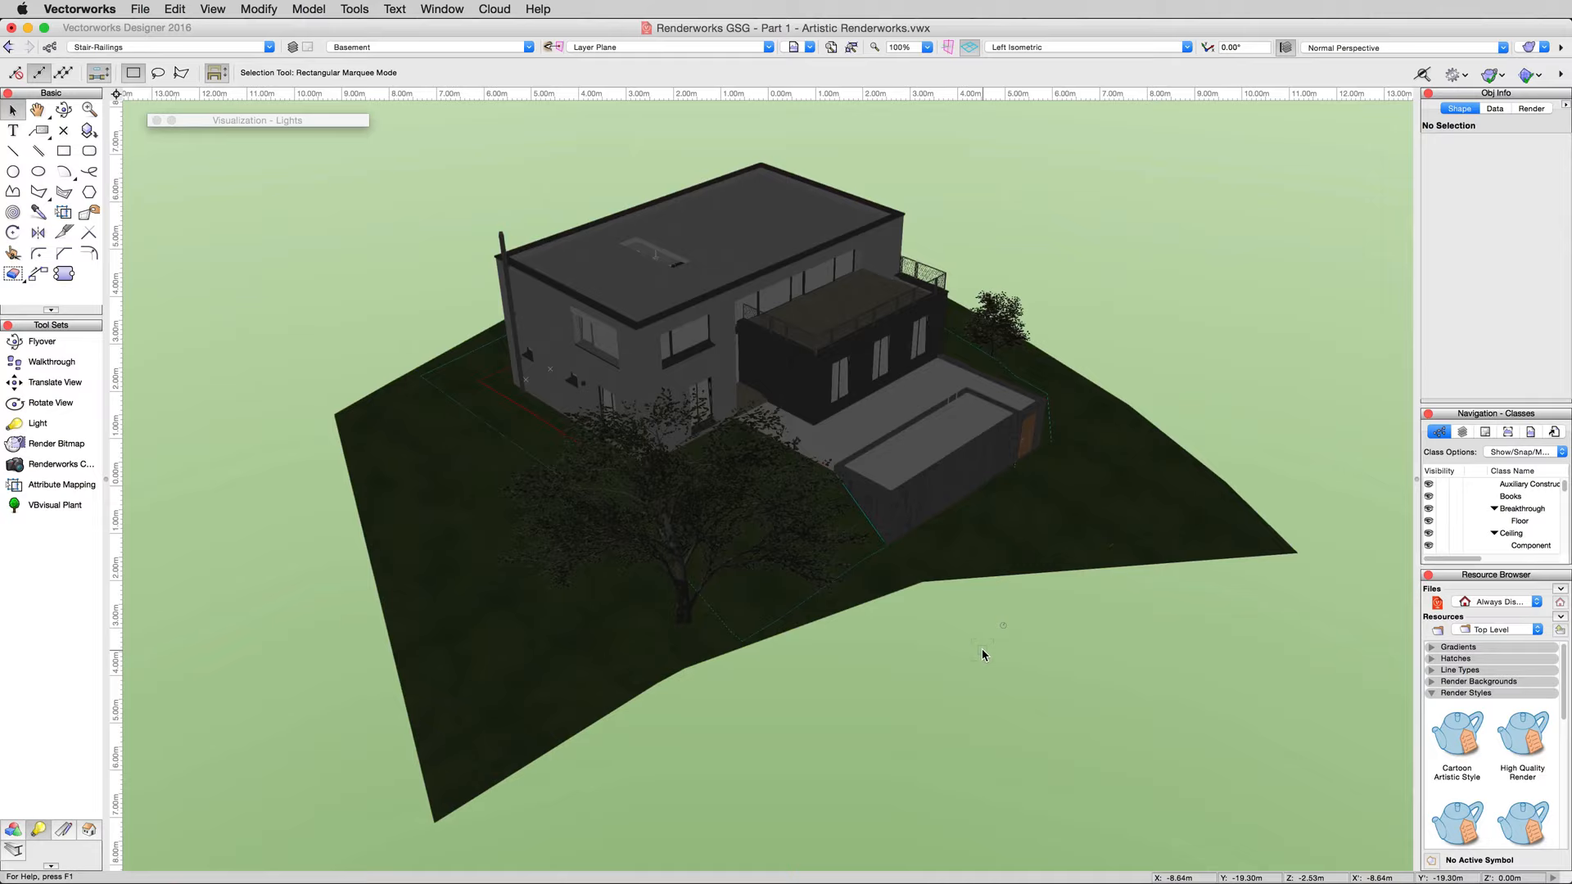
# - Switch to the stairwell interior view and pick the Light tool
pyautogui.click(807, 47)
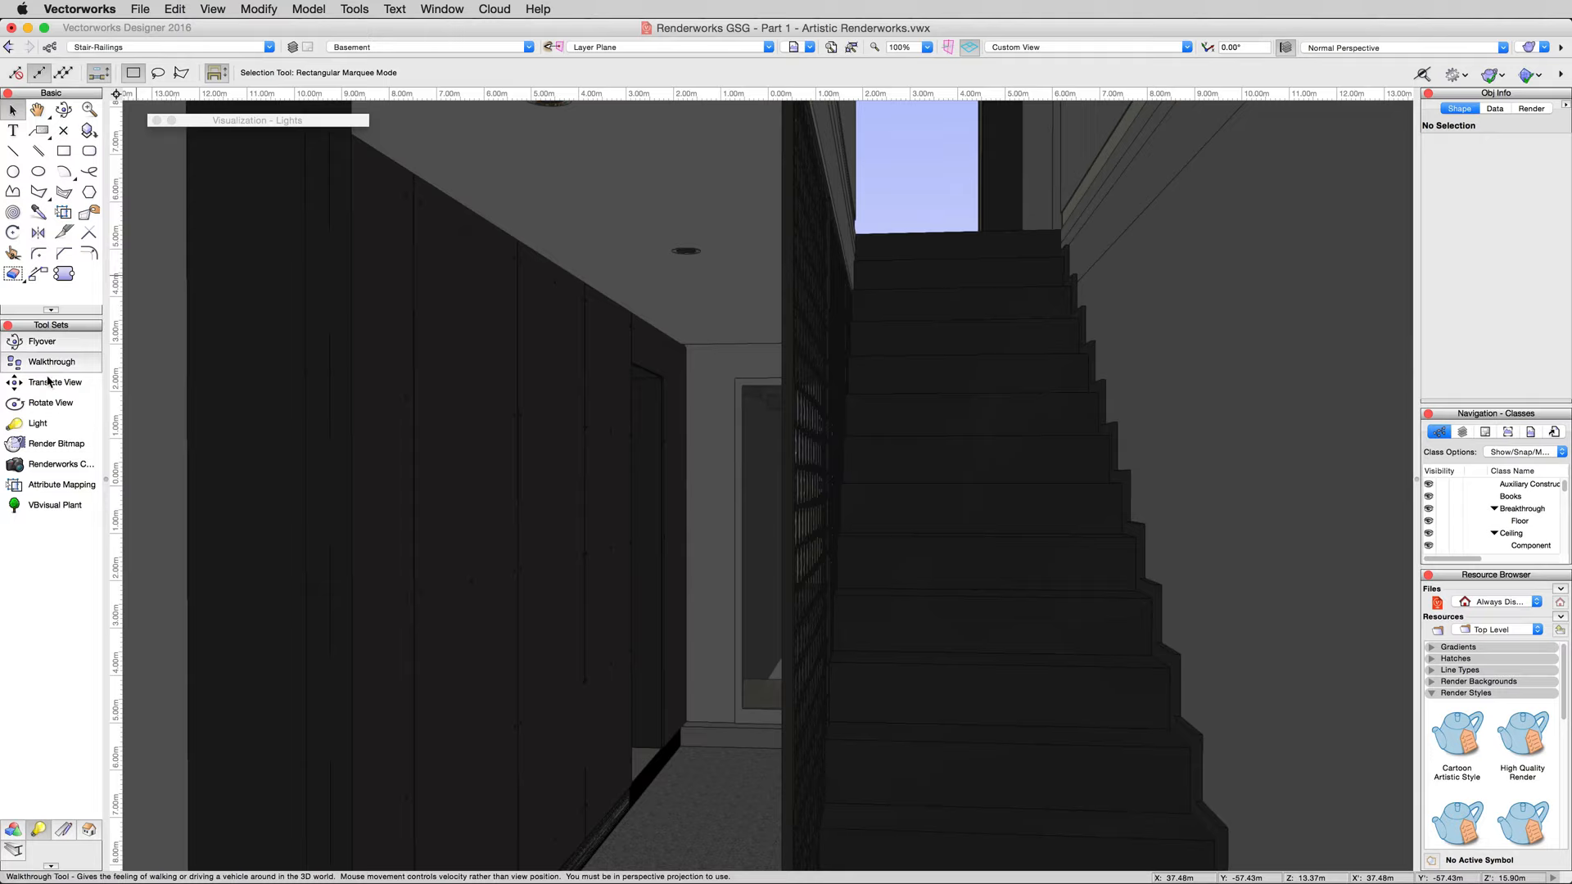
pyautogui.click(39, 424)
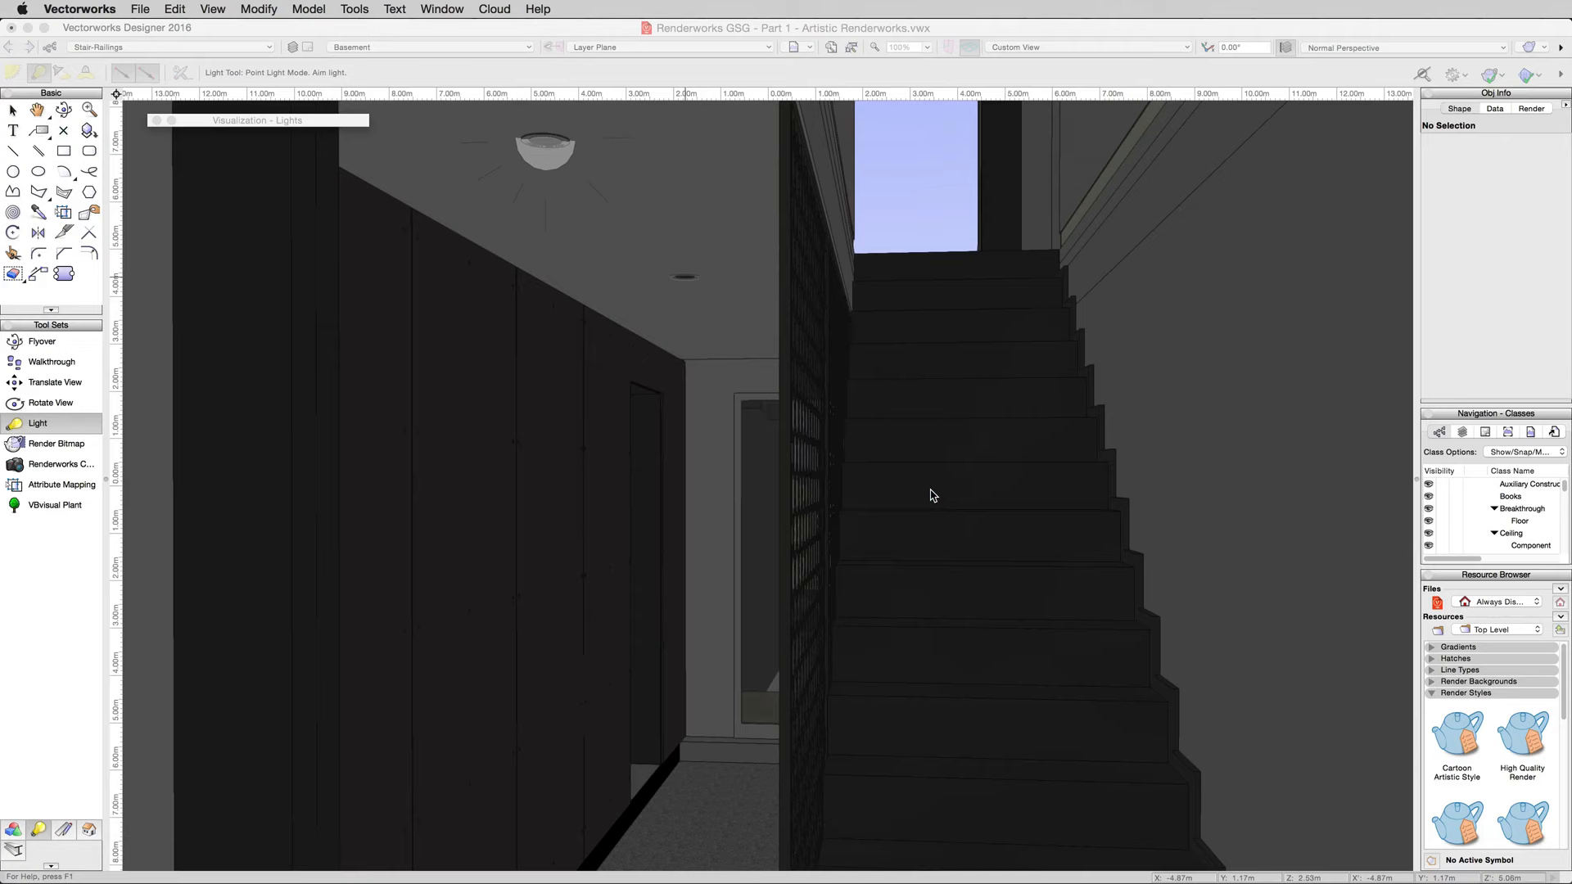
# - Place a ceiling point light over the hallway and switch the other ceiling light on
pyautogui.click(682, 276)
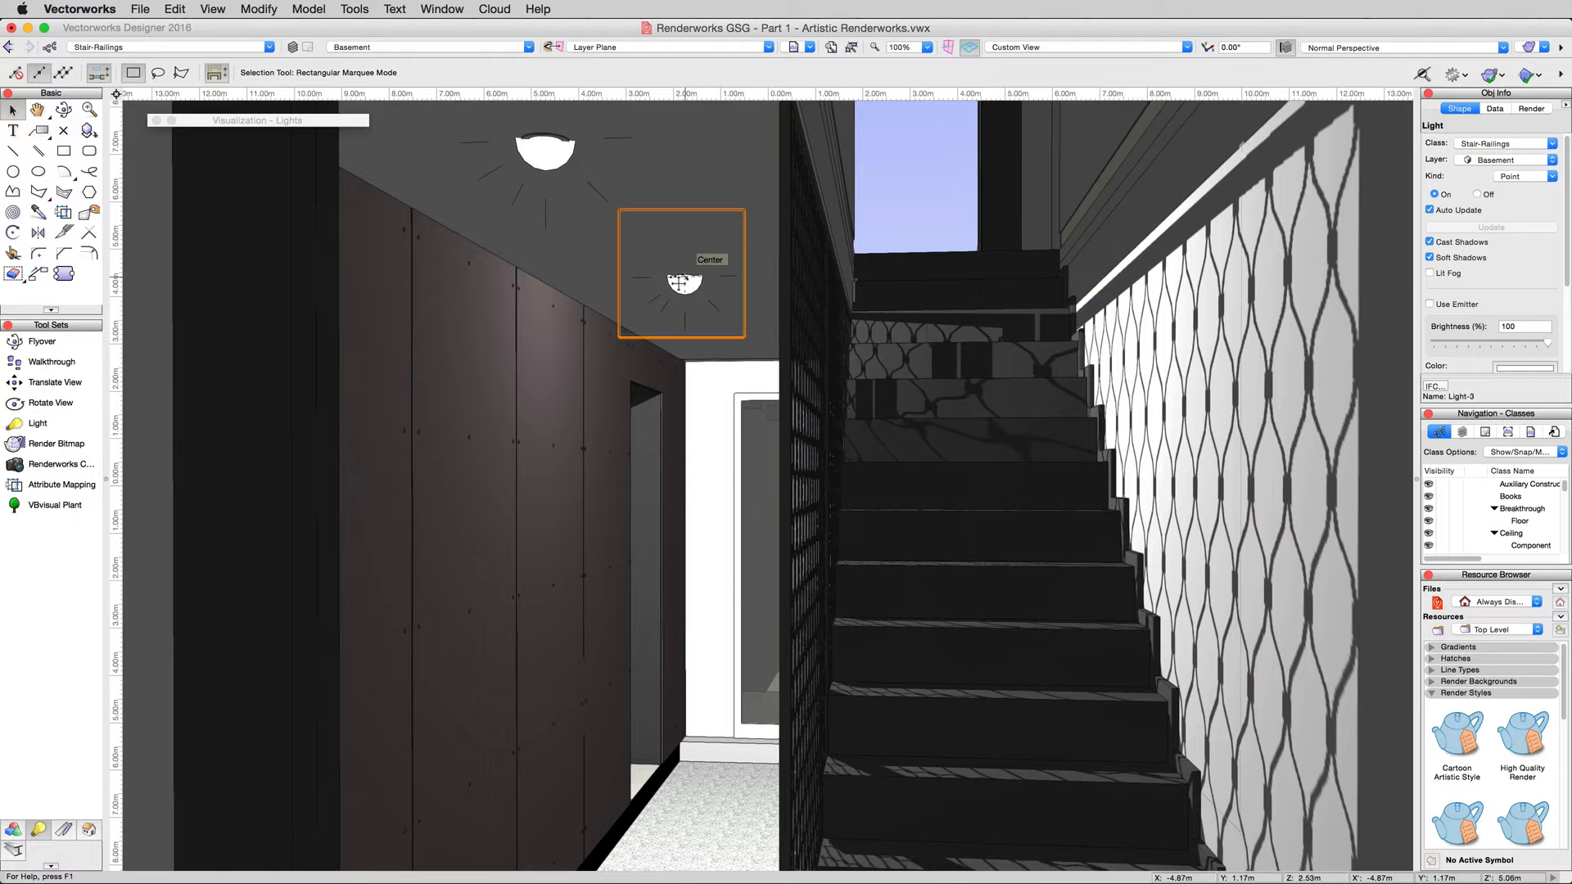
pyautogui.click(1475, 195)
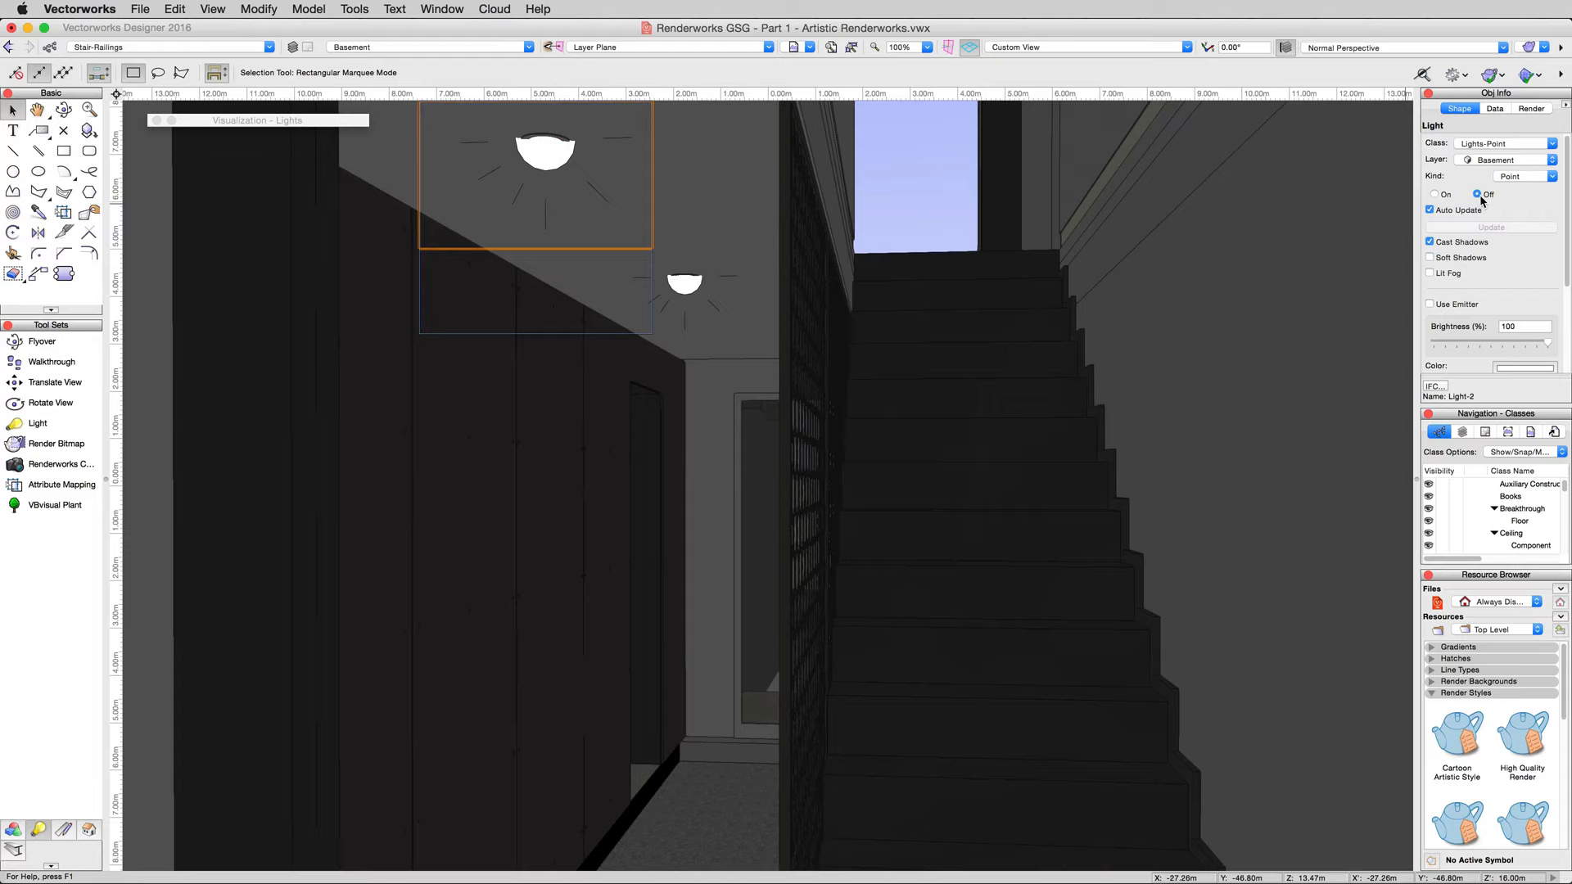
pyautogui.click(1434, 194)
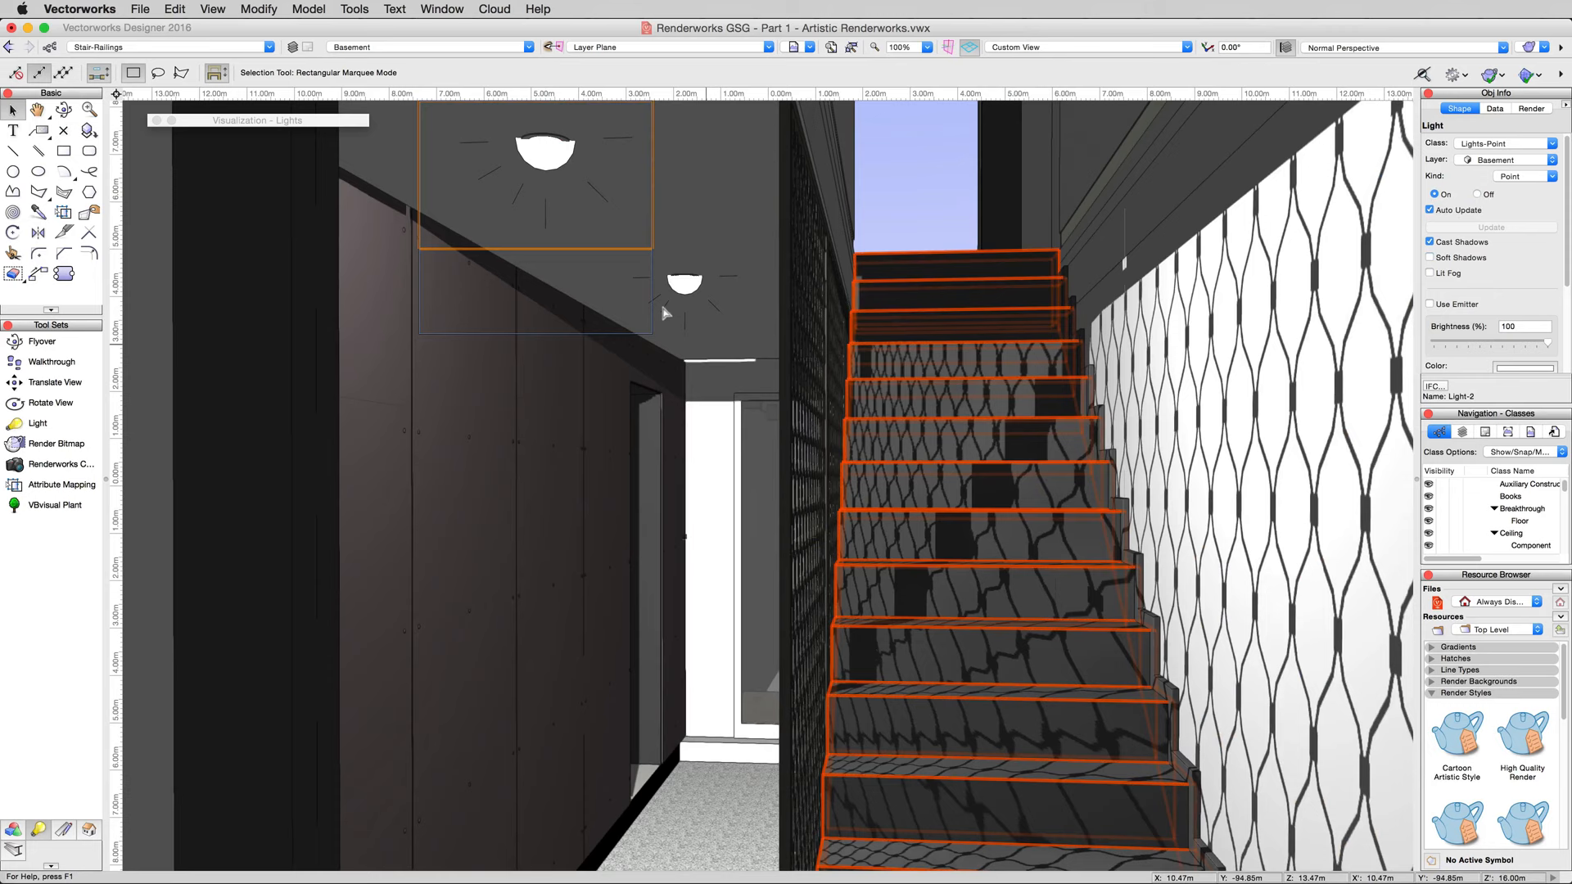
pyautogui.click(684, 282)
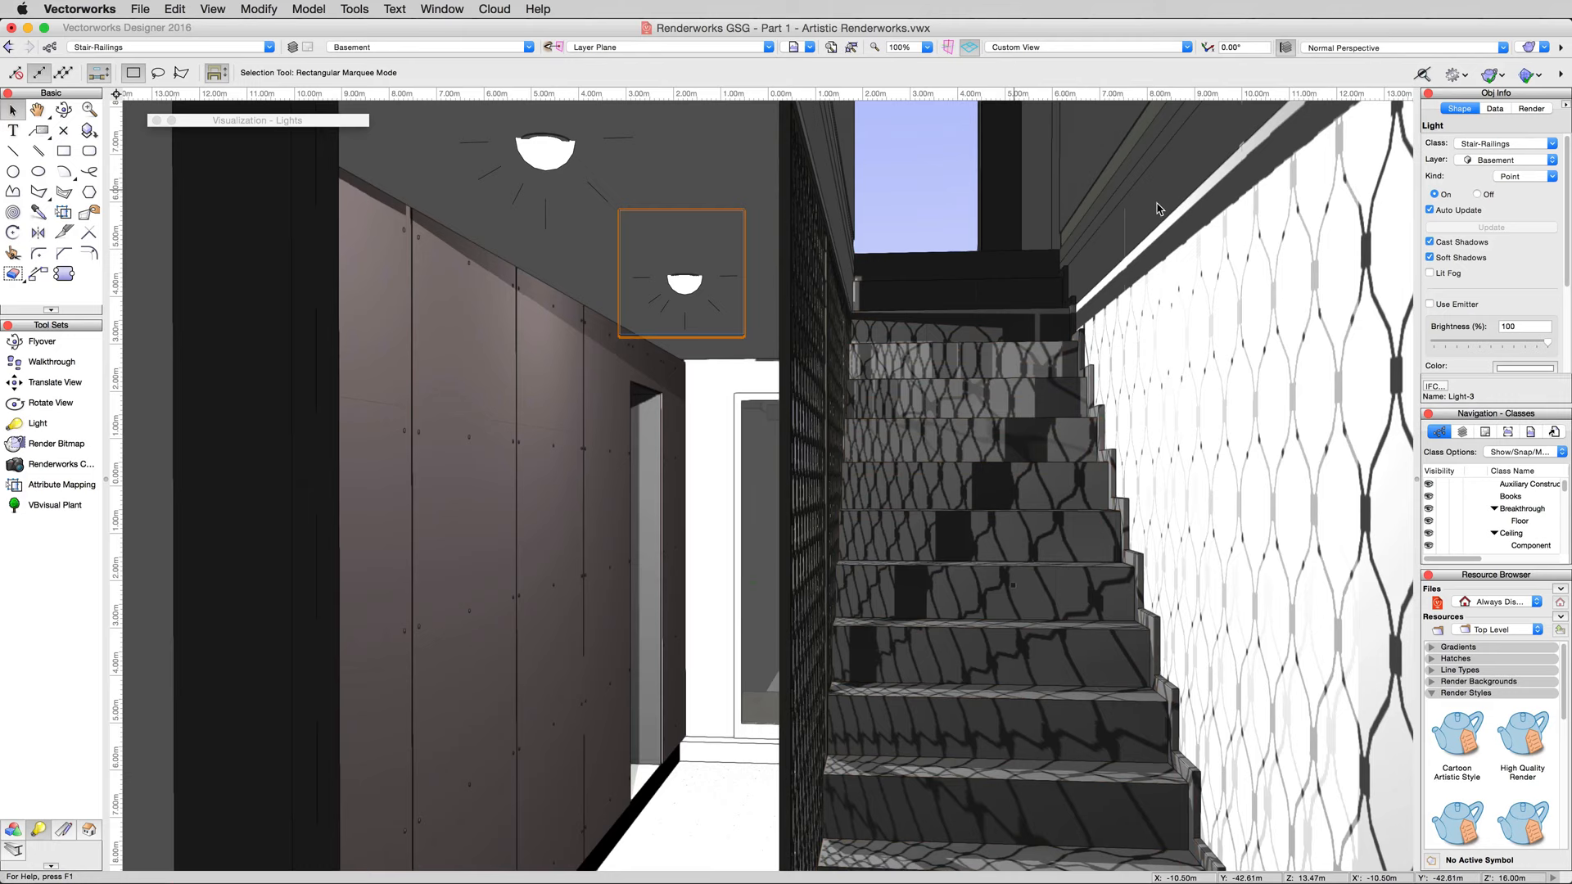
# - Select Light-2, set its On/Off state, and change its Kind to Spot
pyautogui.click(1478, 194)
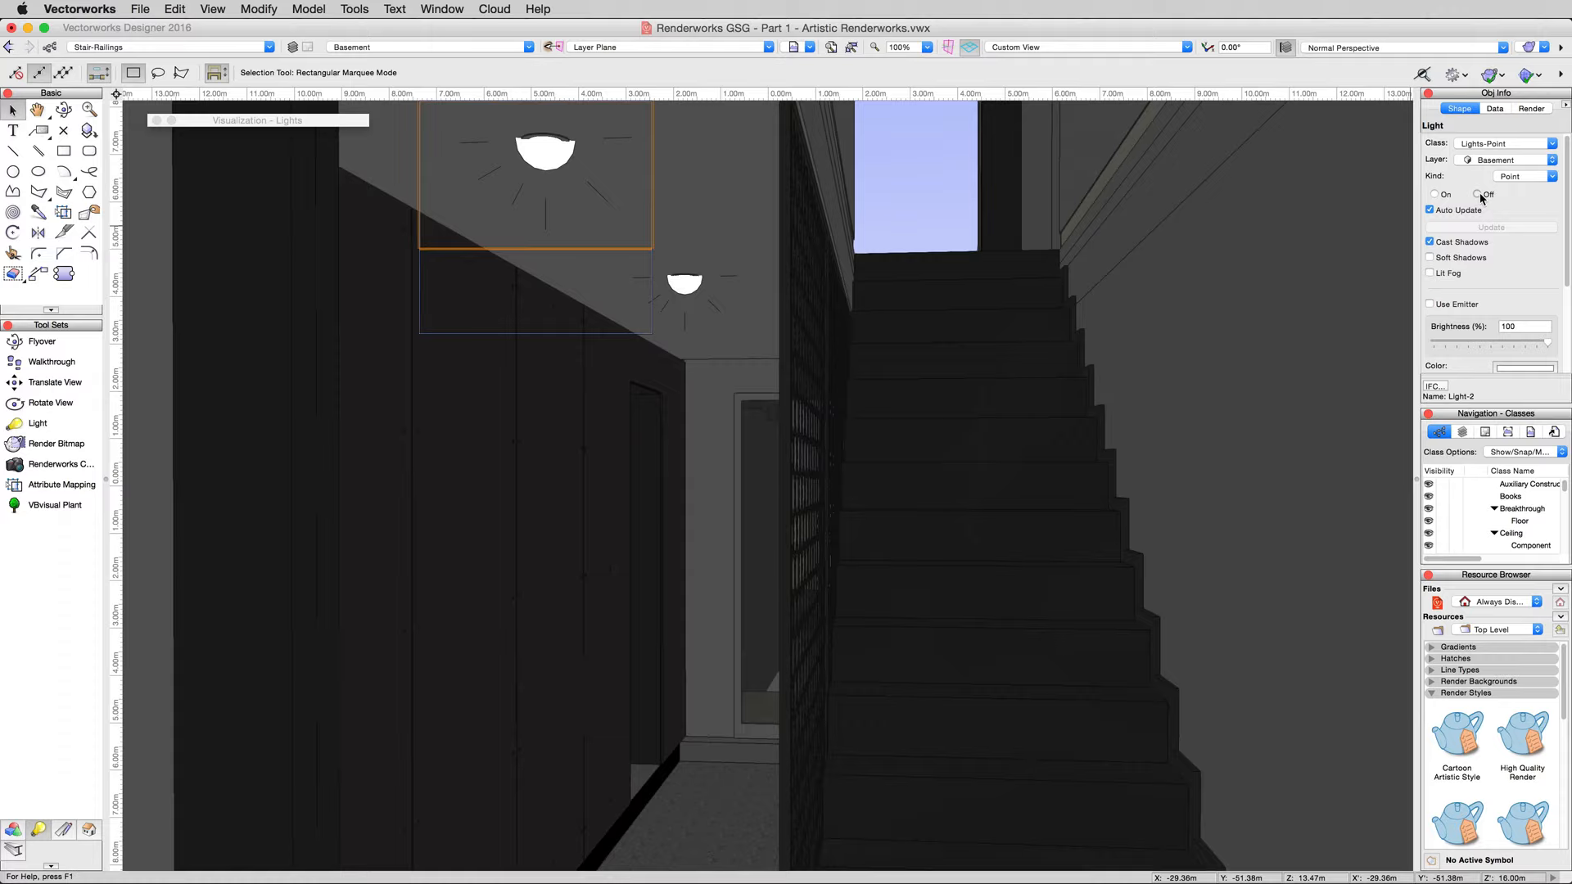
pyautogui.click(1435, 193)
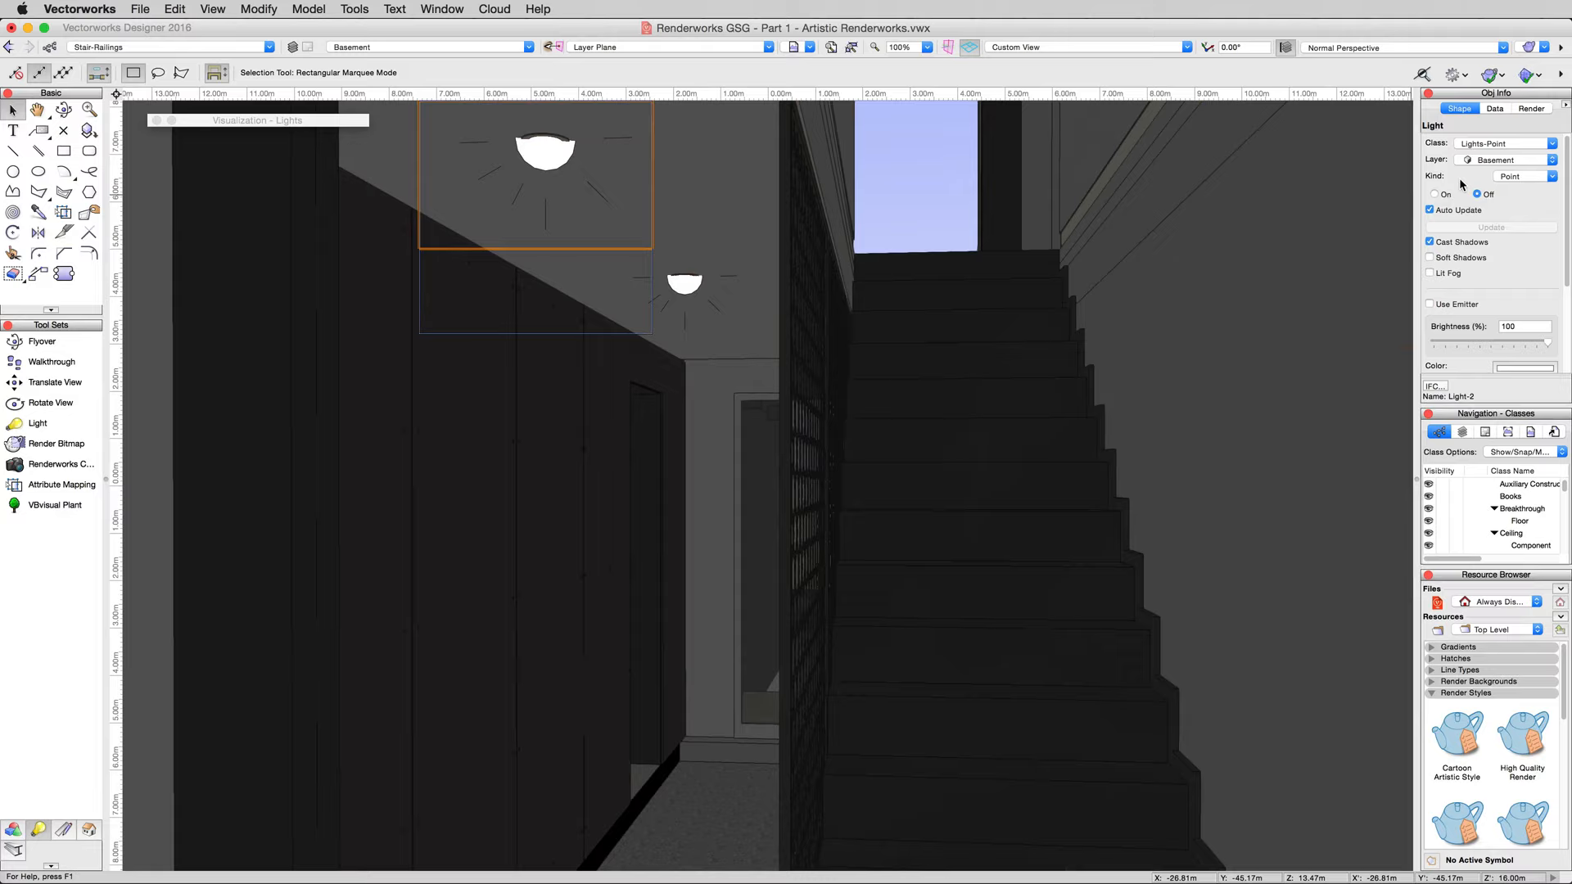
pyautogui.click(1554, 177)
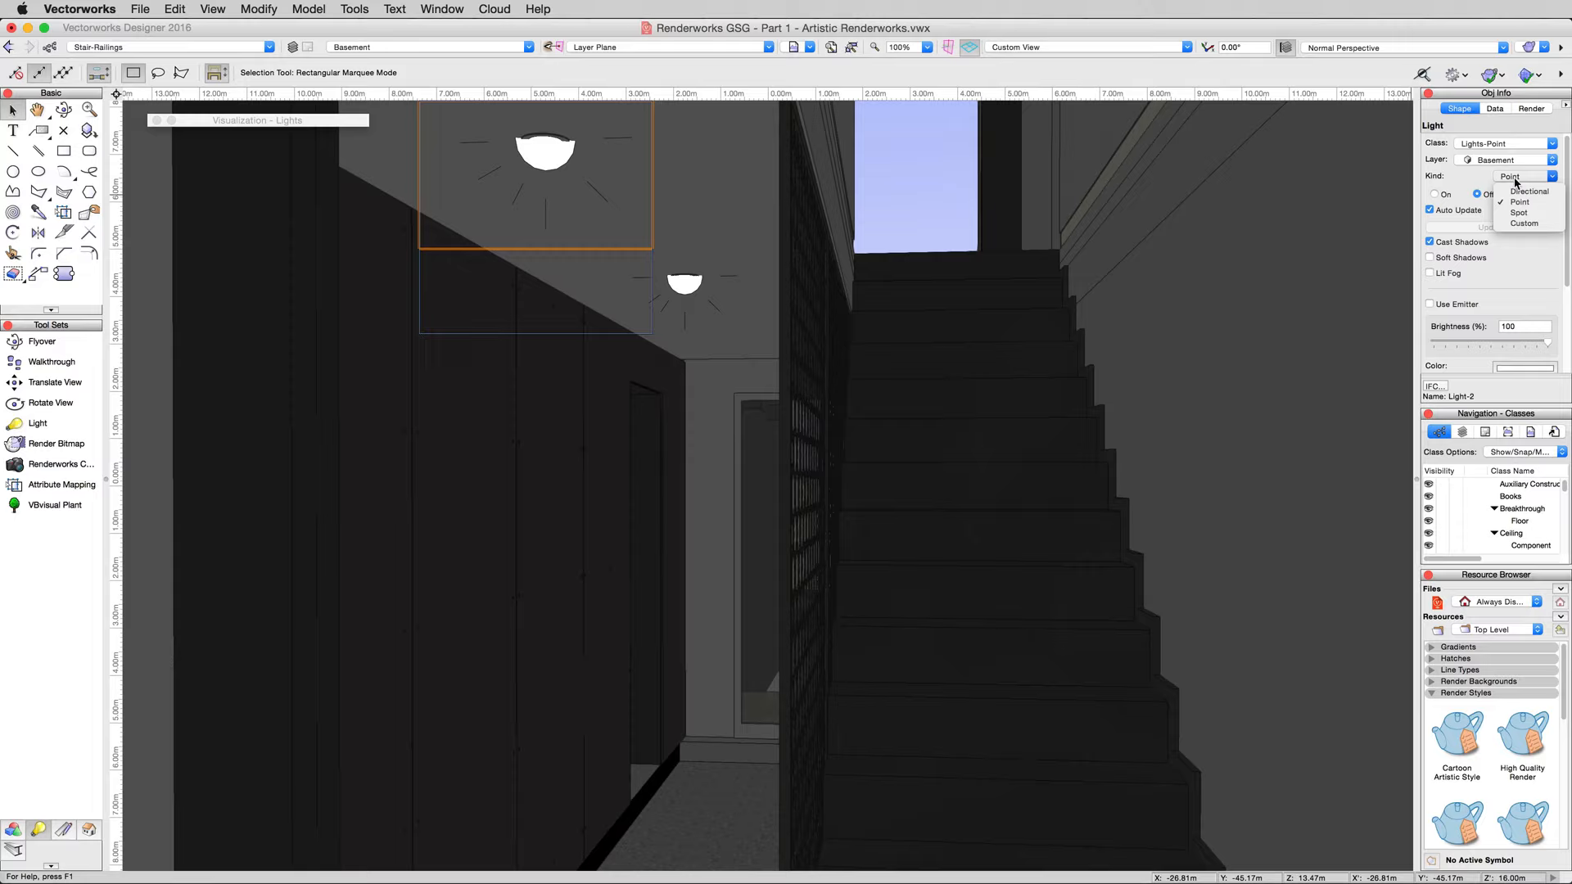
pyautogui.click(1519, 211)
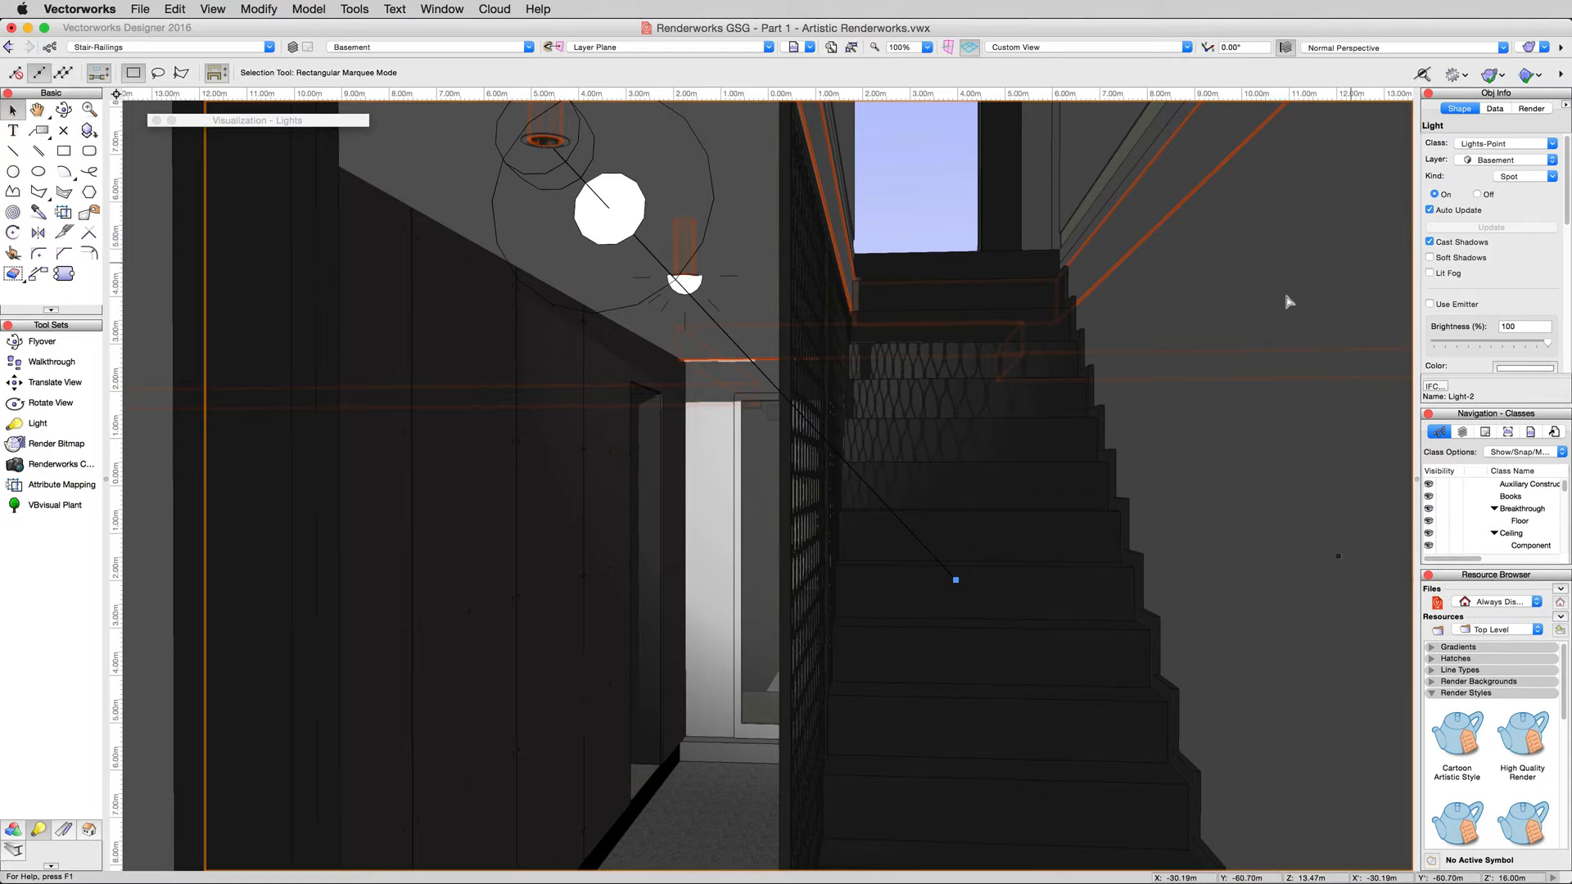
# - Drag the spotlight's aim handle to pan and tilt it straight down at the stairs
pyautogui.moveTo(955, 579); pyautogui.dragTo(421, 617)
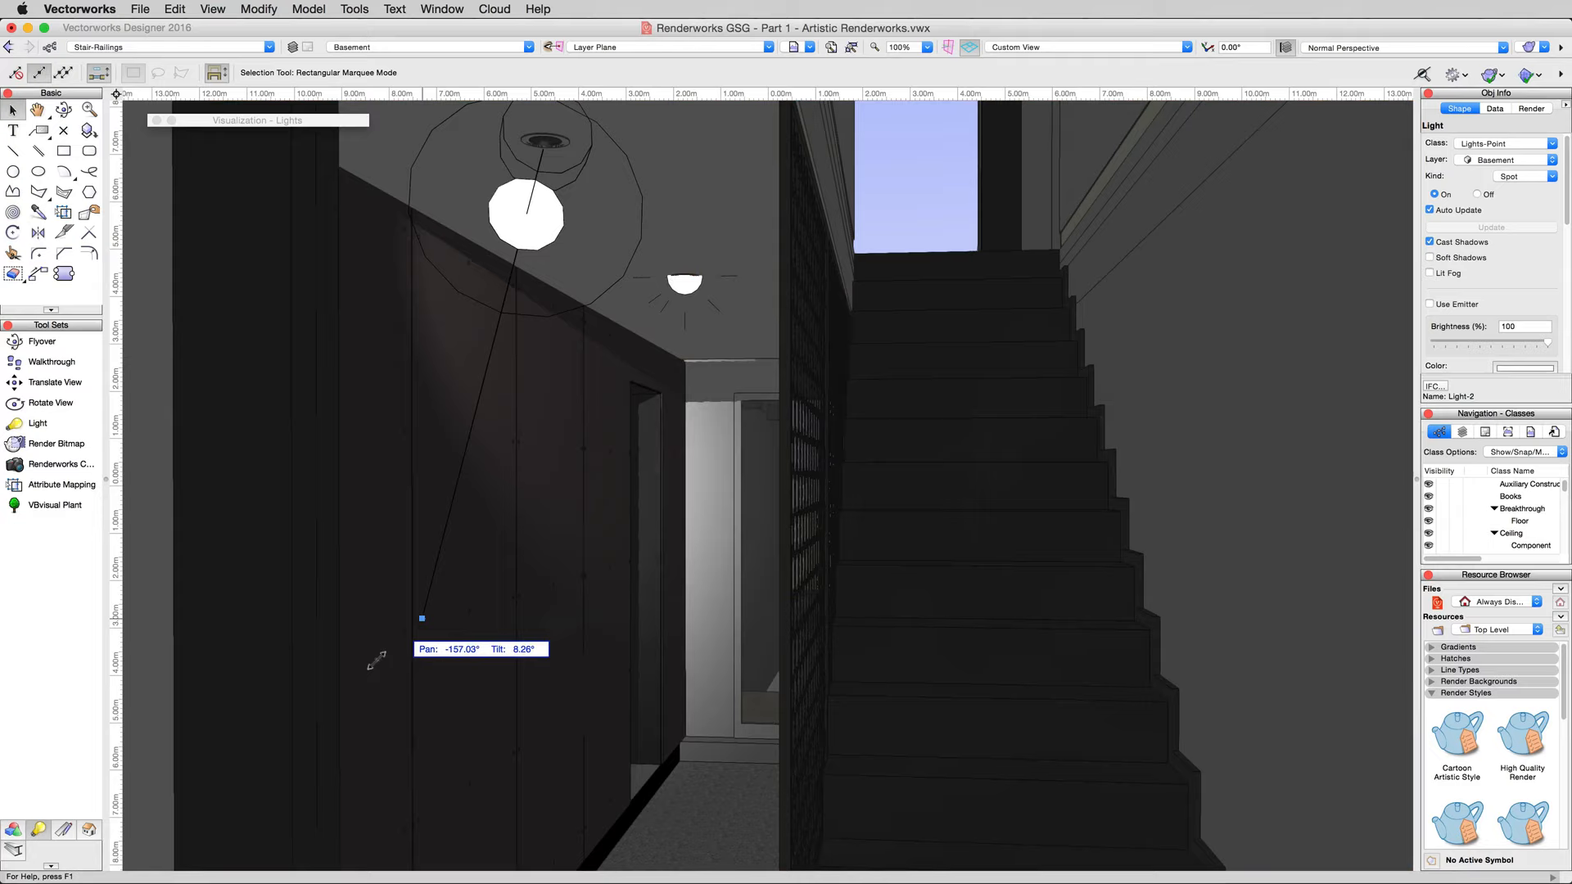
pyautogui.moveTo(421, 619); pyautogui.dragTo(972, 669)
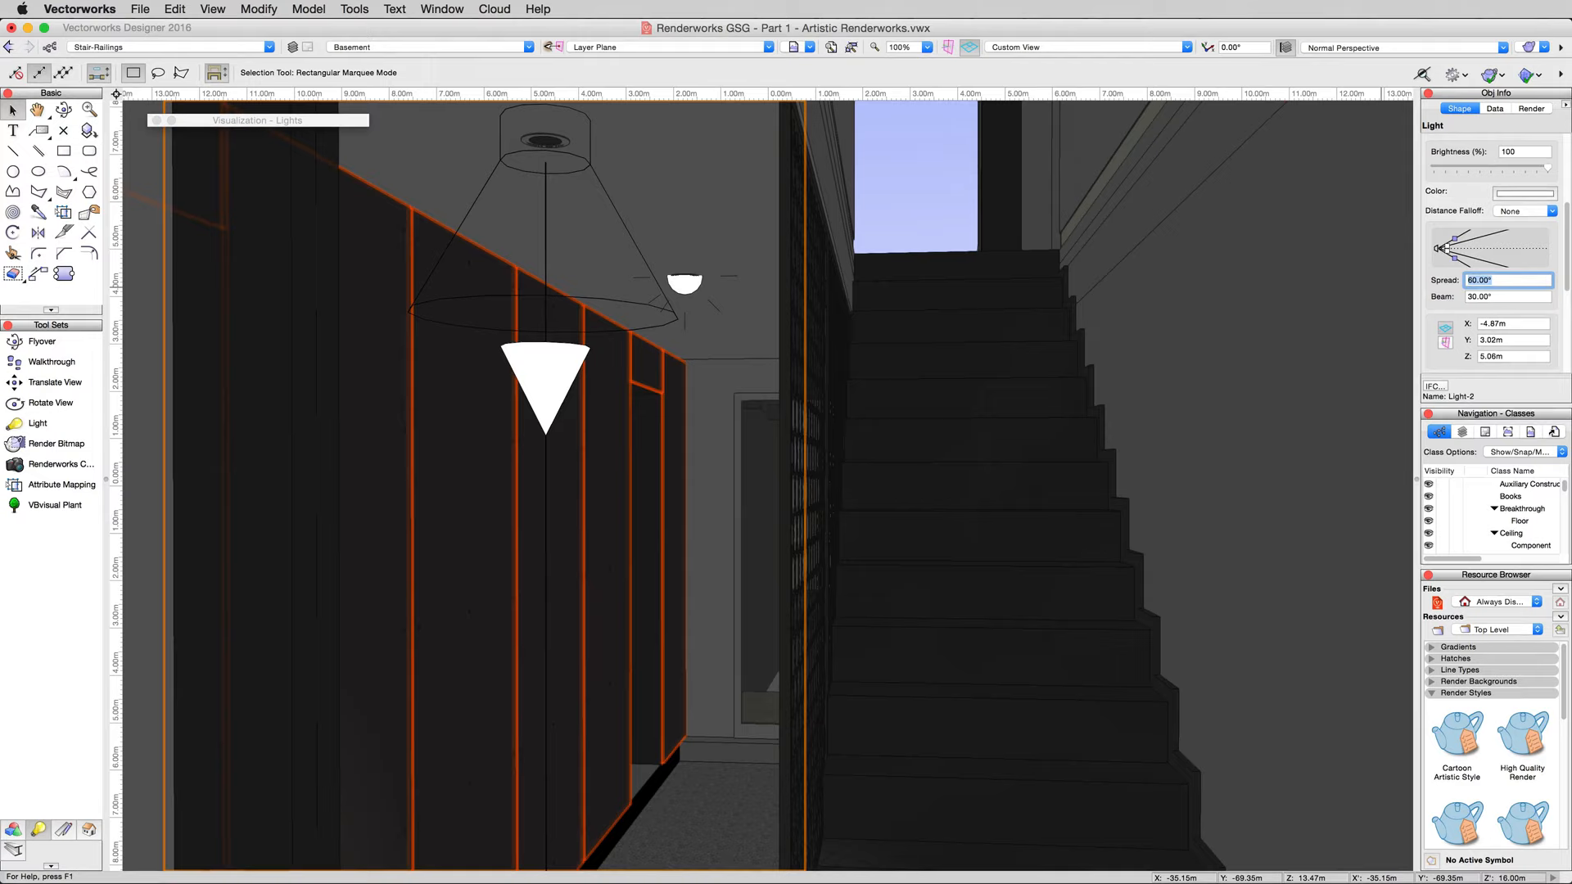
# - Enter a 90° Spread for the spotlight in Object Info
pyautogui.write('90')
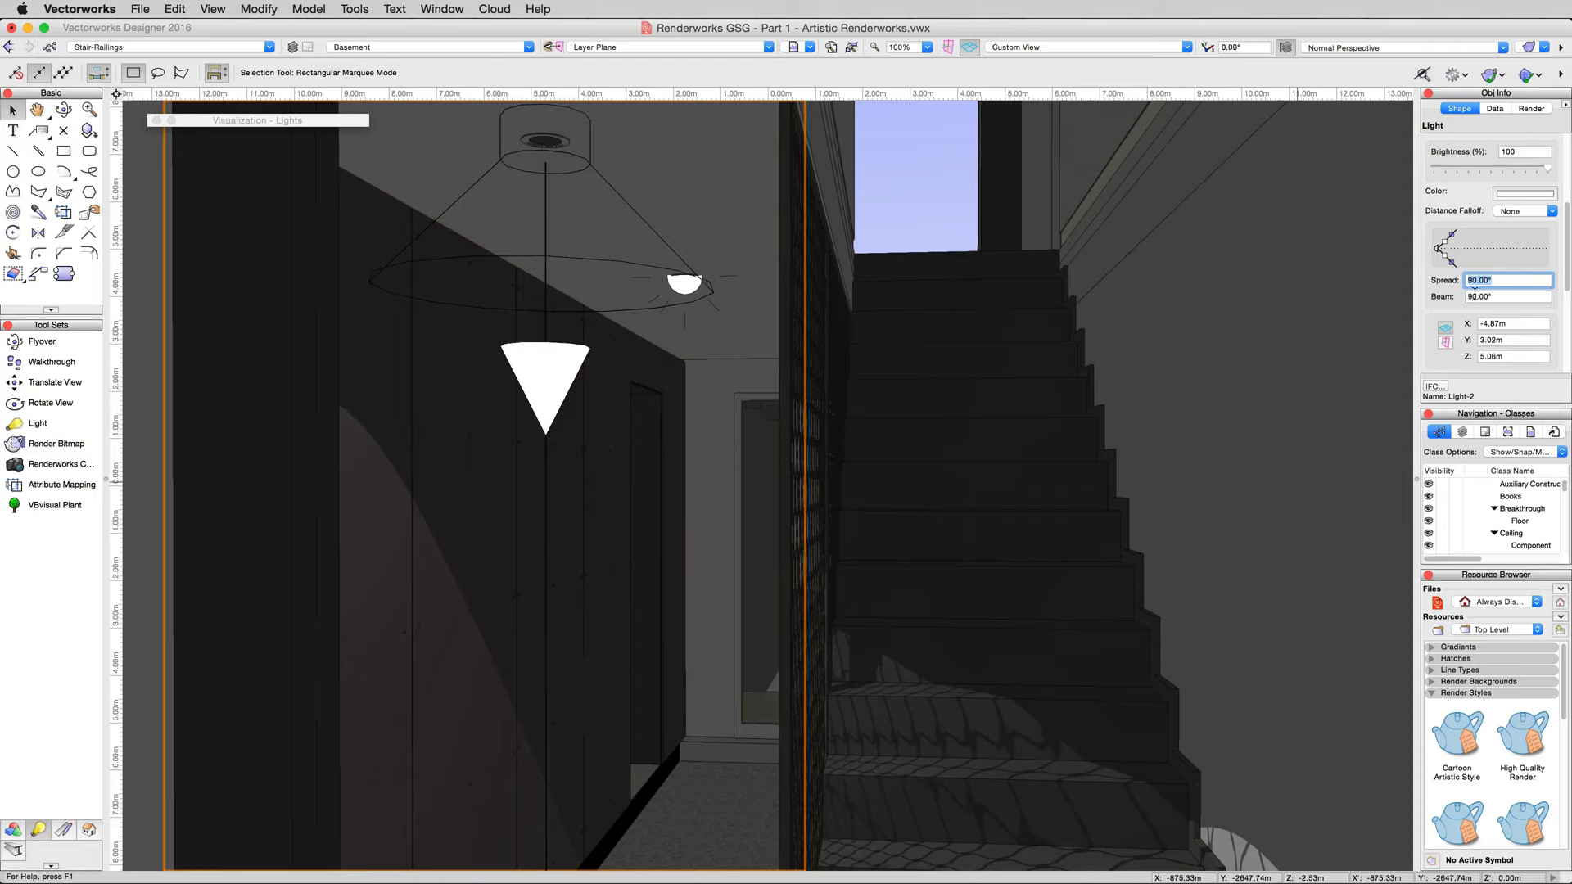
pyautogui.click(962, 501)
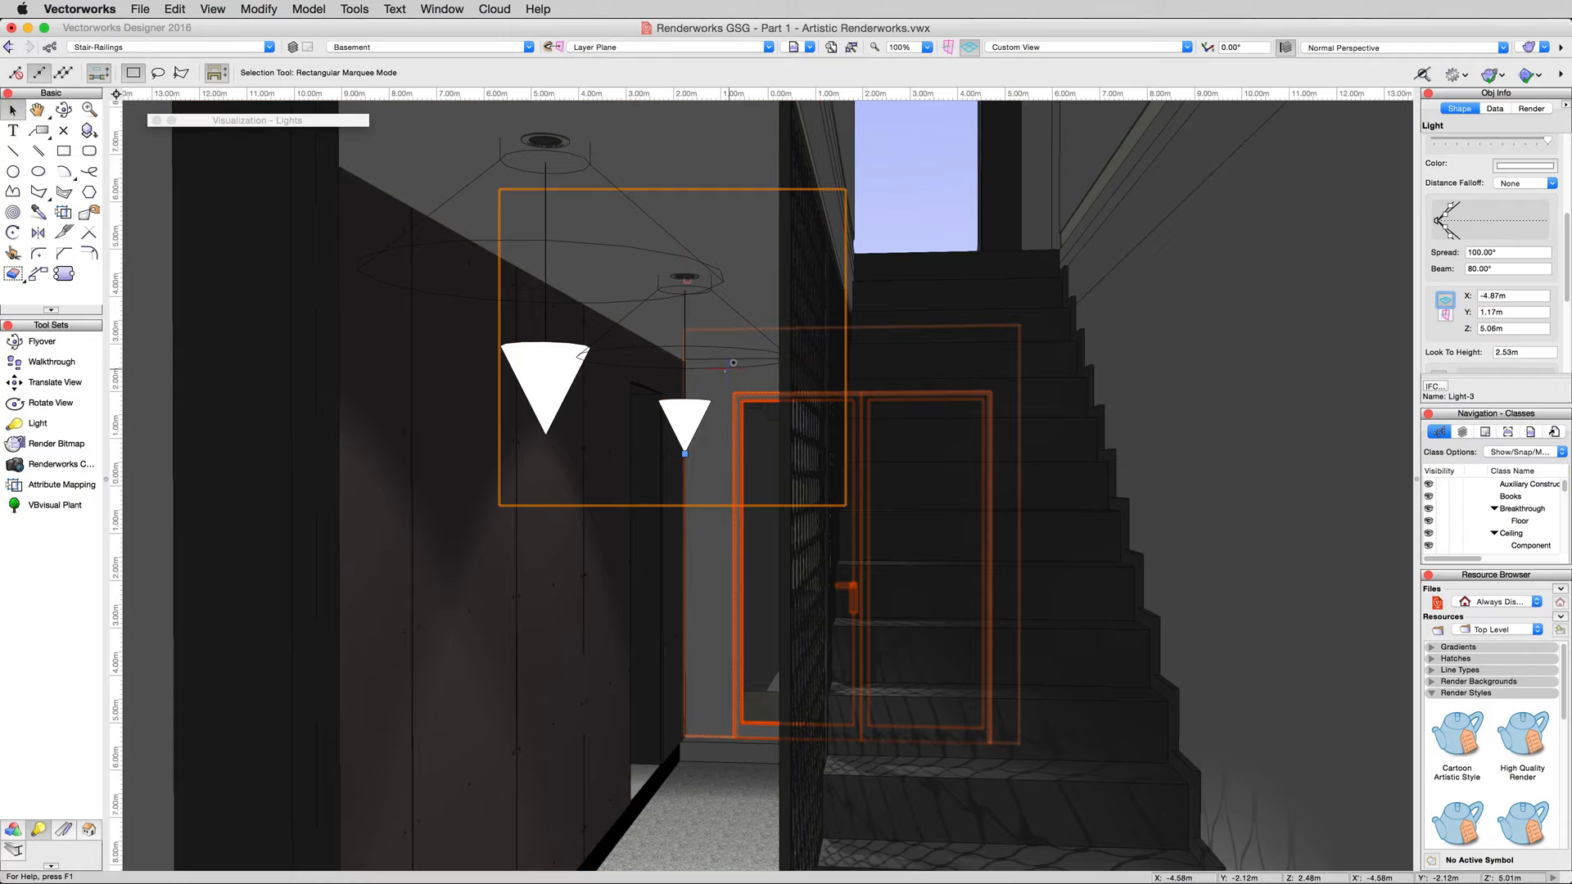
# - Activate the Light tool to start placing another light
pyautogui.click(38, 423)
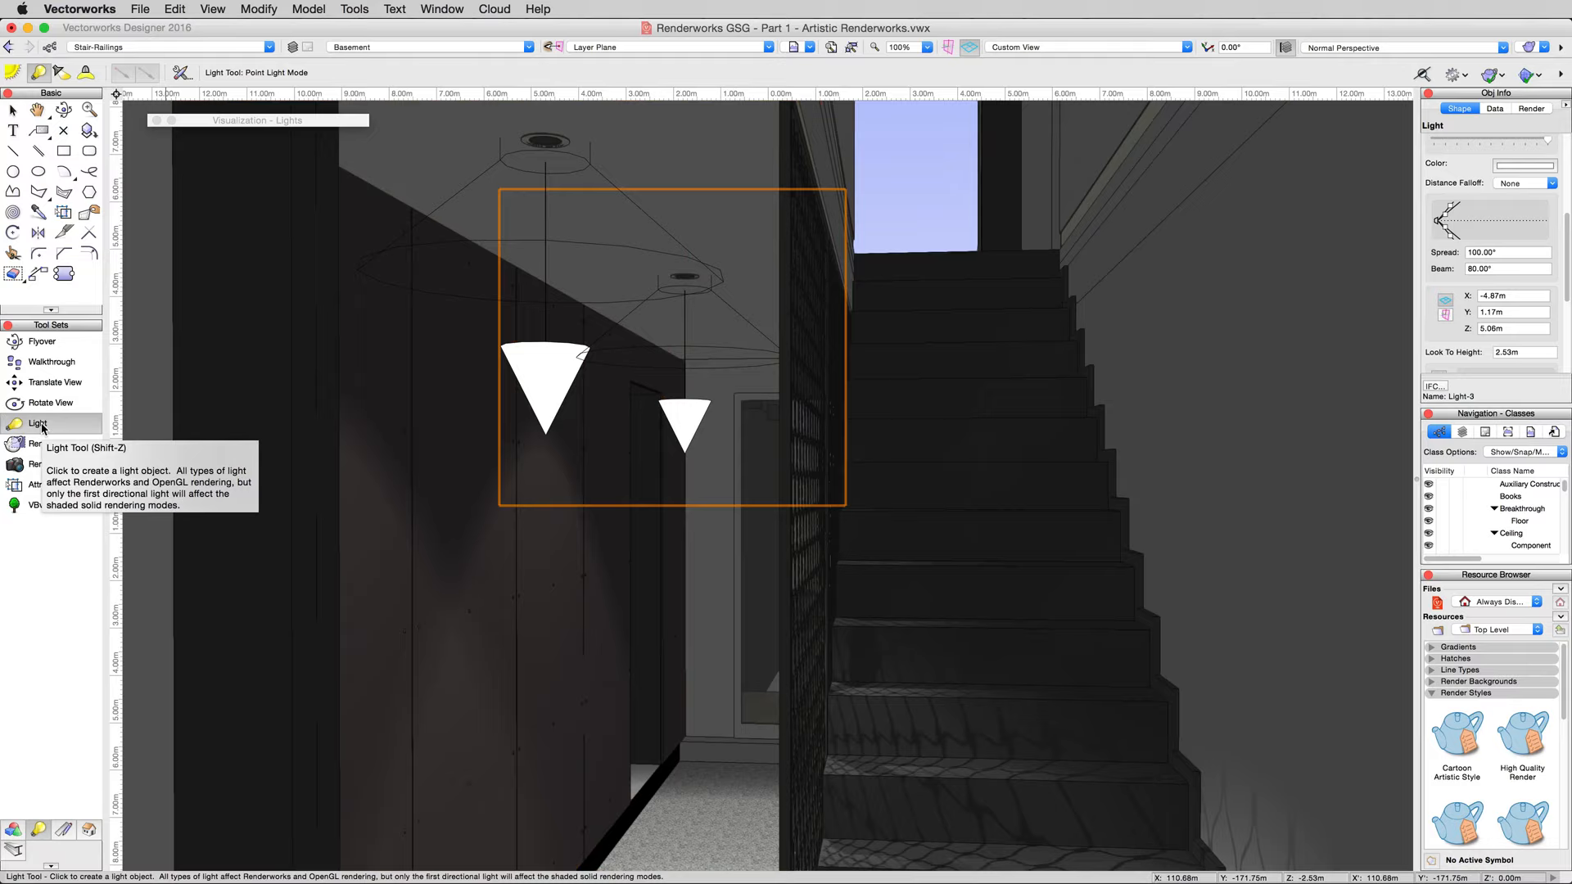
pyautogui.click(803, 47)
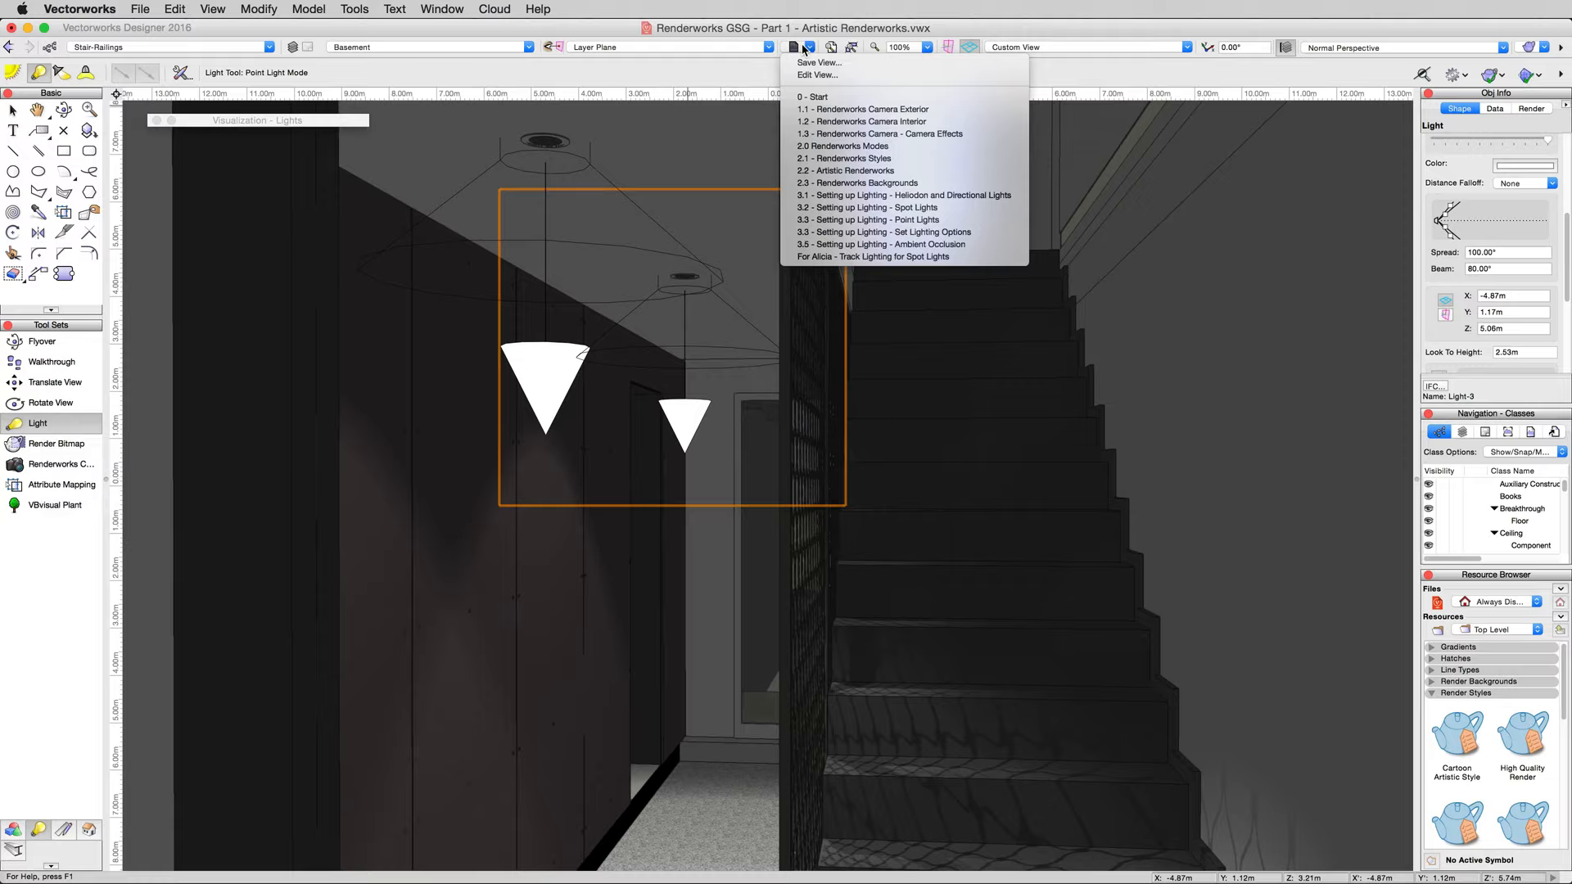
pyautogui.moveTo(867, 219)
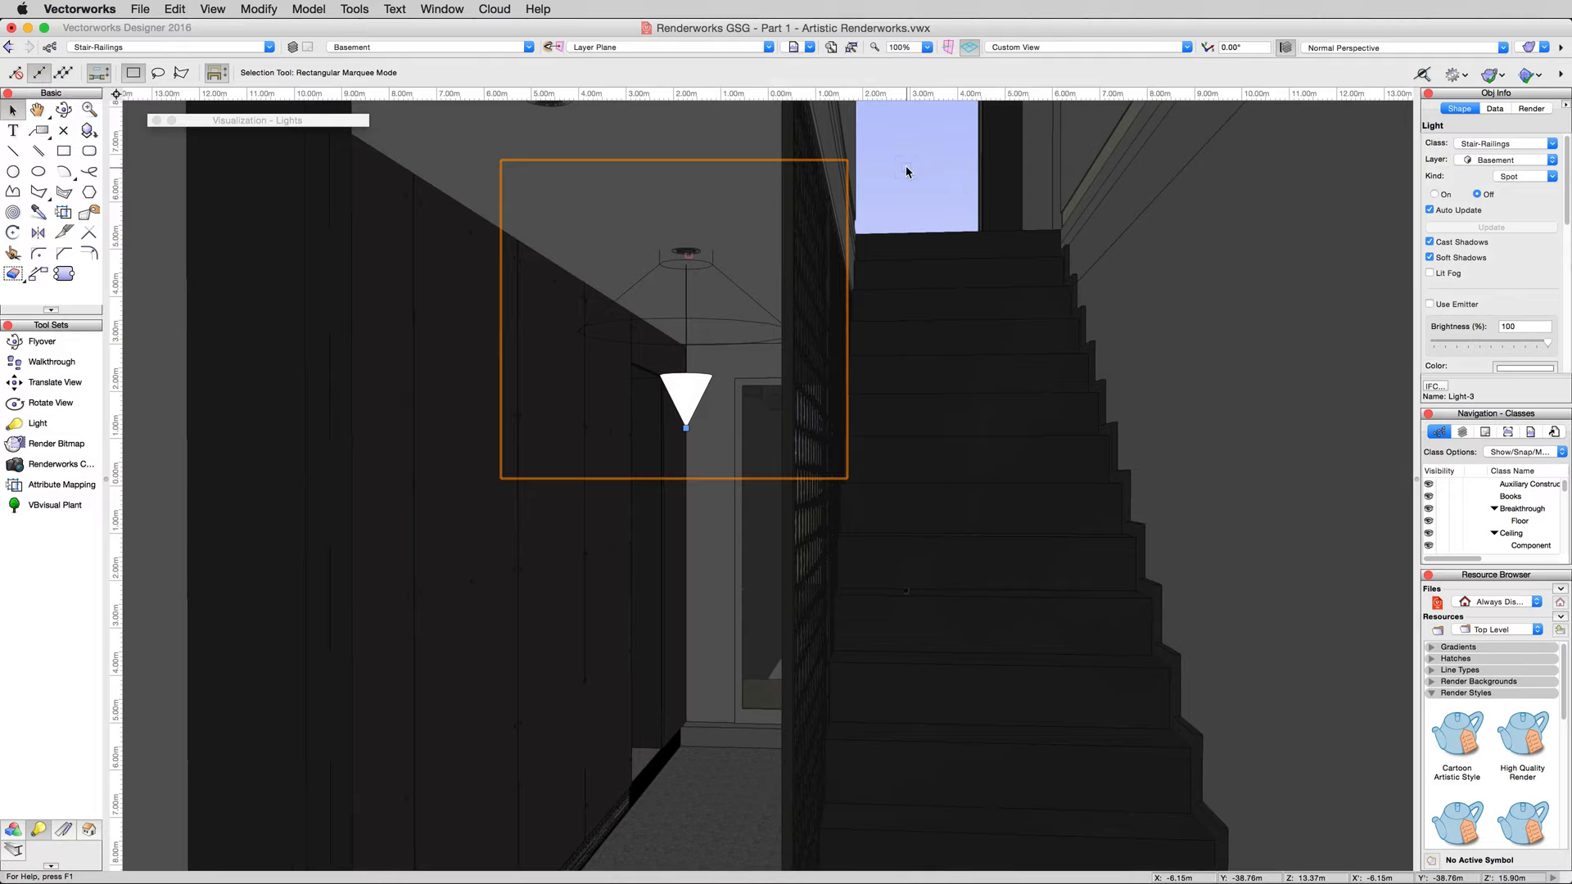
# - In Vectorworks Preferences, set Display light objects so lights are no longer shown
pyautogui.click(354, 9)
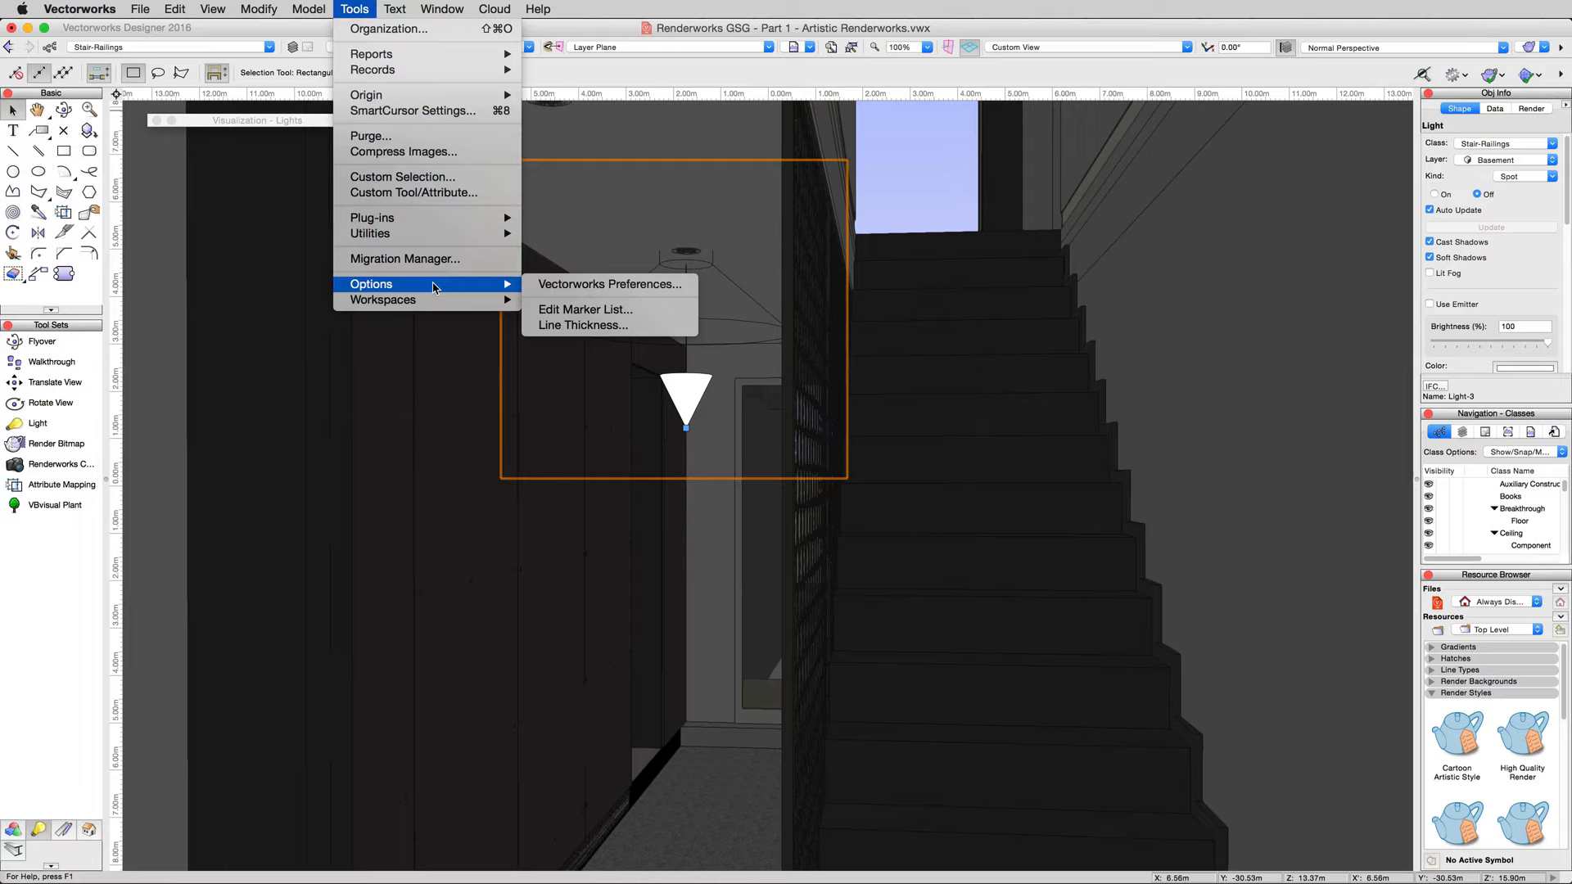
pyautogui.click(608, 284)
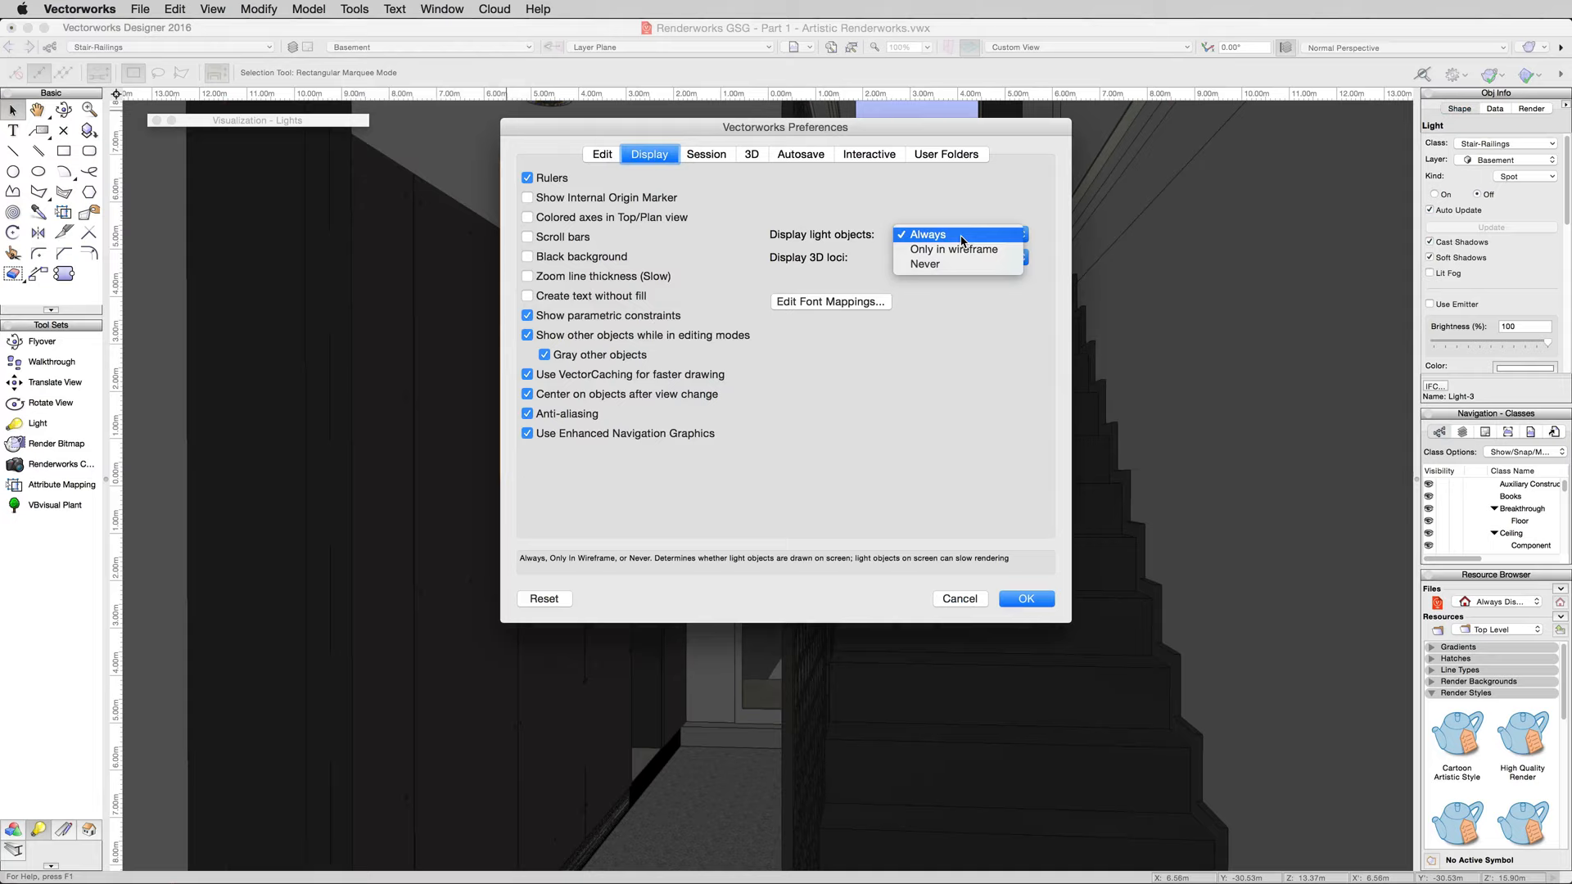
pyautogui.click(1024, 598)
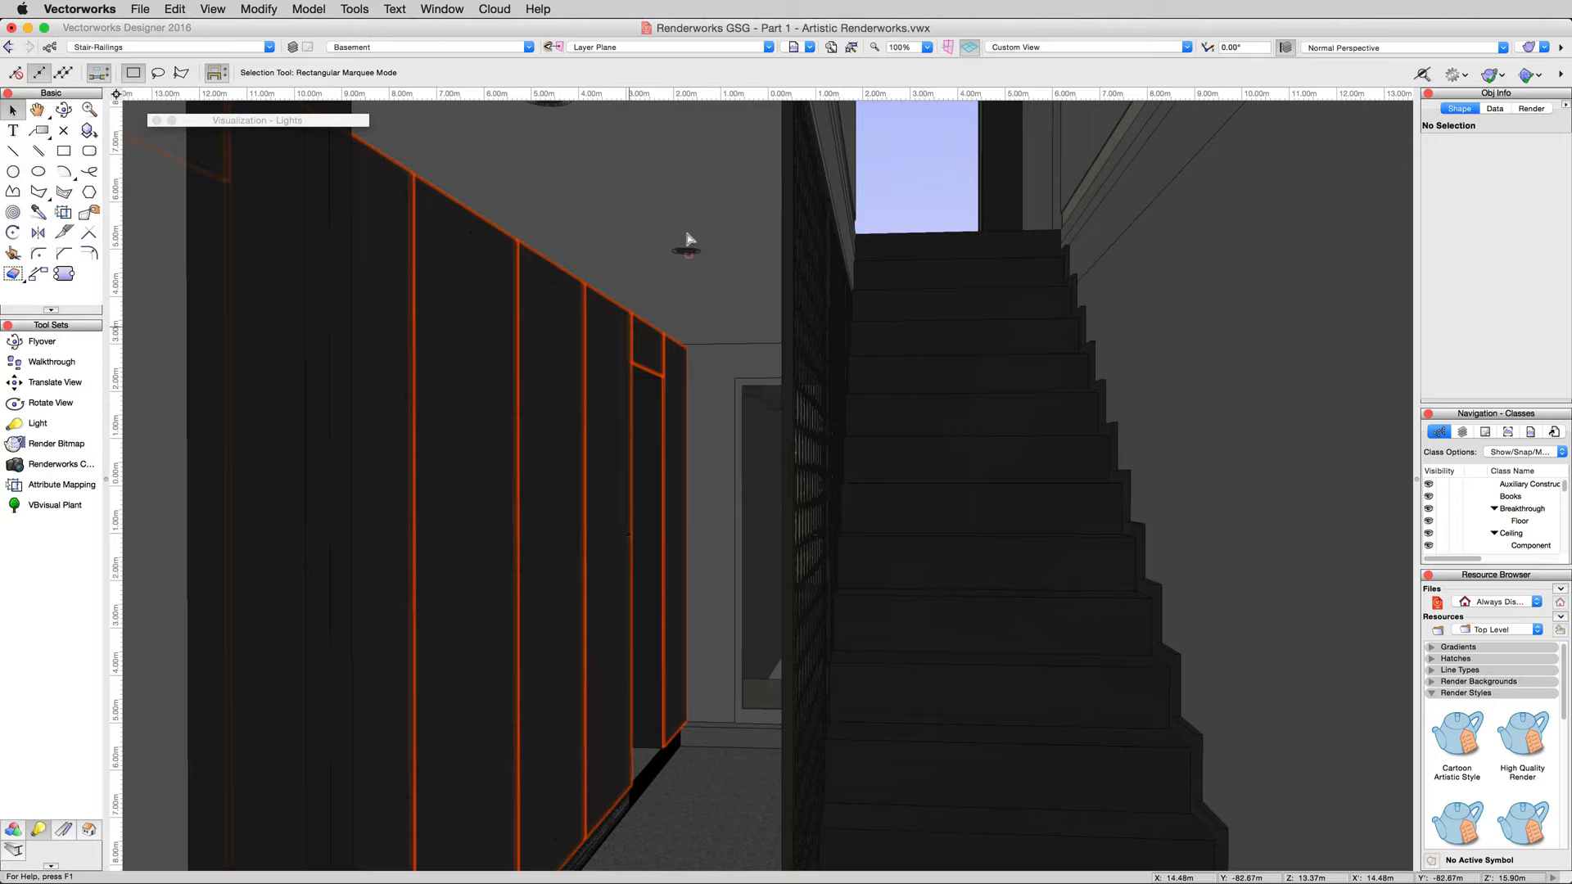
# - In Lighting Options, set Ambient Brightness to 0, then slide it up toward full
pyautogui.click(211, 9)
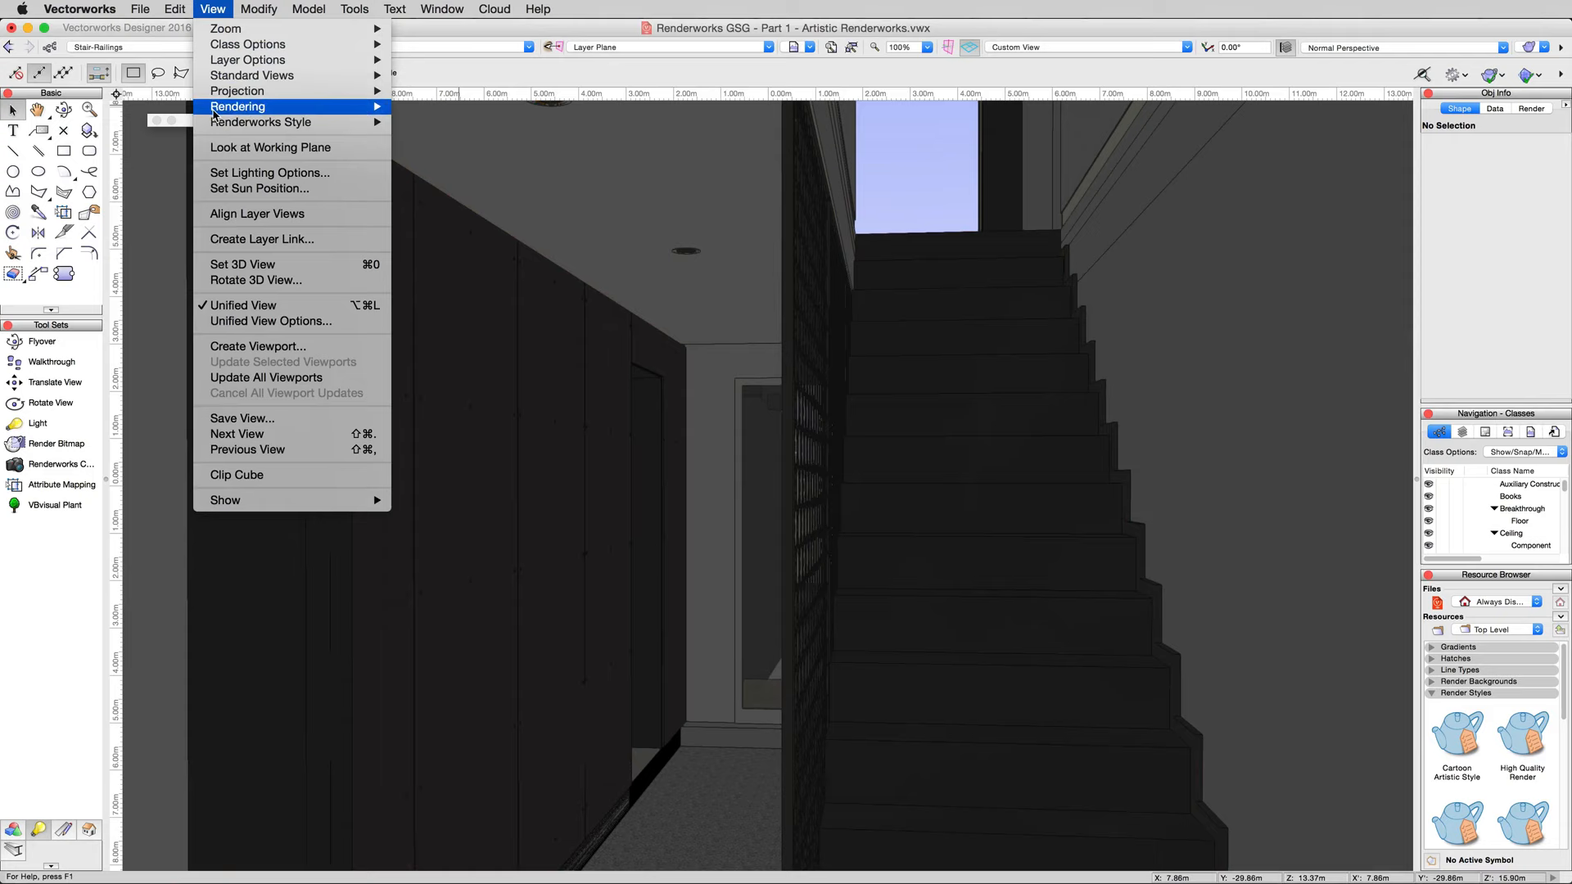
pyautogui.click(267, 173)
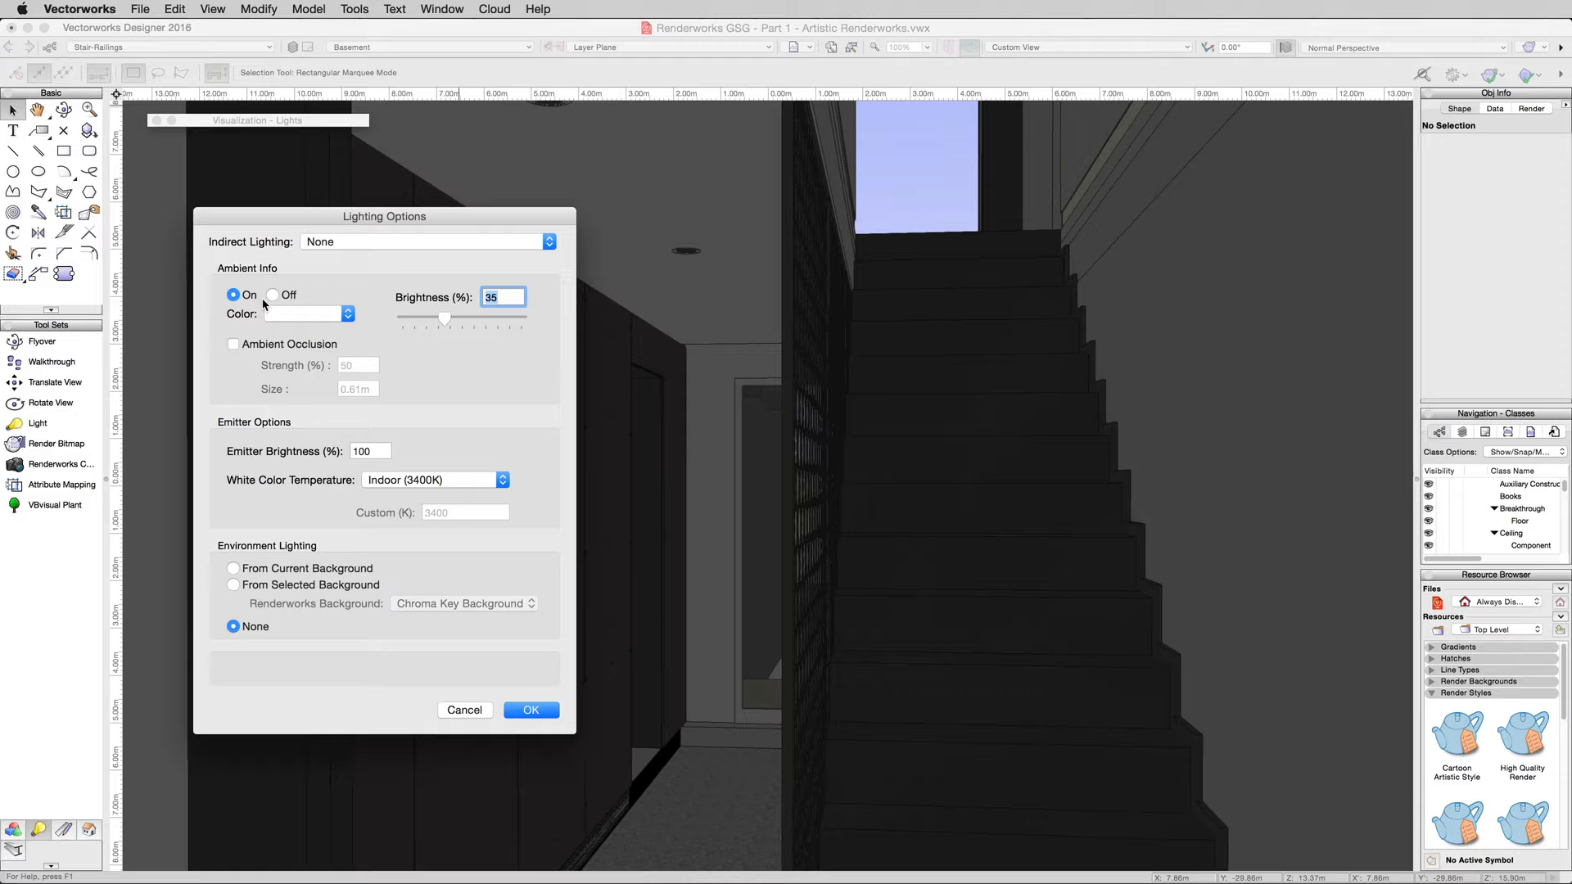
pyautogui.write('0')
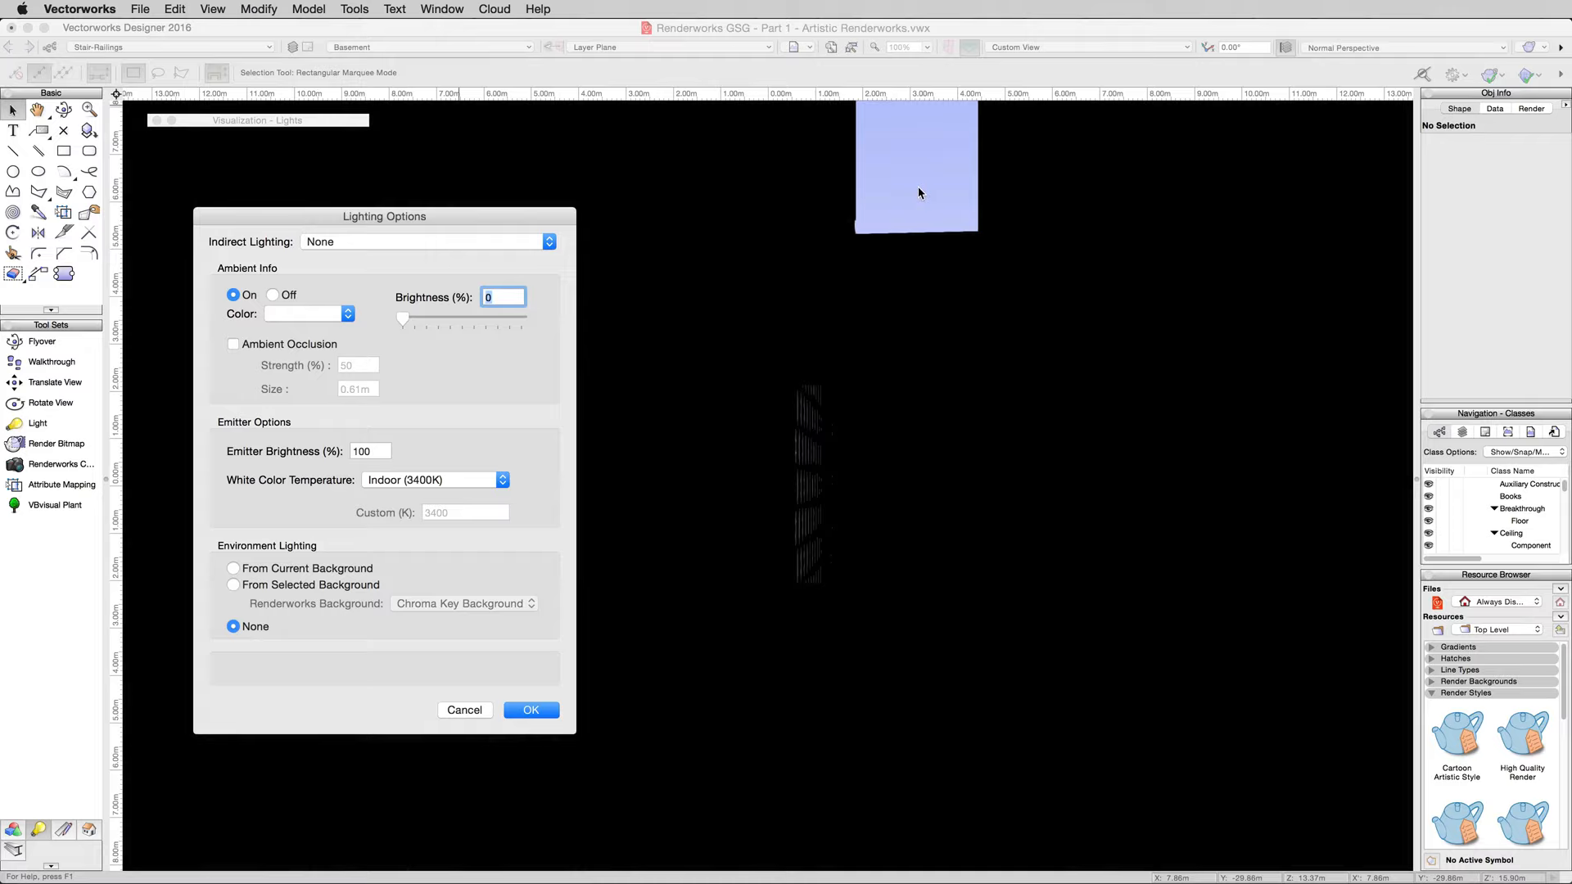
pyautogui.moveTo(402, 317); pyautogui.dragTo(419, 318)
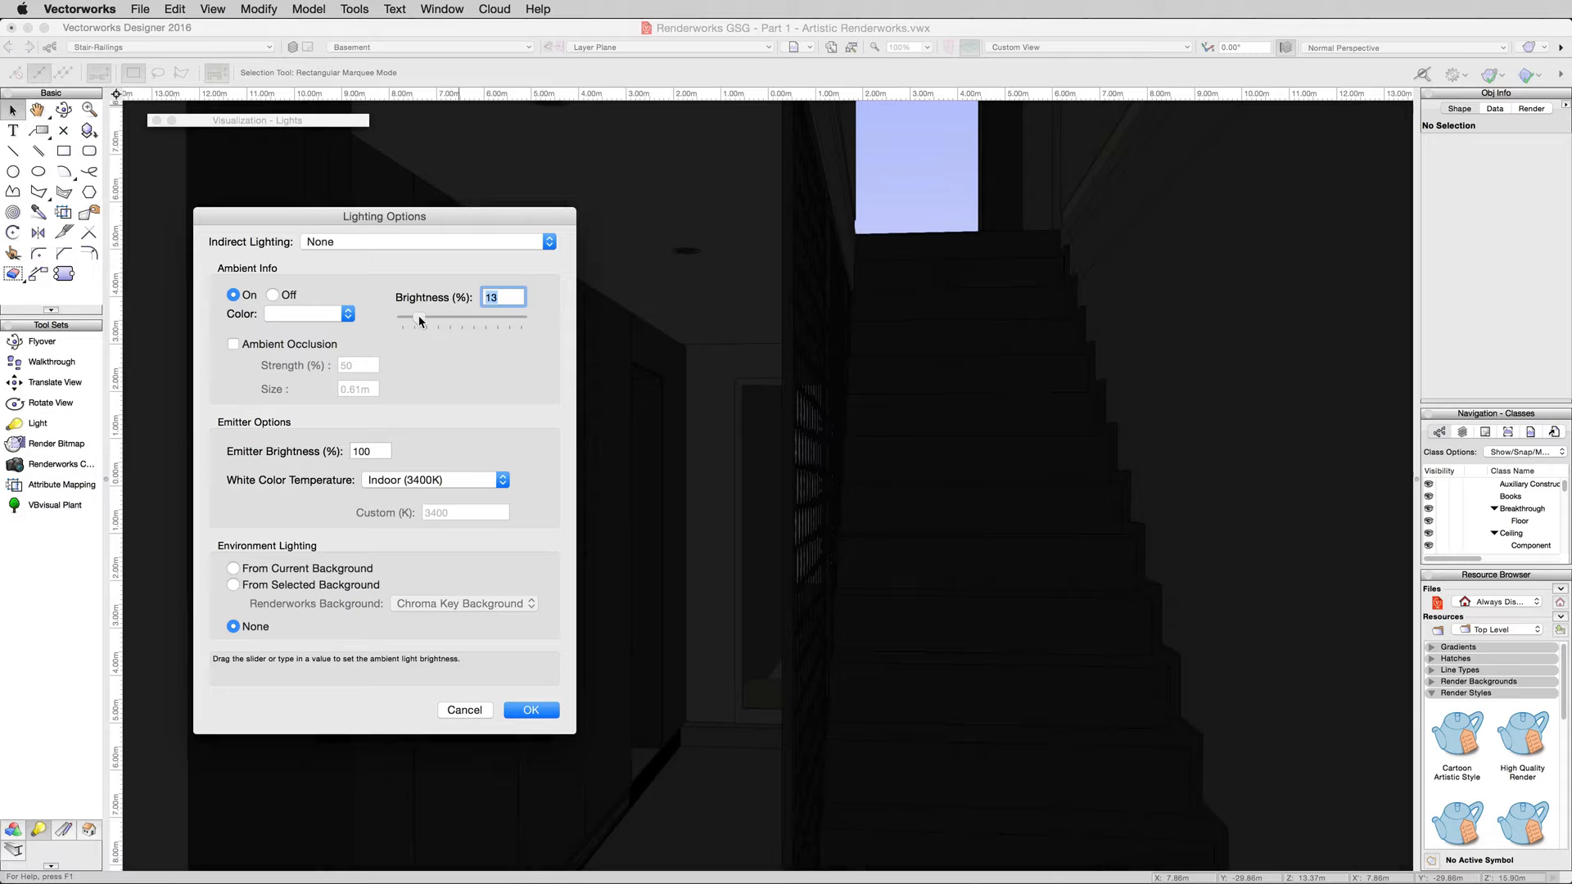
pyautogui.moveTo(404, 318); pyautogui.dragTo(480, 318)
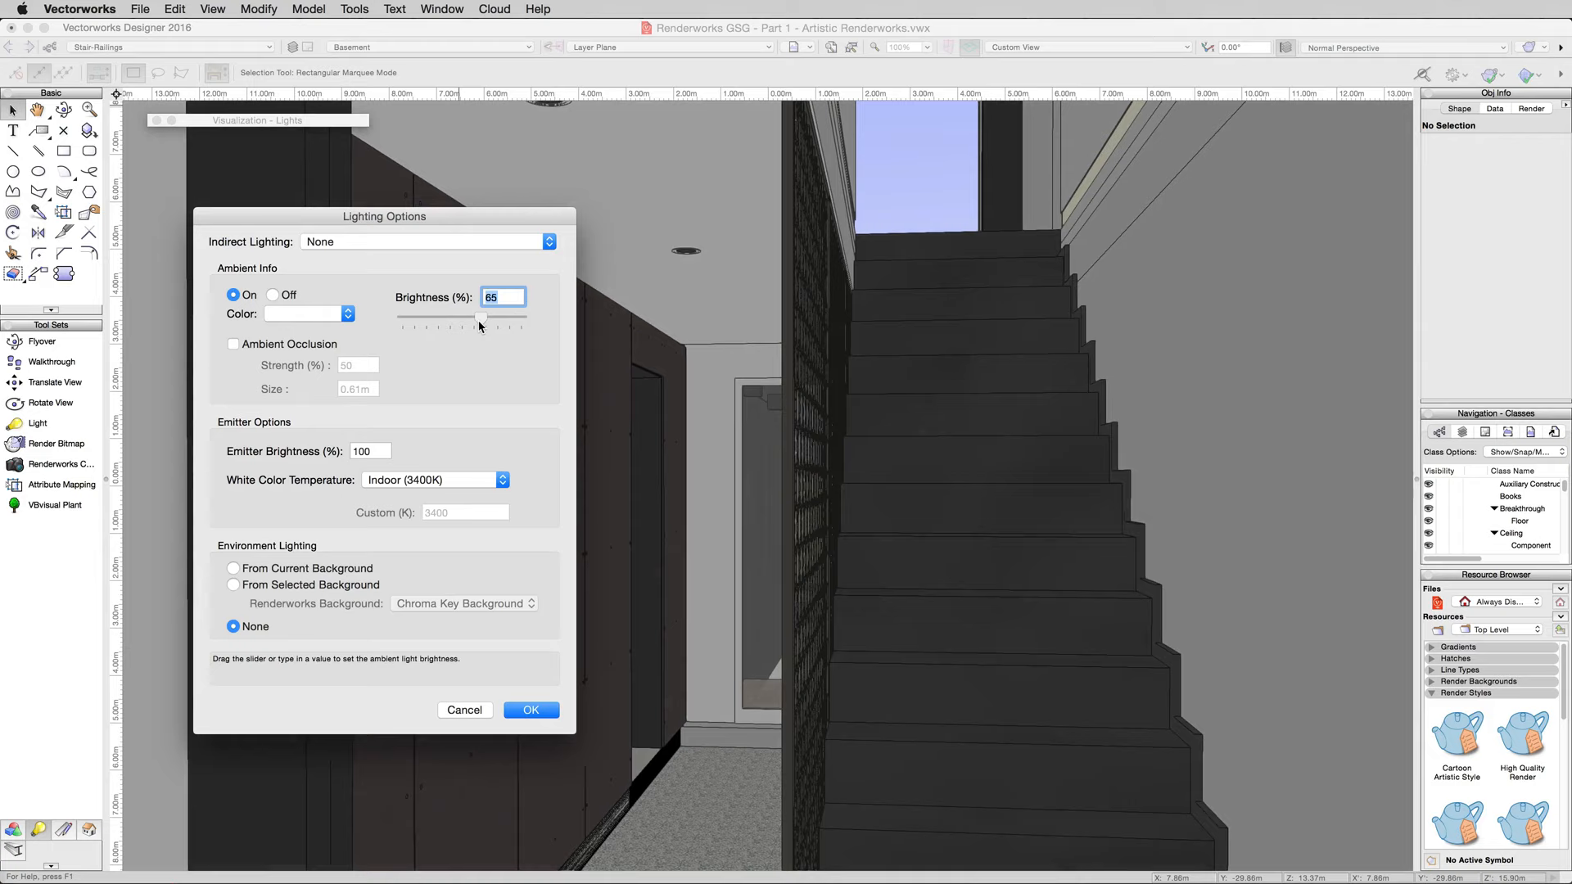
pyautogui.moveTo(481, 318); pyautogui.dragTo(519, 319)
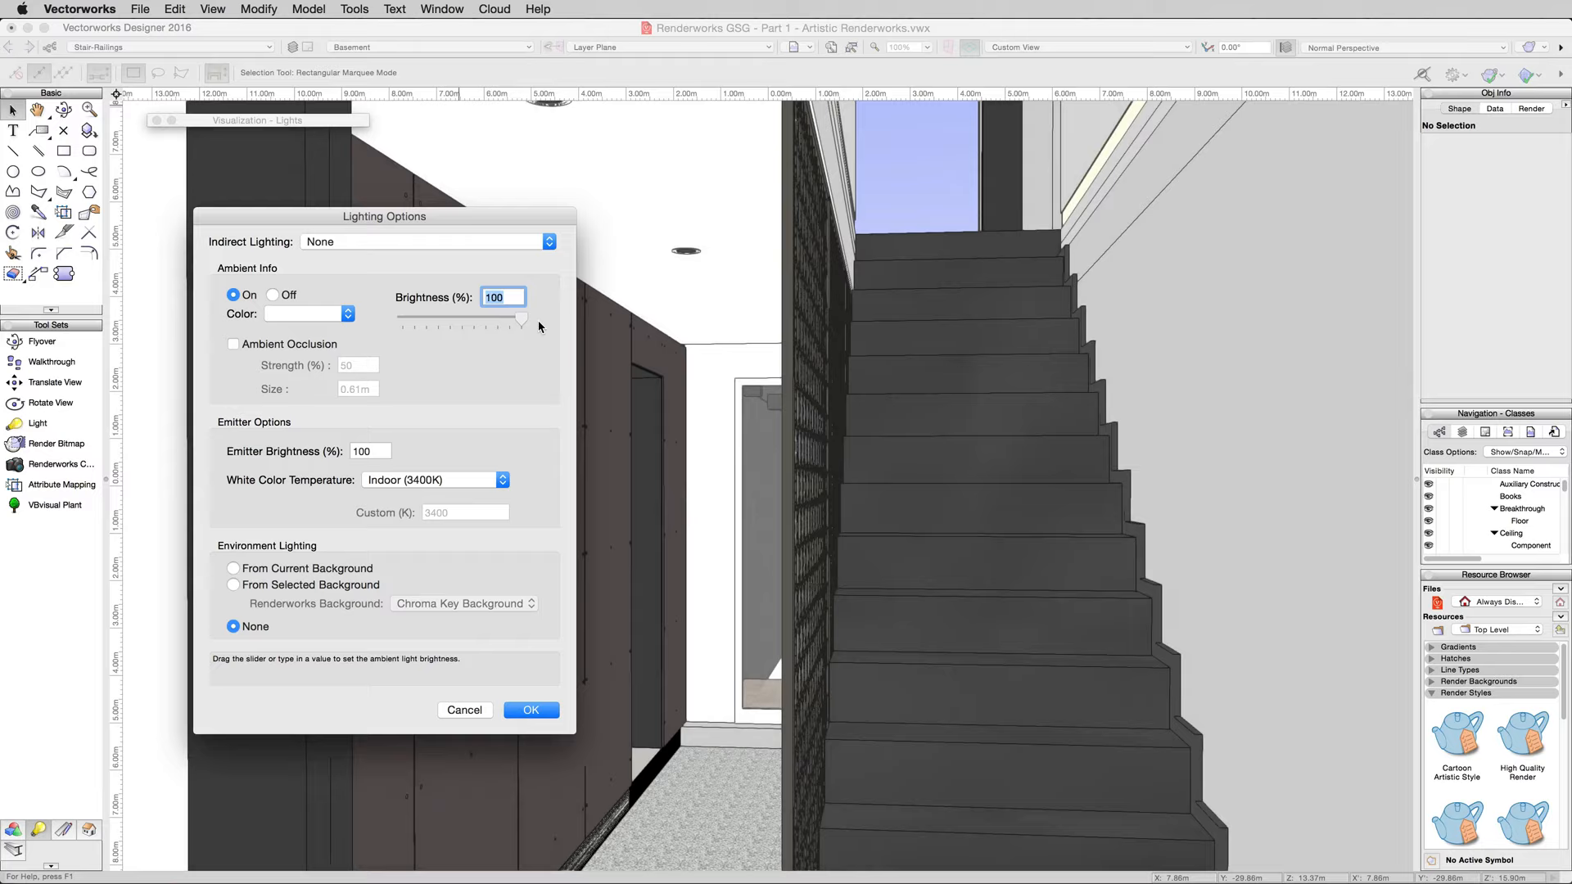
pyautogui.moveTo(520, 318); pyautogui.dragTo(474, 317)
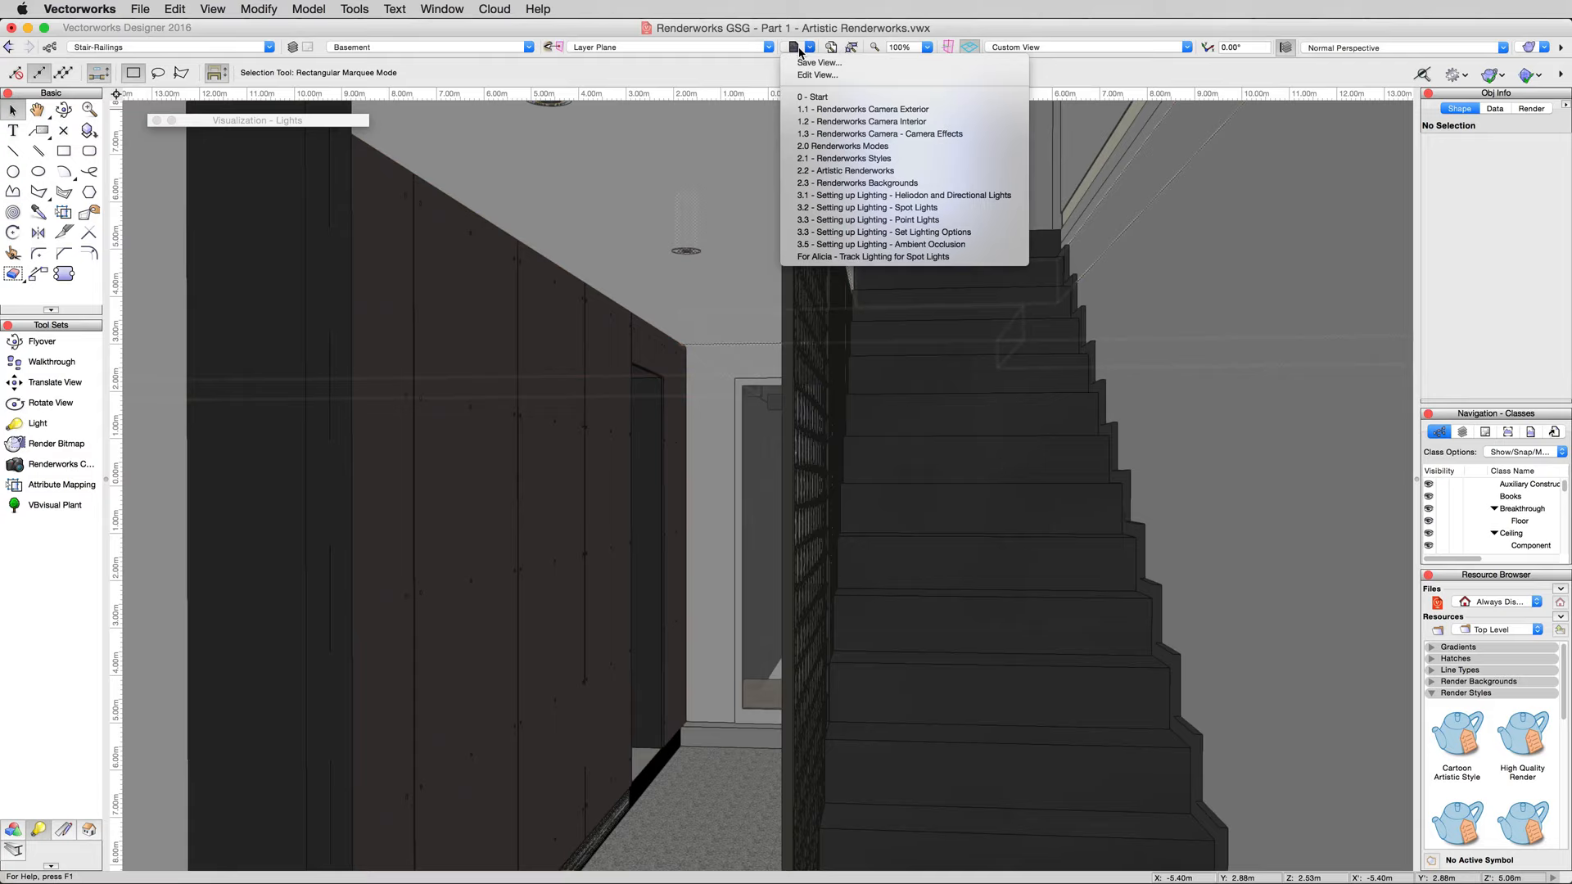
pyautogui.moveTo(902, 244)
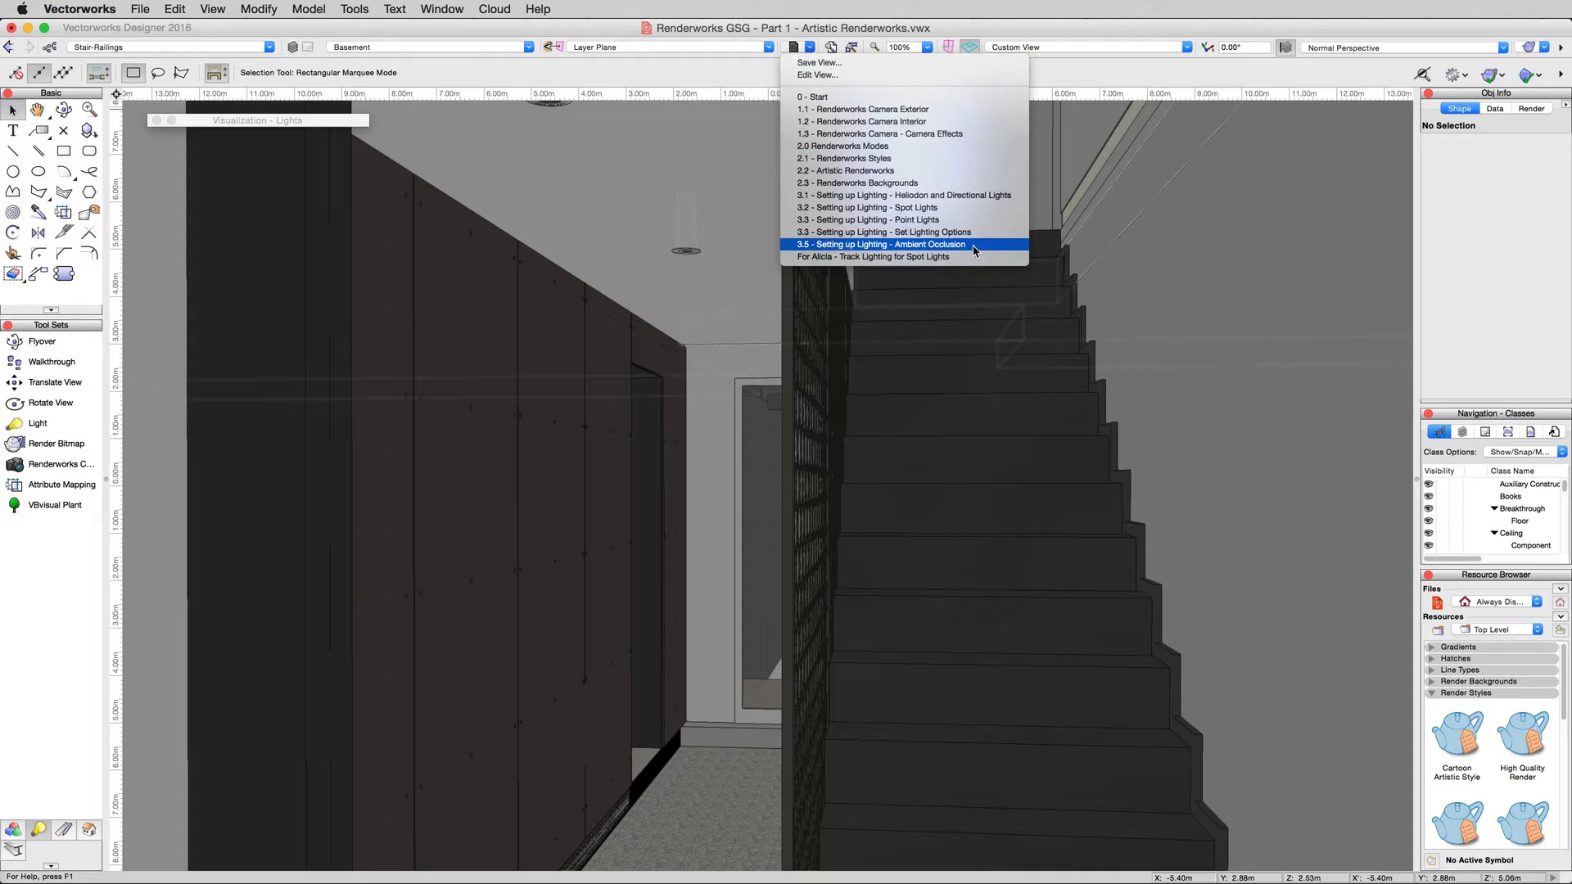
# - Restore the '3.5 - Setting up Lighting - Ambient Occlusion' saved view
pyautogui.click(878, 244)
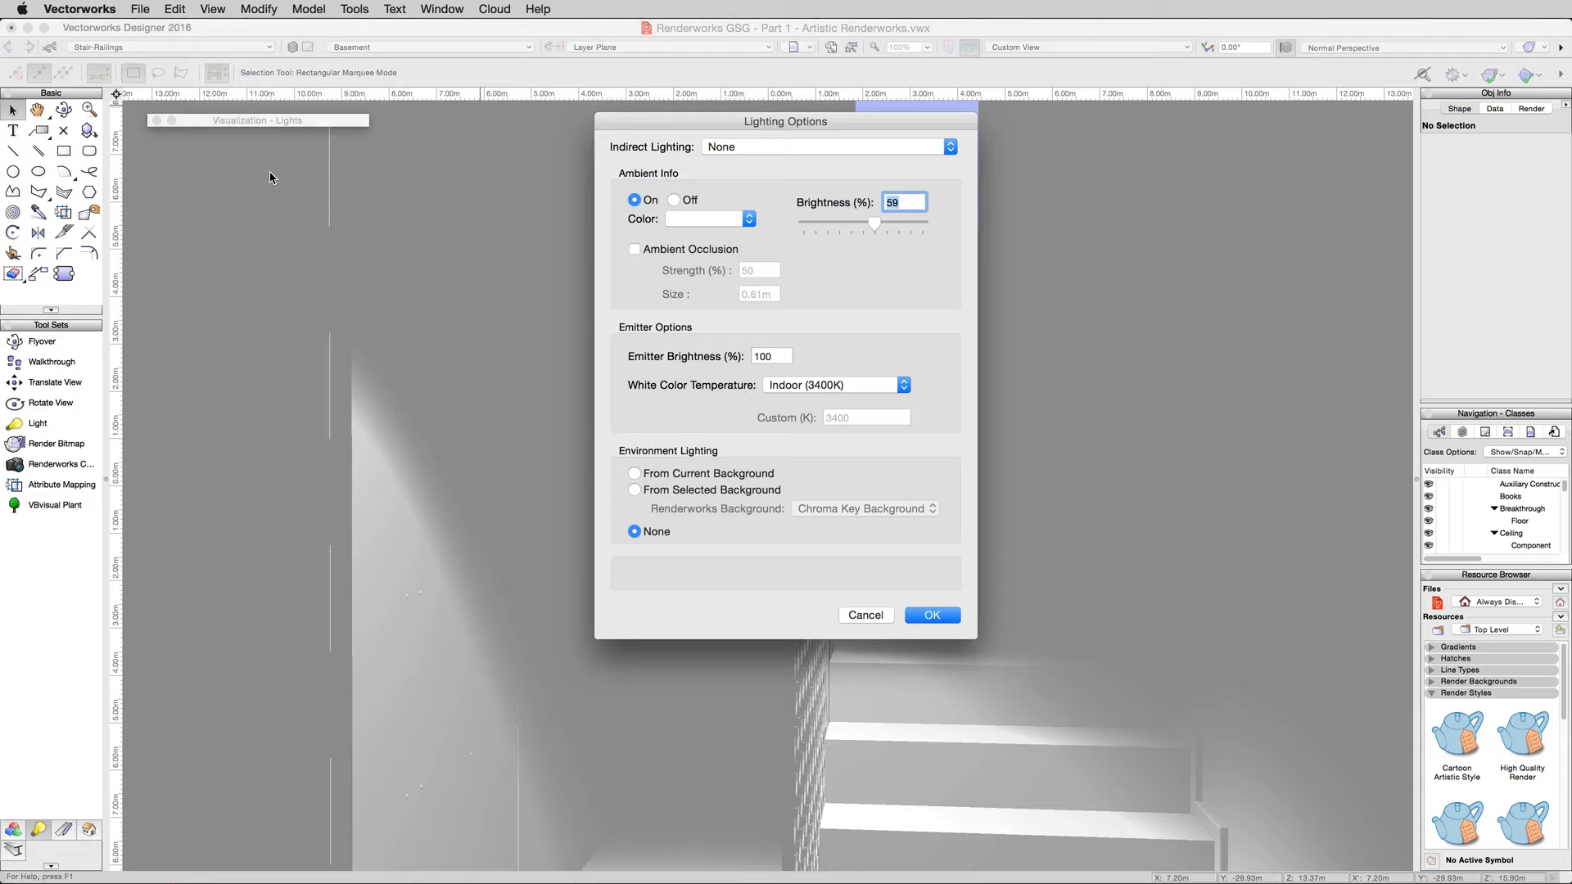
# - Enable Ambient Occlusion with Size 0.1m and Strength 40
pyautogui.moveTo(785, 121); pyautogui.dragTo(352, 214)
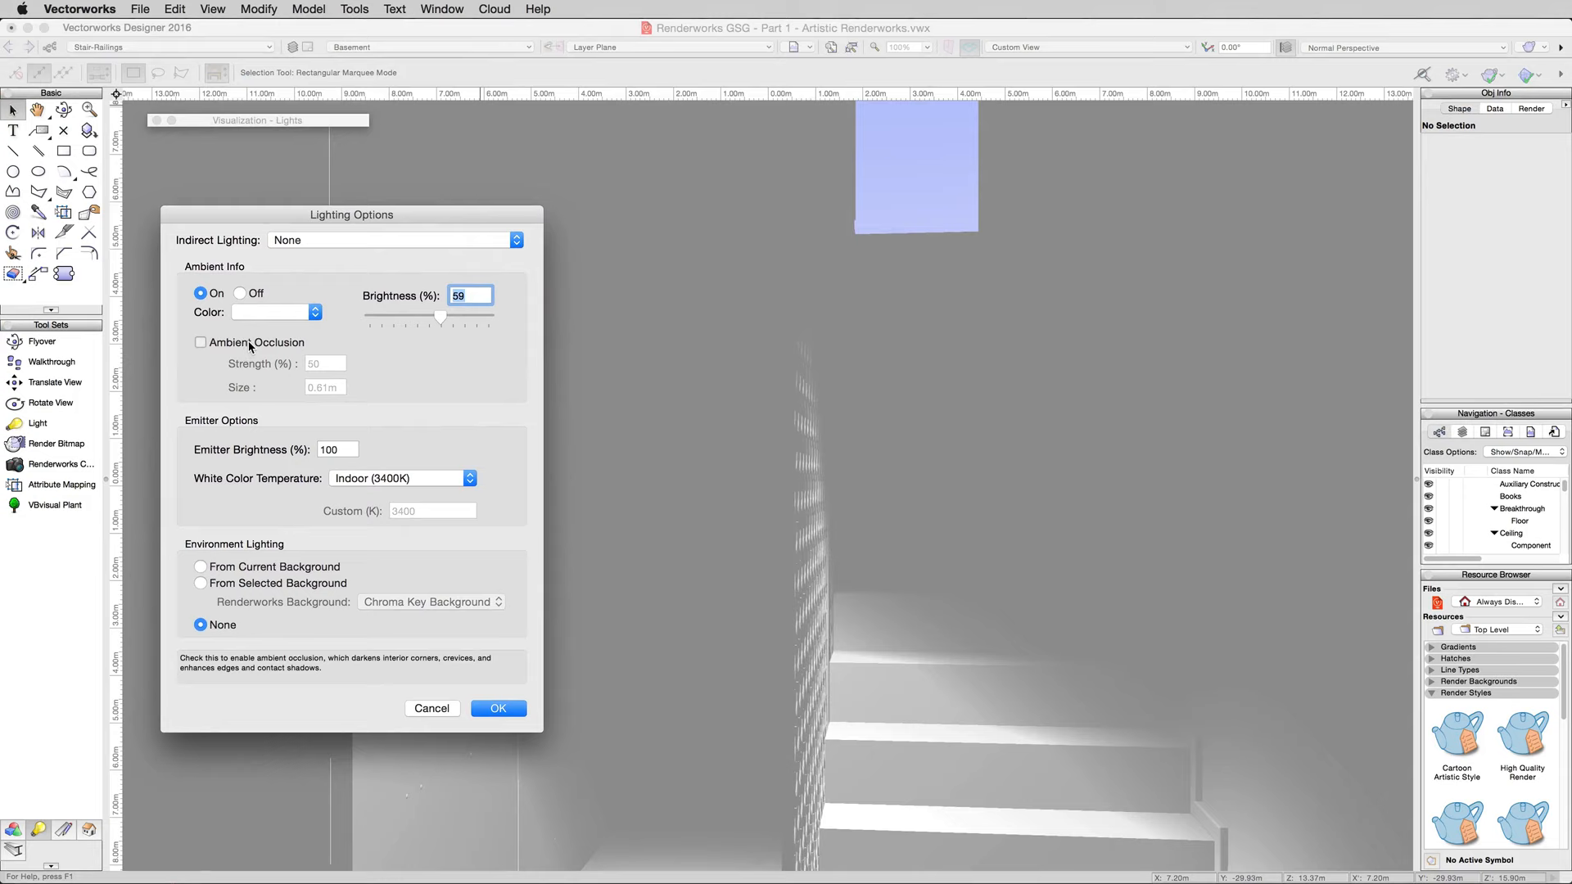
pyautogui.click(200, 342)
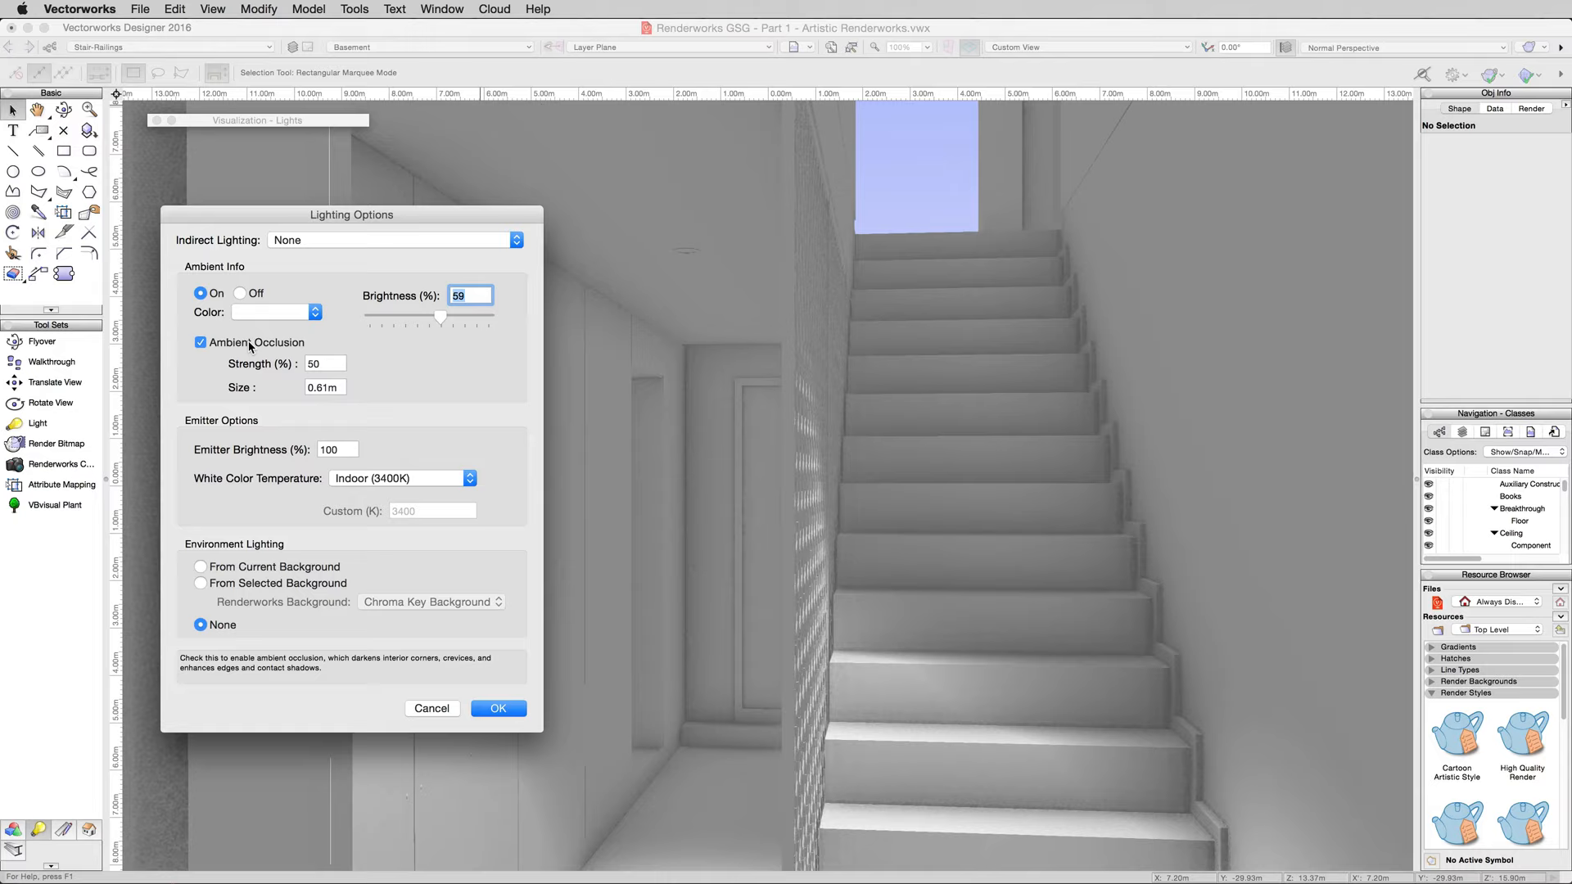
pyautogui.click(324, 387)
pyautogui.write('5')
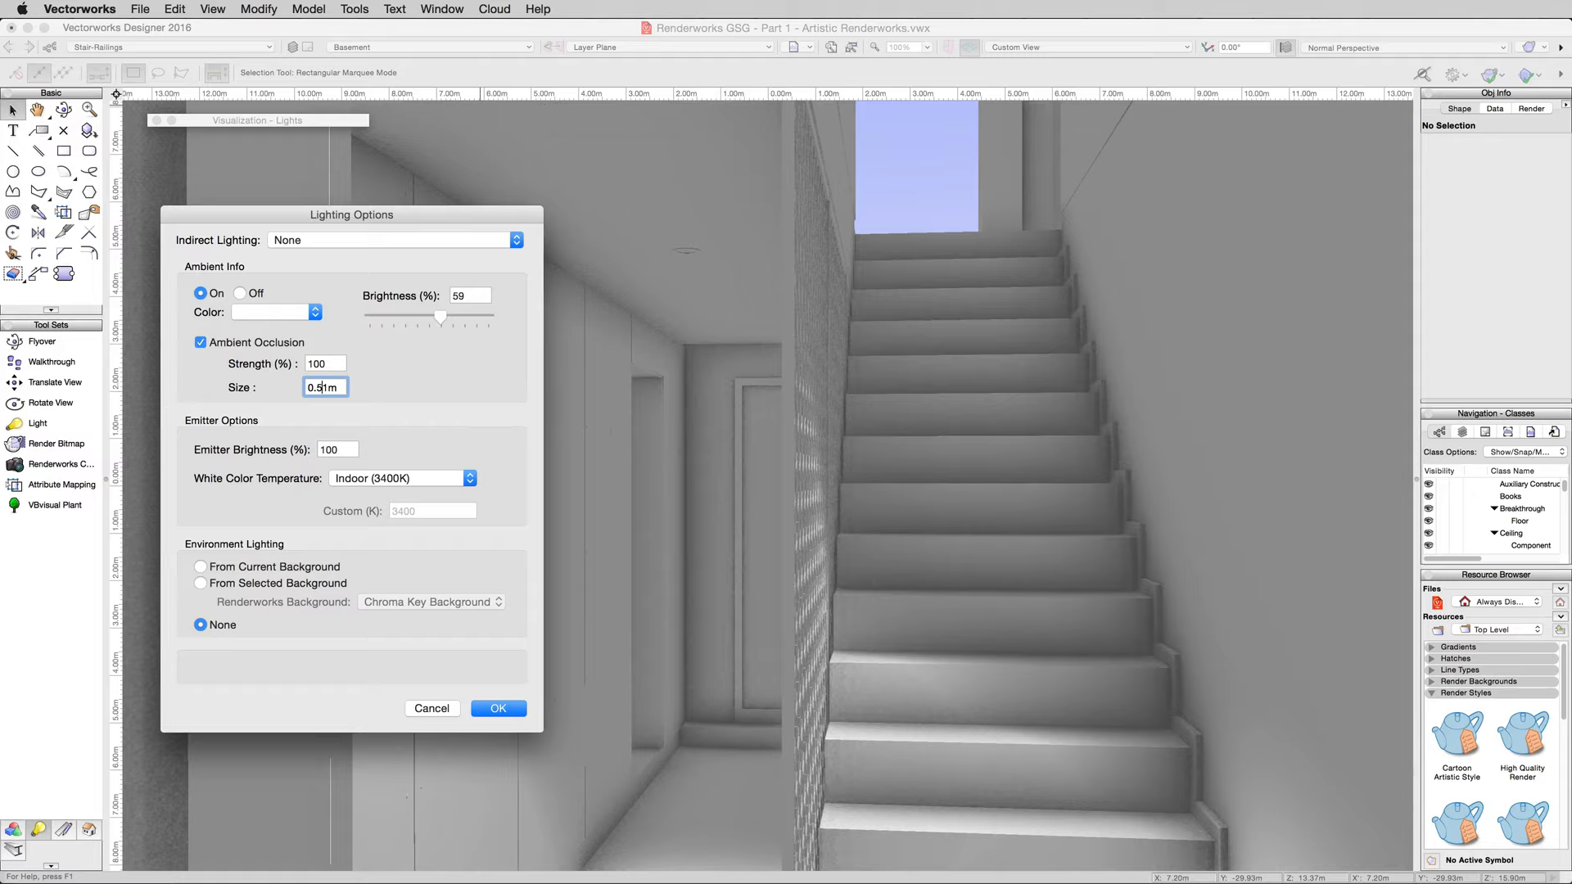
pyautogui.write('0.1m')
pyautogui.click(325, 364)
pyautogui.write('80')
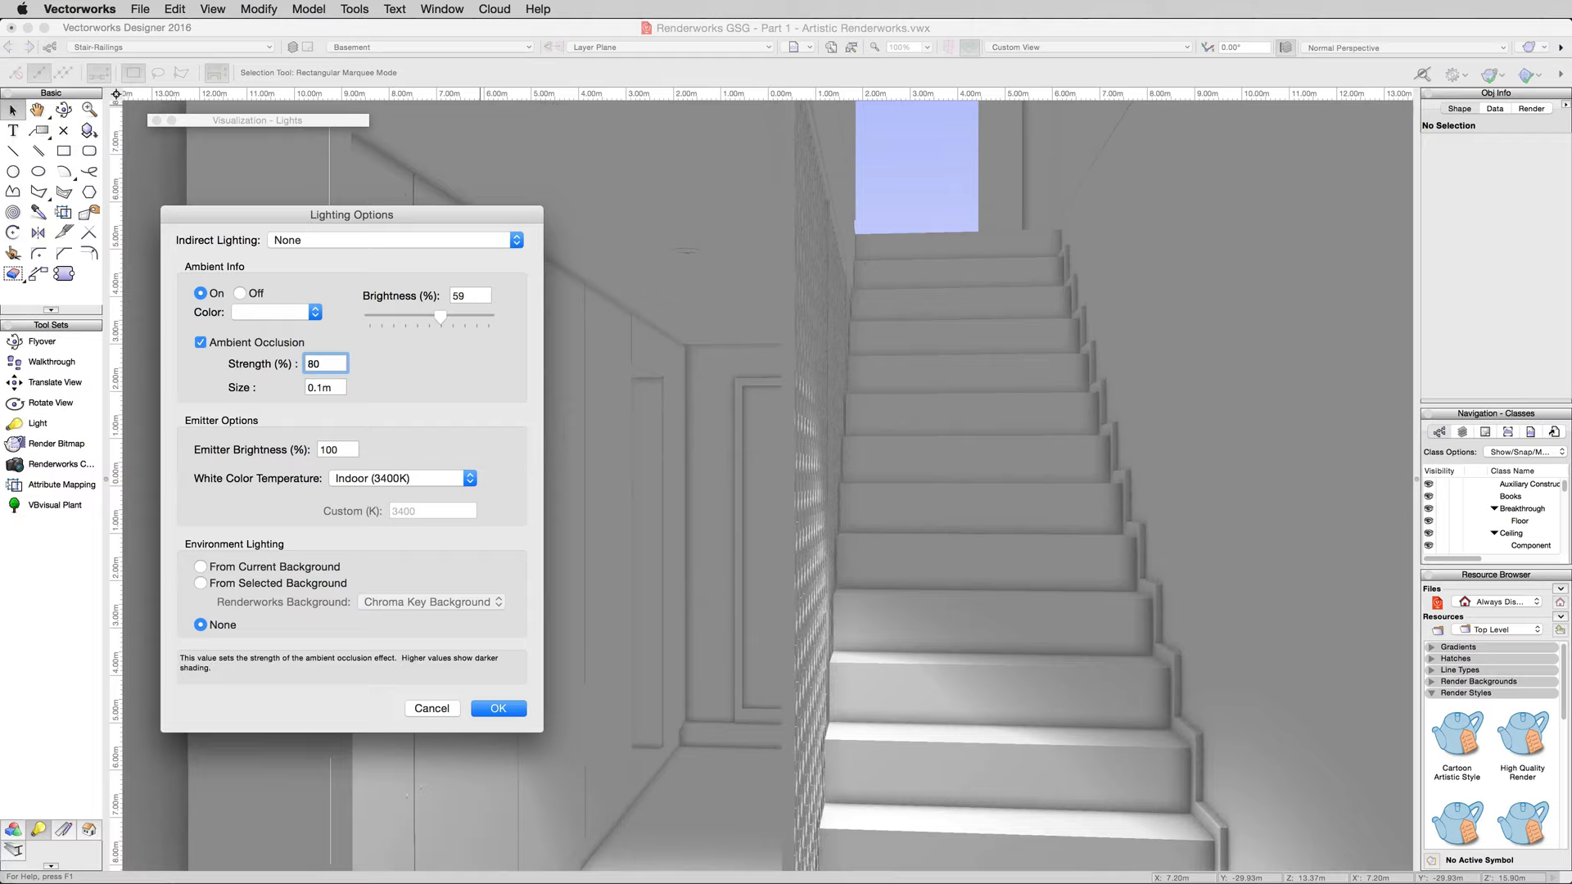
pyautogui.write('40')
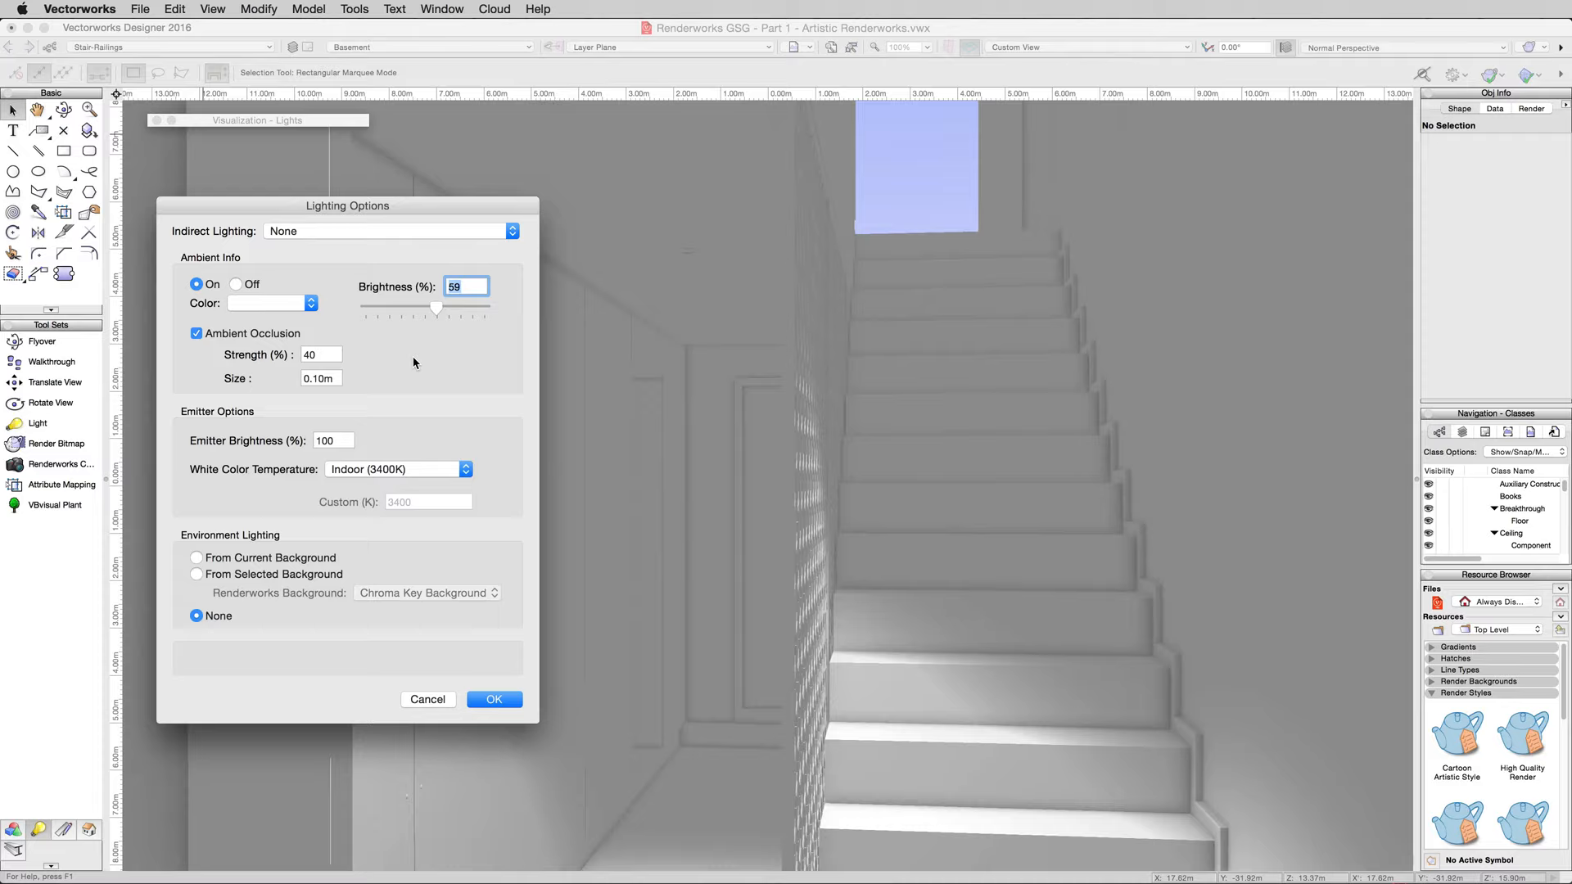
# - Confirm the Lighting Options dialog with OK to apply the lighting settings
pyautogui.click(493, 698)
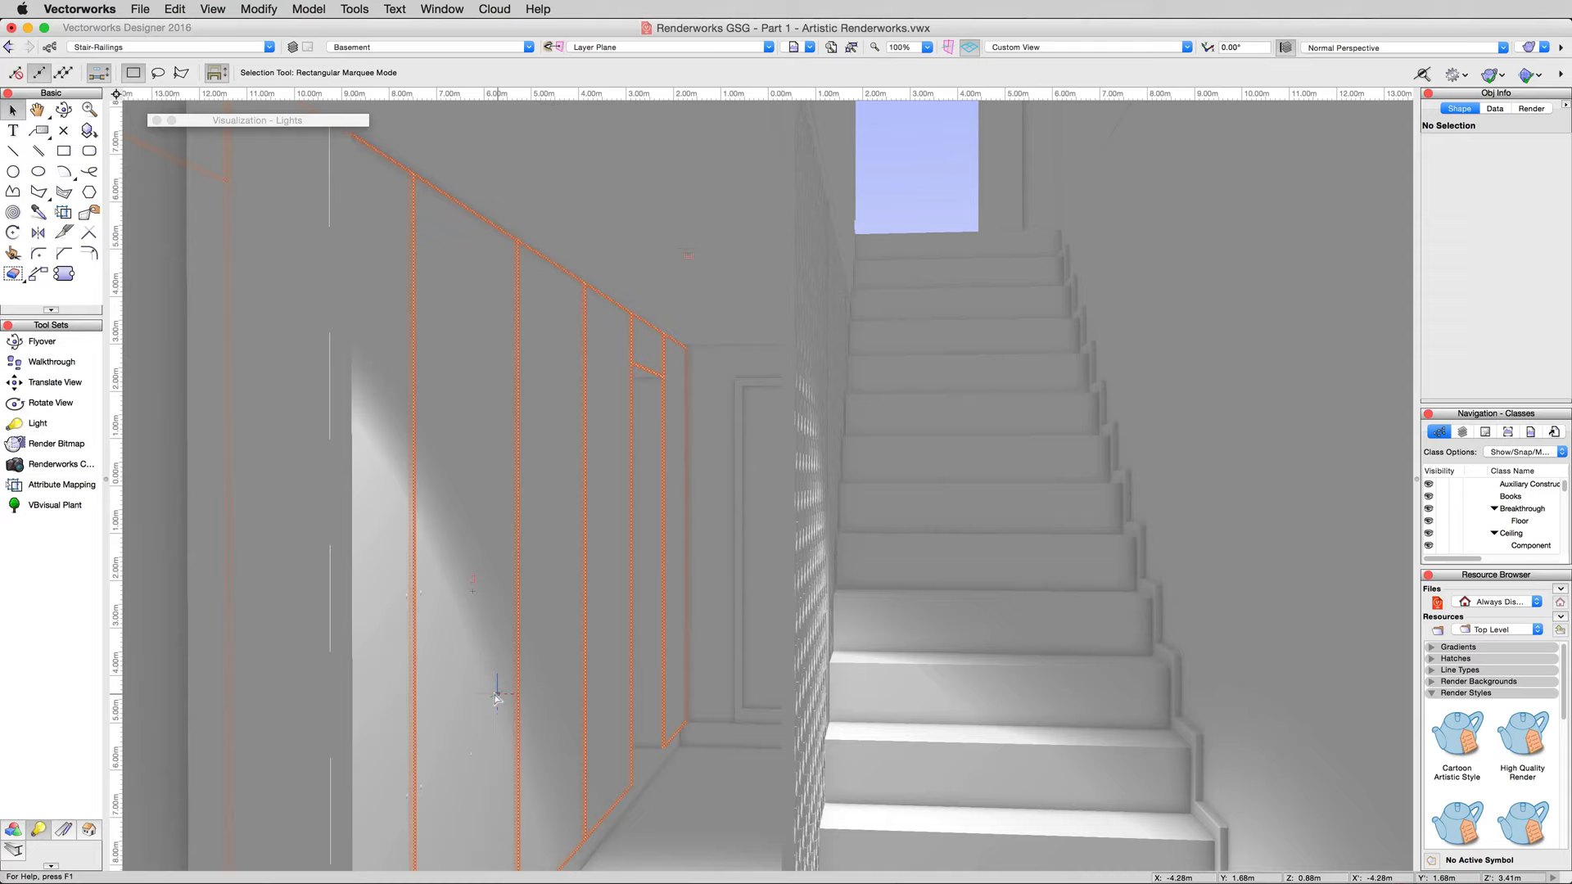